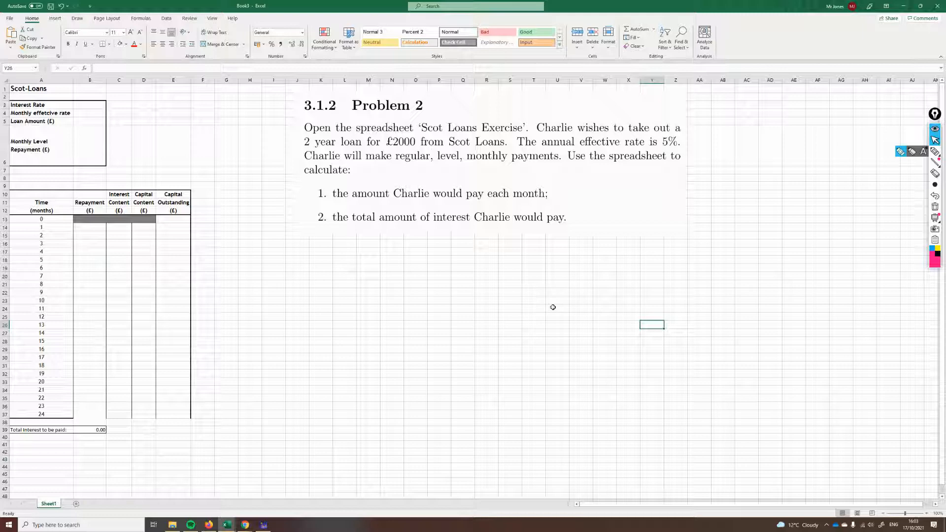
pyautogui.moveTo(53, 107)
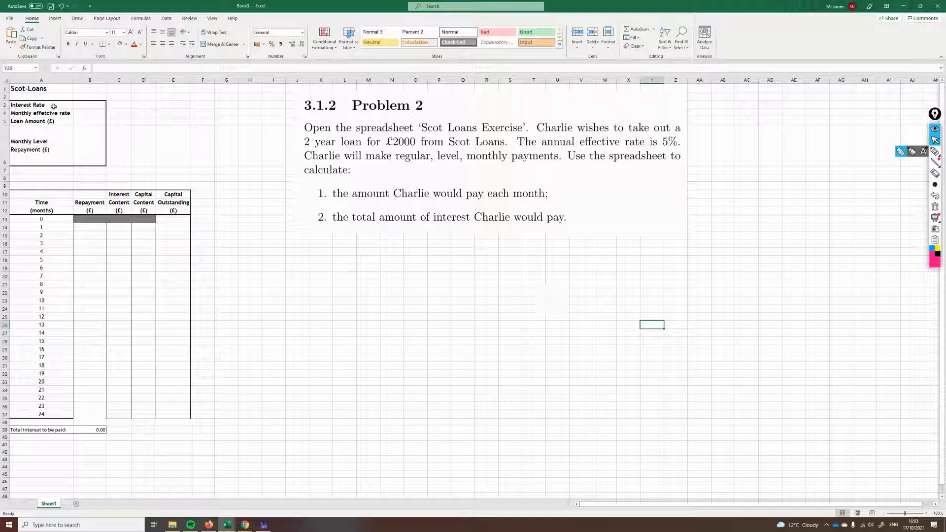
# Step: Review the input labels and set the interest rate in B3 to 5%
pyautogui.click(40, 105)
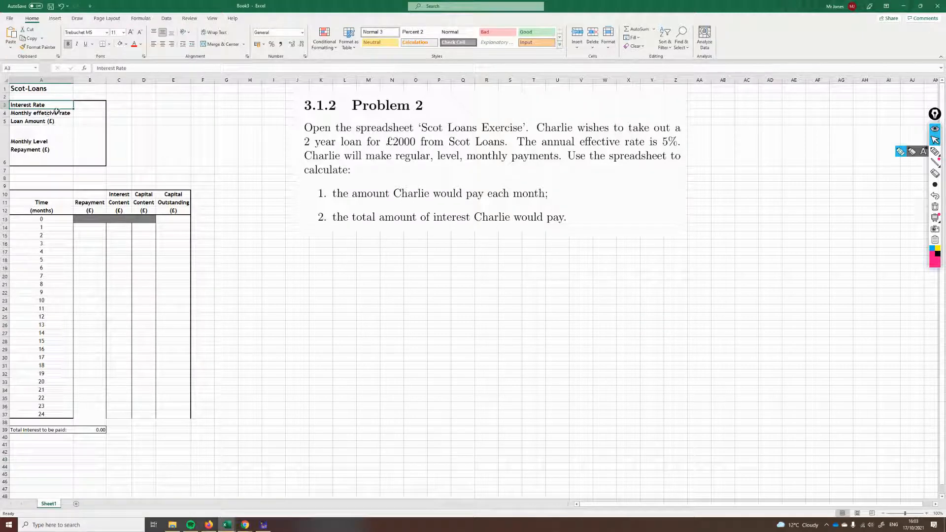
pyautogui.click(41, 113)
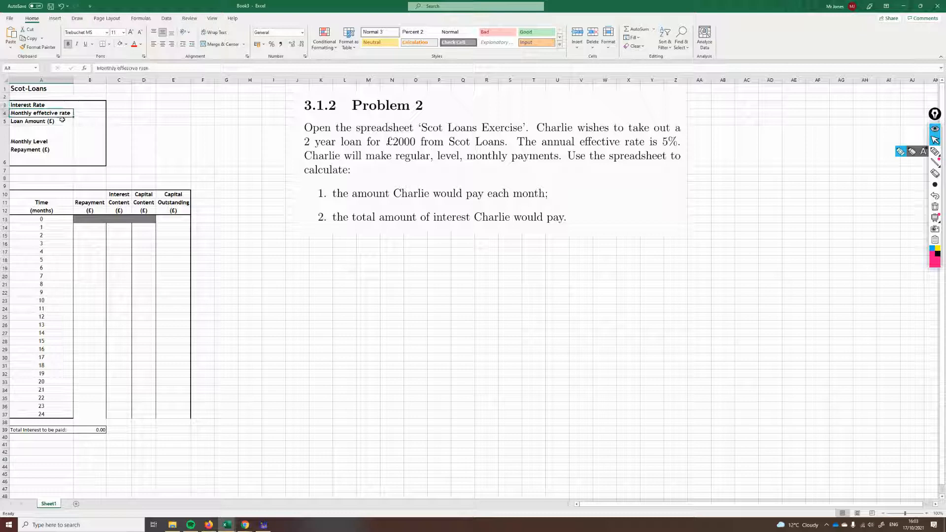
pyautogui.click(33, 121)
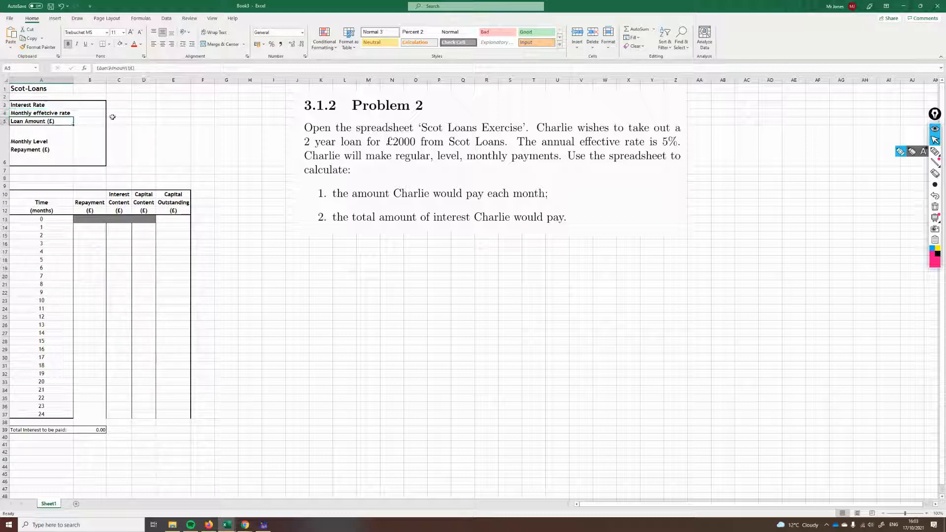
pyautogui.click(89, 104)
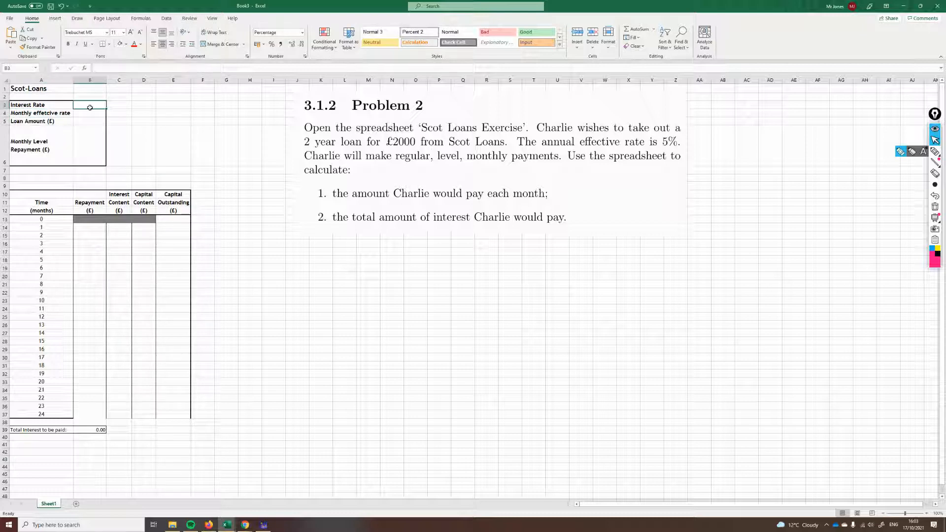
pyautogui.click(202, 146)
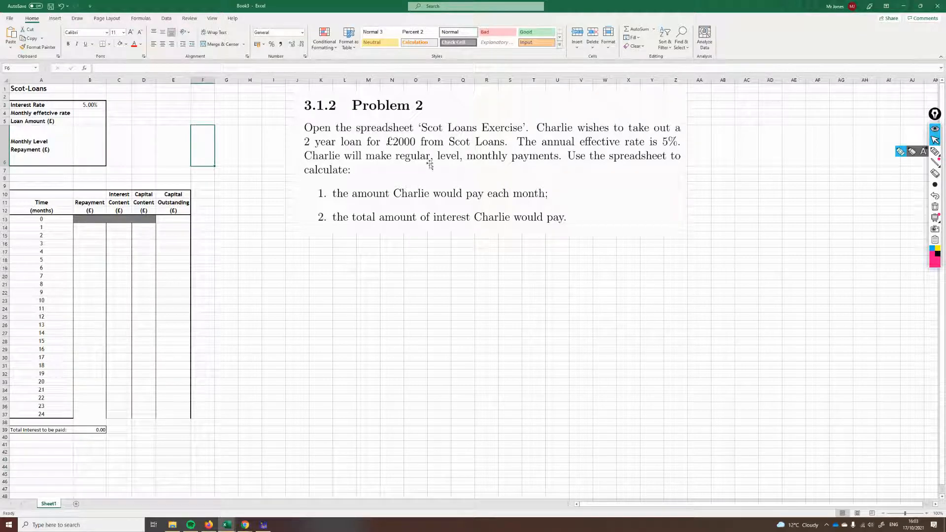
# Step: Enter a loan amount of 2000 in B5
pyautogui.click(89, 120)
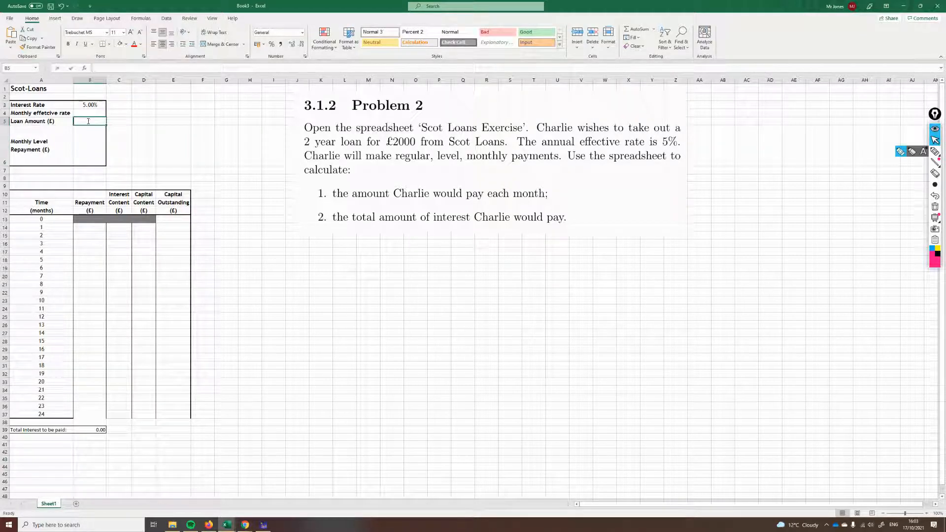
pyautogui.write('2000')
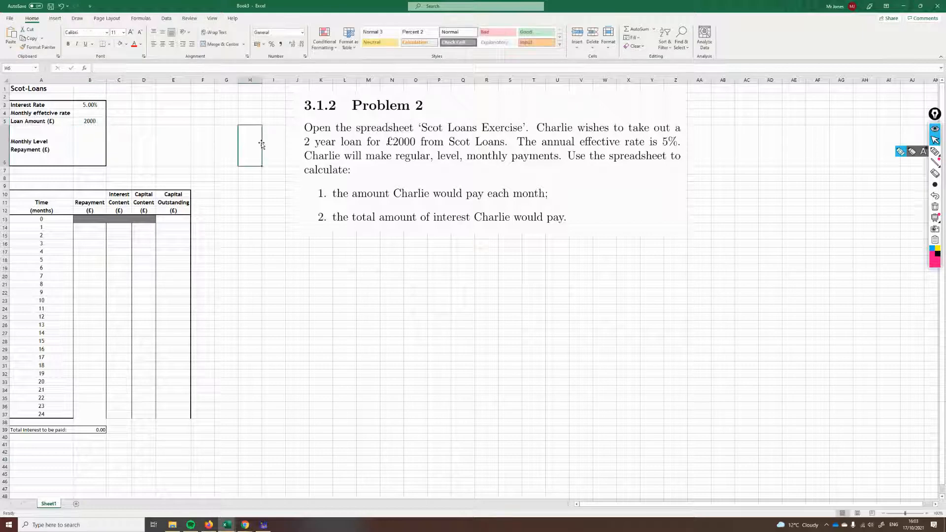
pyautogui.moveTo(222, 181)
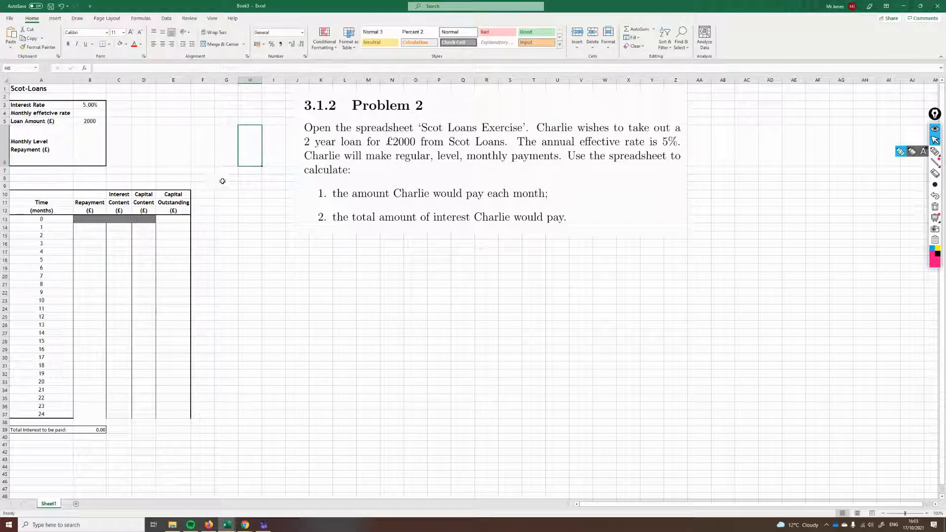
pyautogui.click(89, 145)
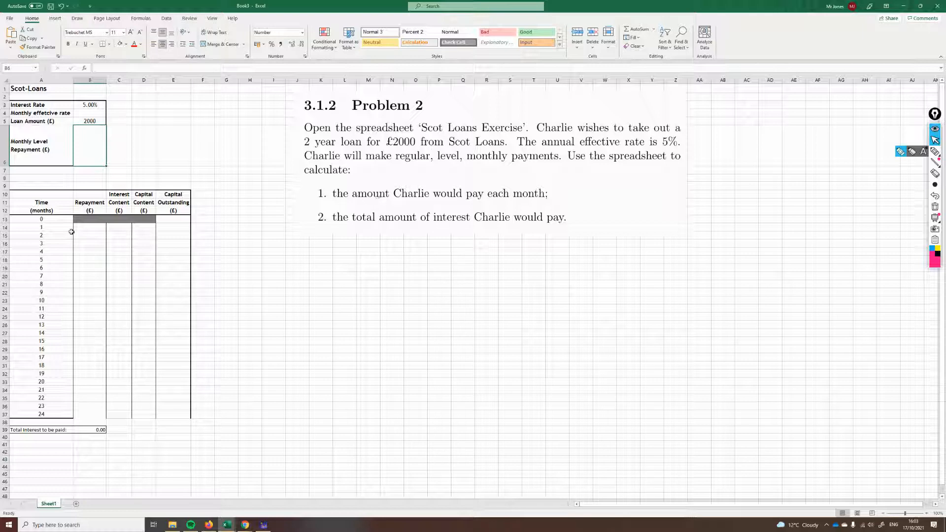
pyautogui.click(173, 145)
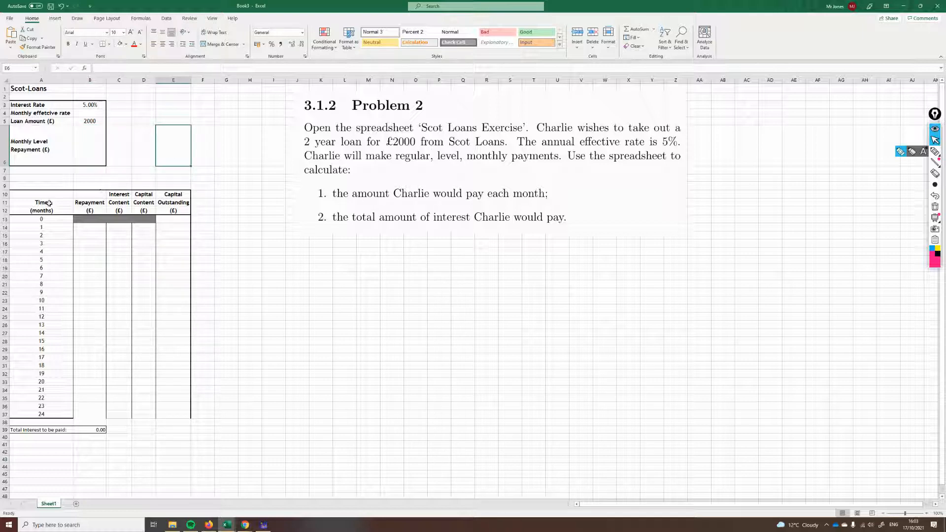
pyautogui.click(41, 414)
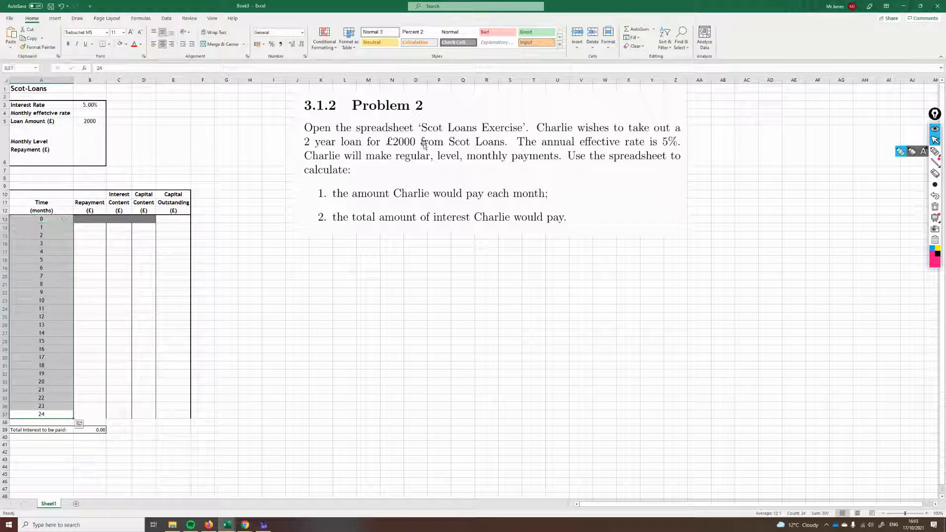
pyautogui.click(250, 333)
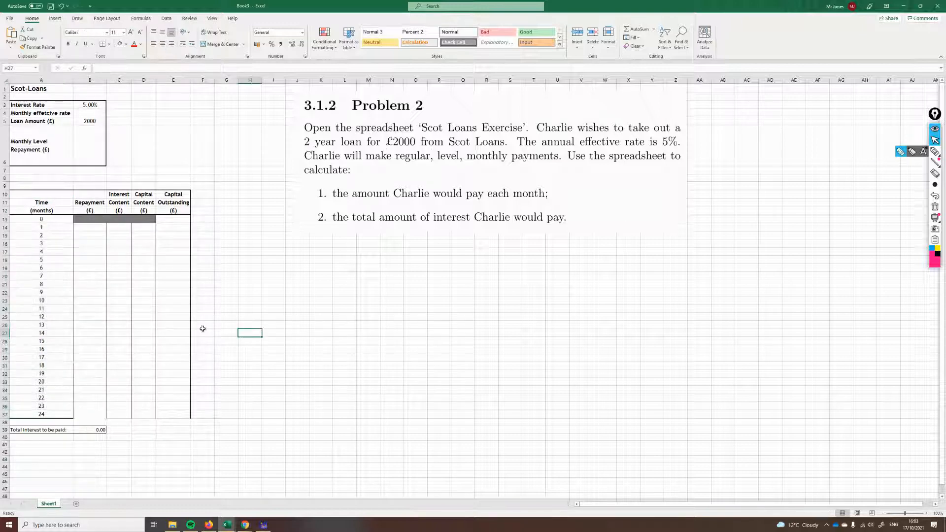
pyautogui.click(89, 234)
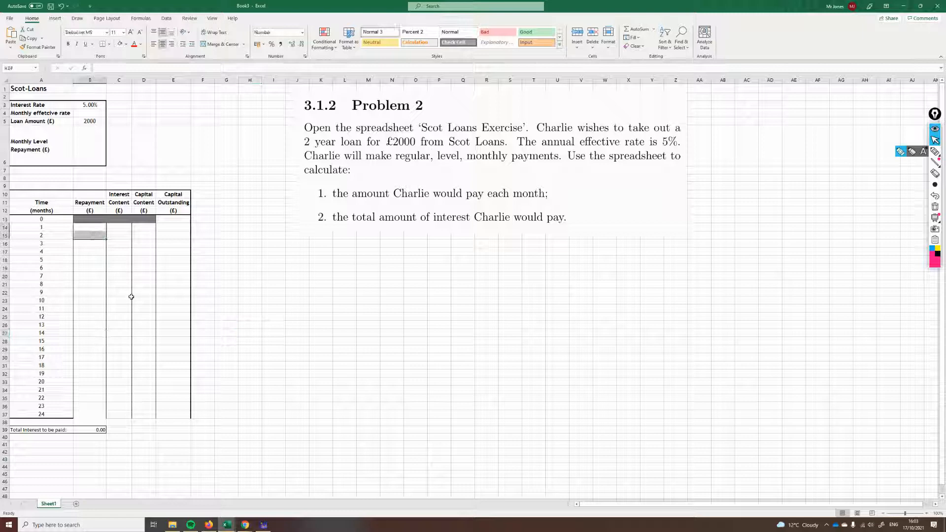
pyautogui.click(89, 226)
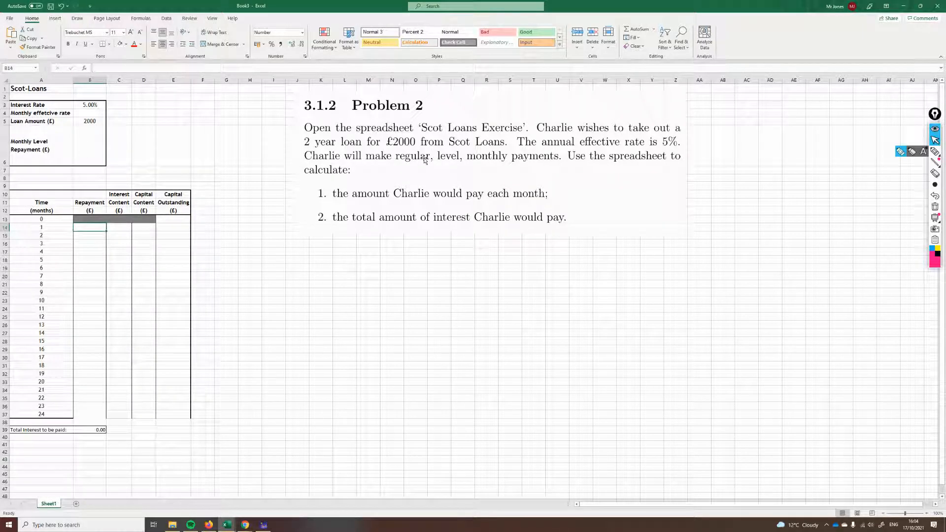
pyautogui.moveTo(433, 143)
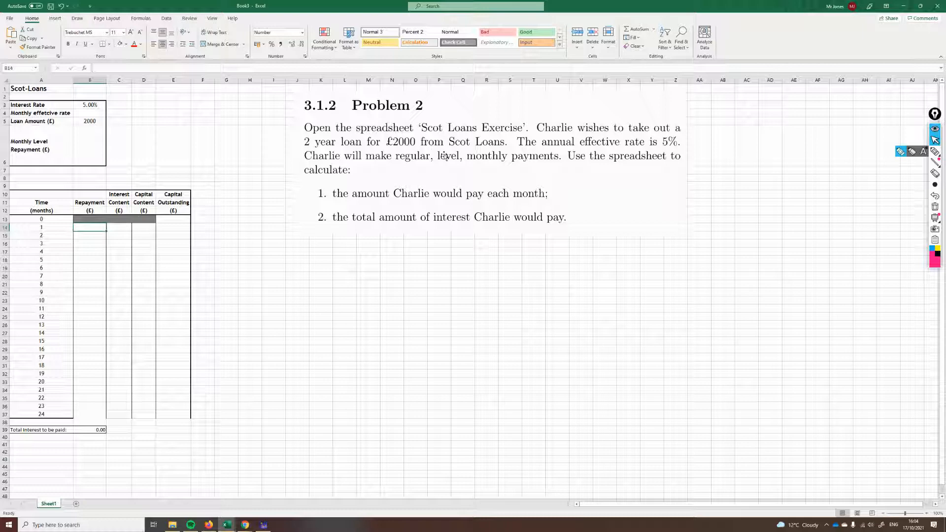
pyautogui.click(173, 381)
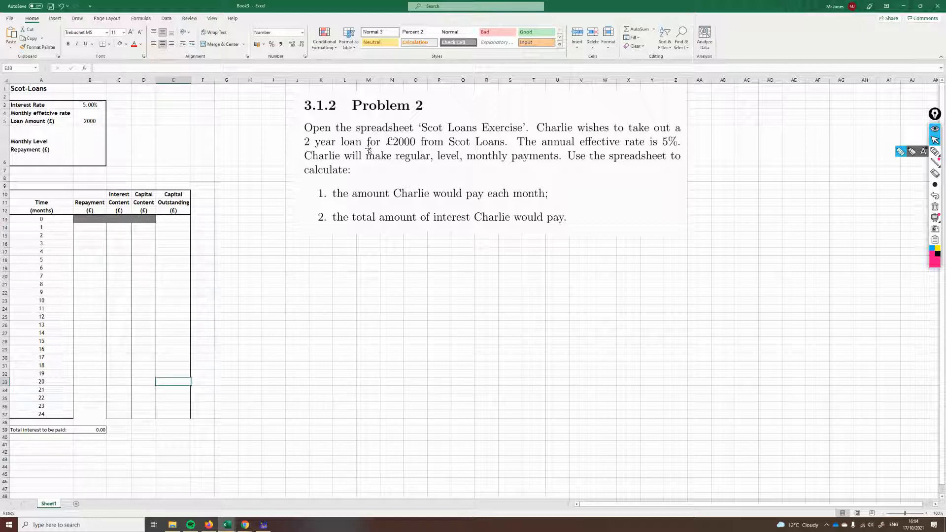
pyautogui.moveTo(378, 163)
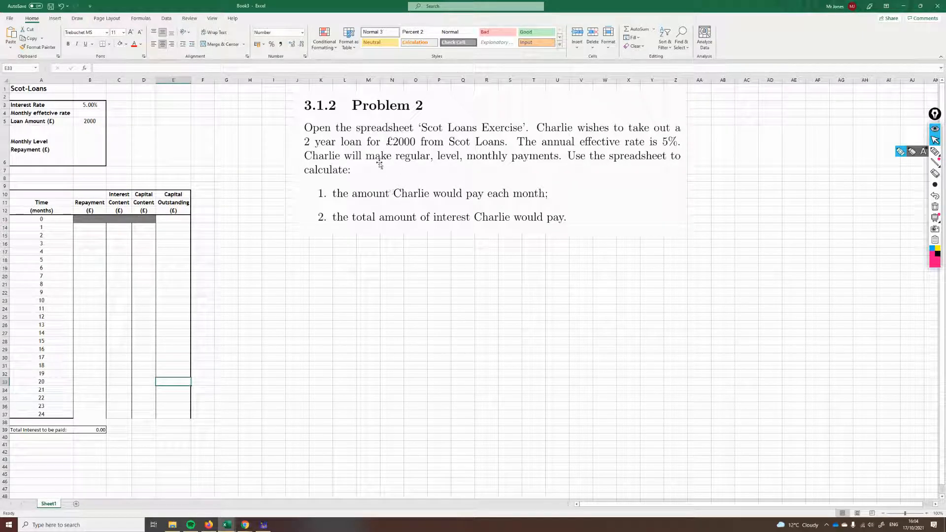
pyautogui.moveTo(425, 162)
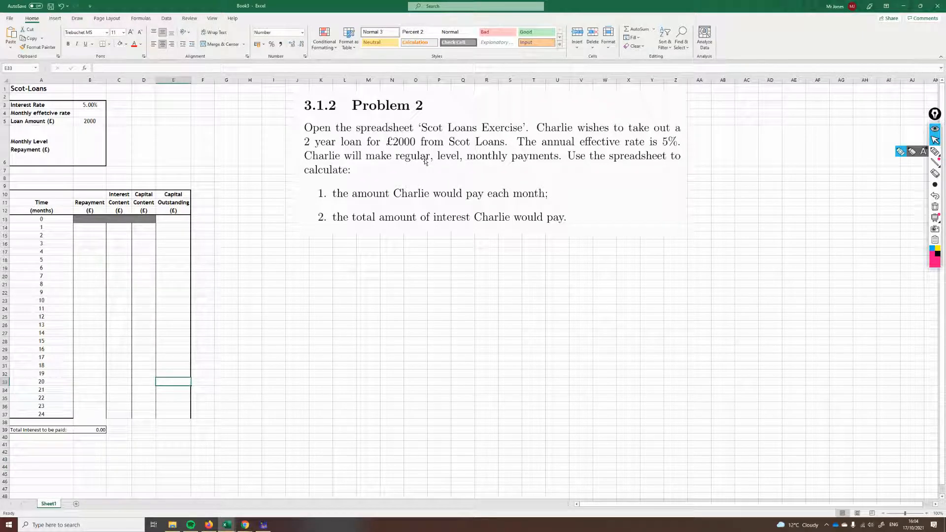
# Step: Link repayments to =$B$6, set a placeholder 100 in B6 and fill down months 1–24
pyautogui.click(90, 228)
pyautogui.write('=$B$6')
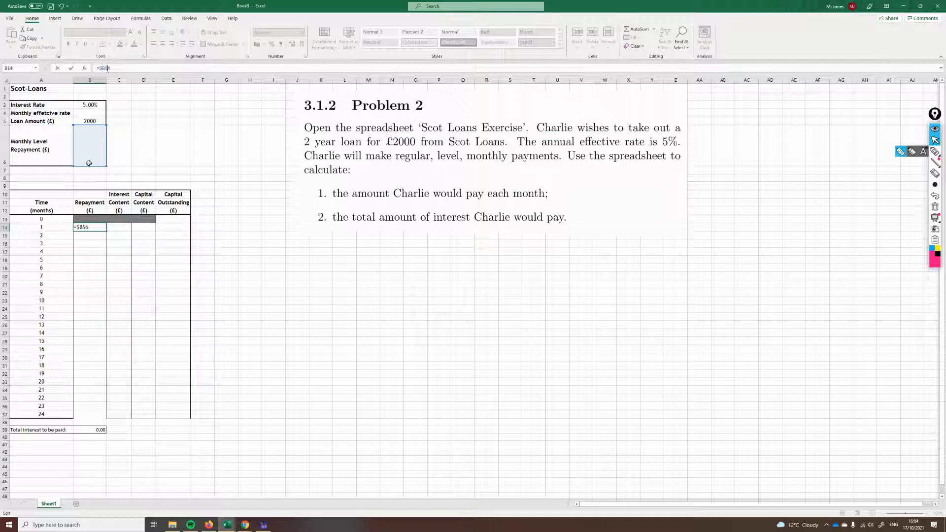
pyautogui.moveTo(94, 149)
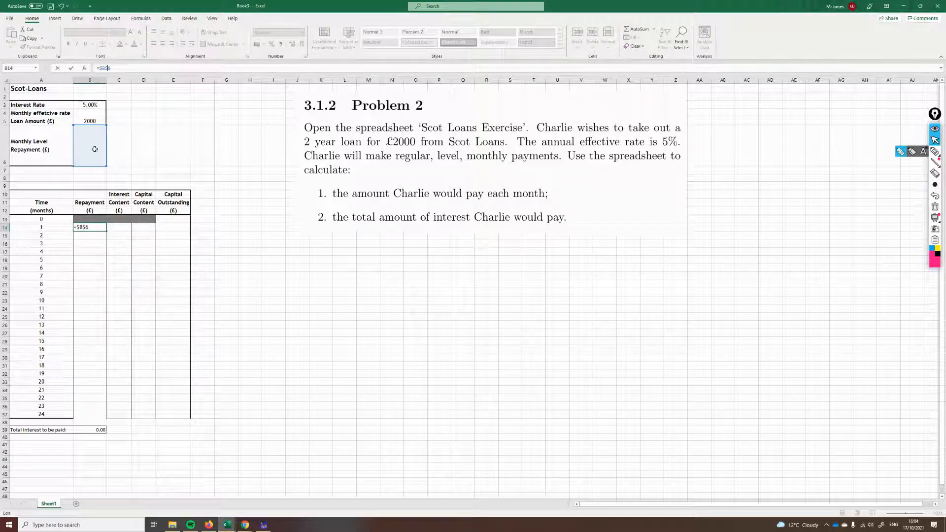
pyautogui.press('Return')
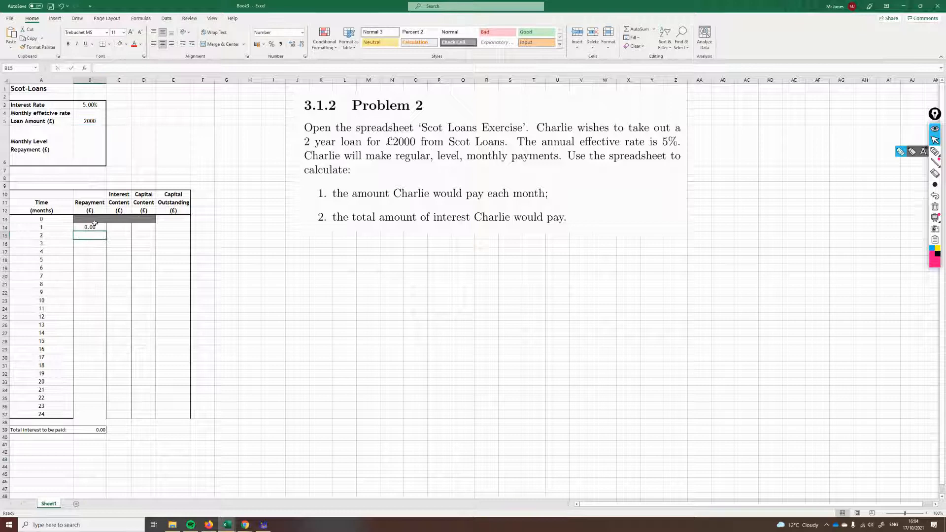
pyautogui.click(89, 227)
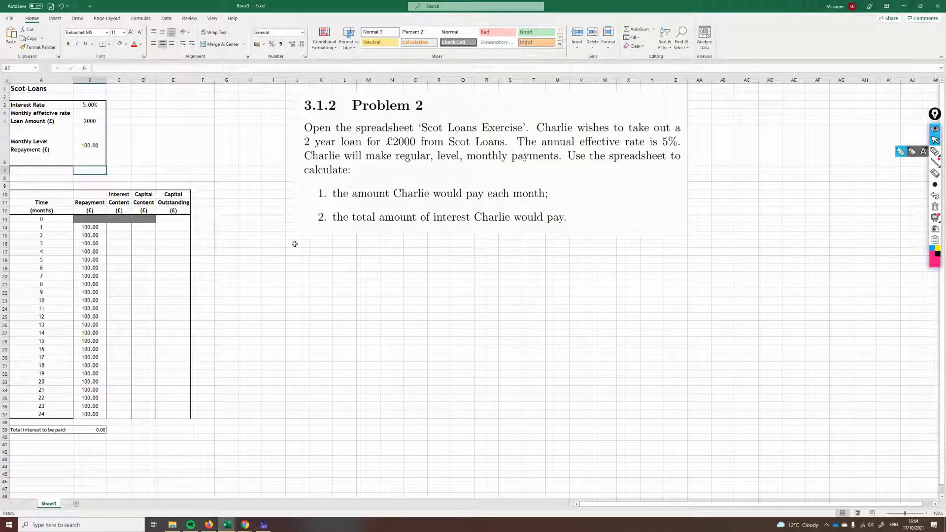
pyautogui.click(249, 259)
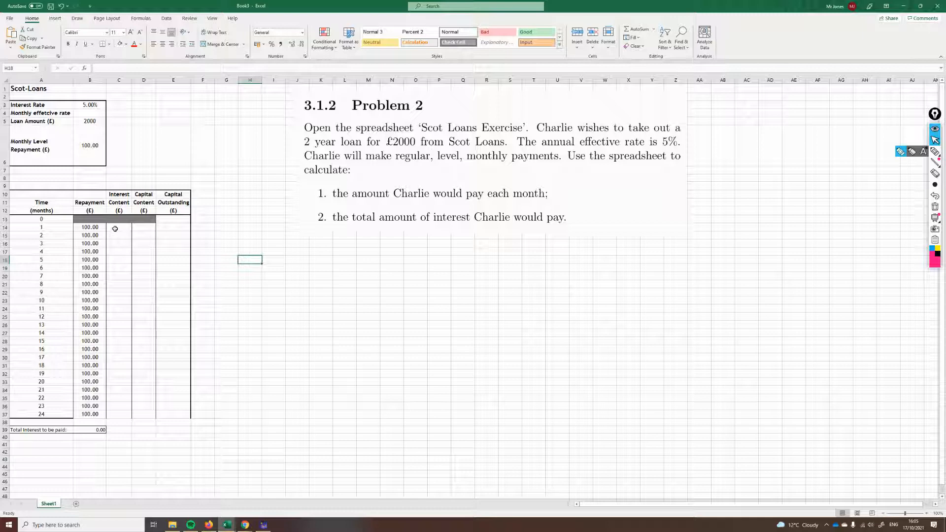
# Step: Enter the opening capital outstanding of 2000 for month 0 in E13
pyautogui.click(118, 227)
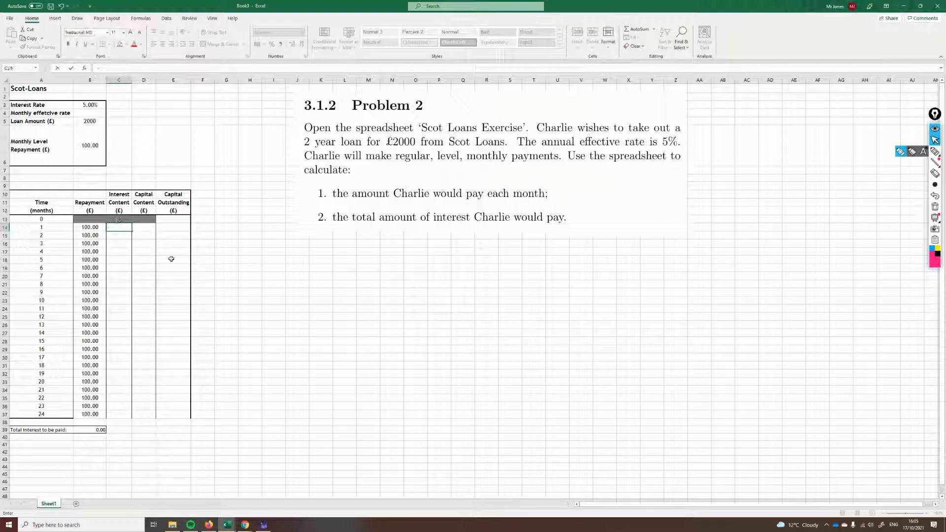
pyautogui.click(226, 226)
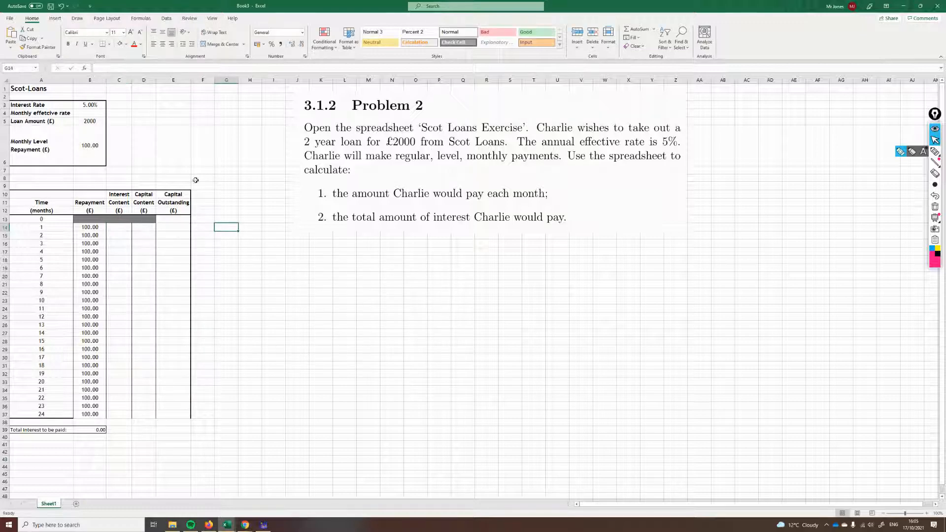
pyautogui.click(173, 218)
pyautogui.write('2')
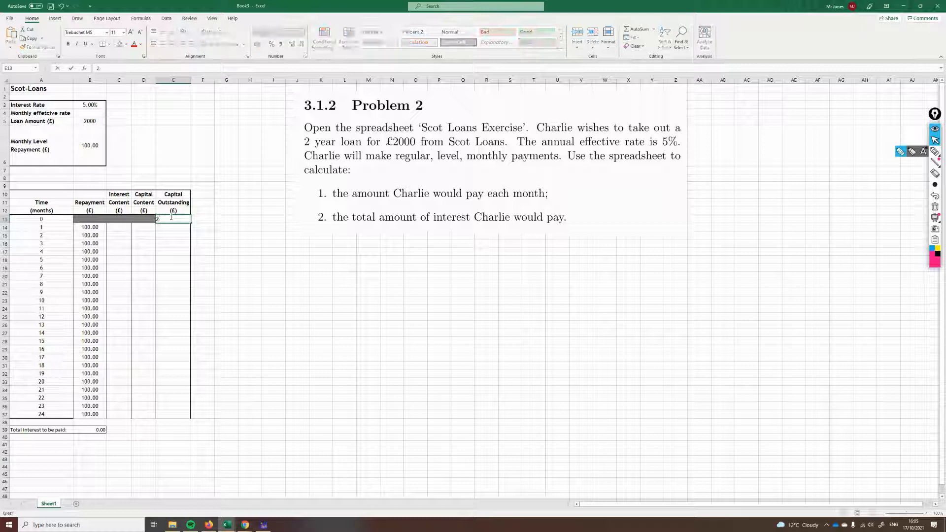
pyautogui.write('000')
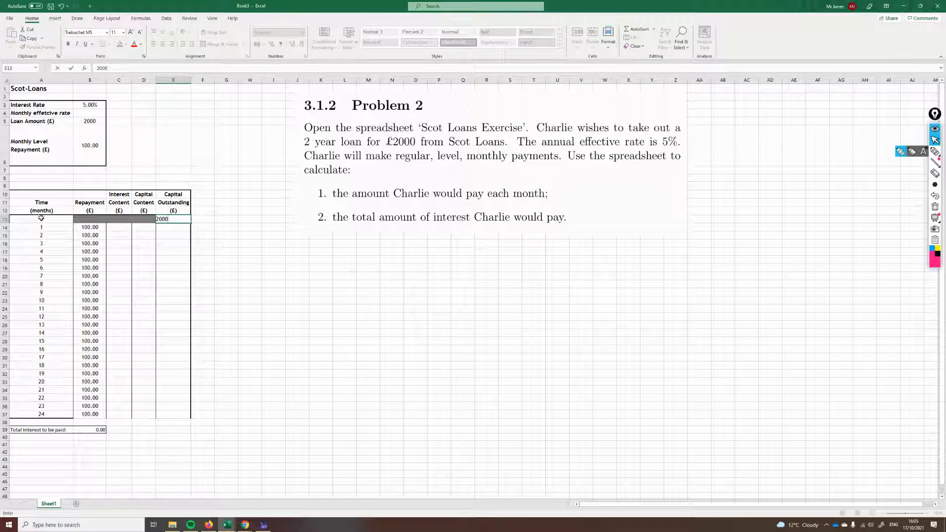
pyautogui.press('Return')
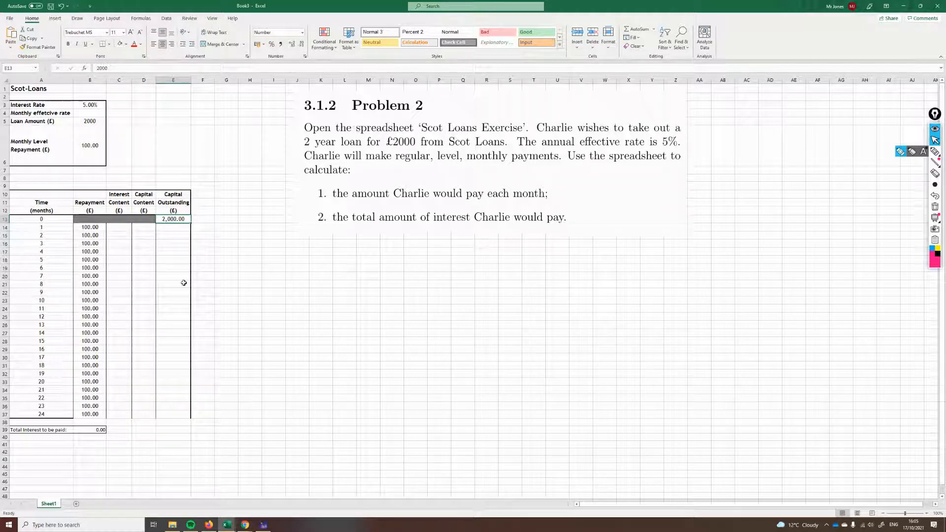
pyautogui.click(173, 243)
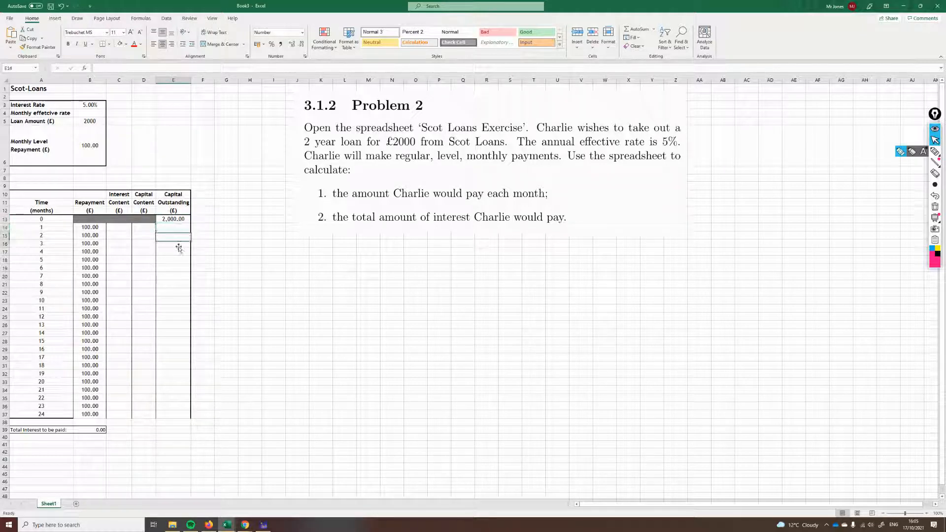
pyautogui.click(173, 416)
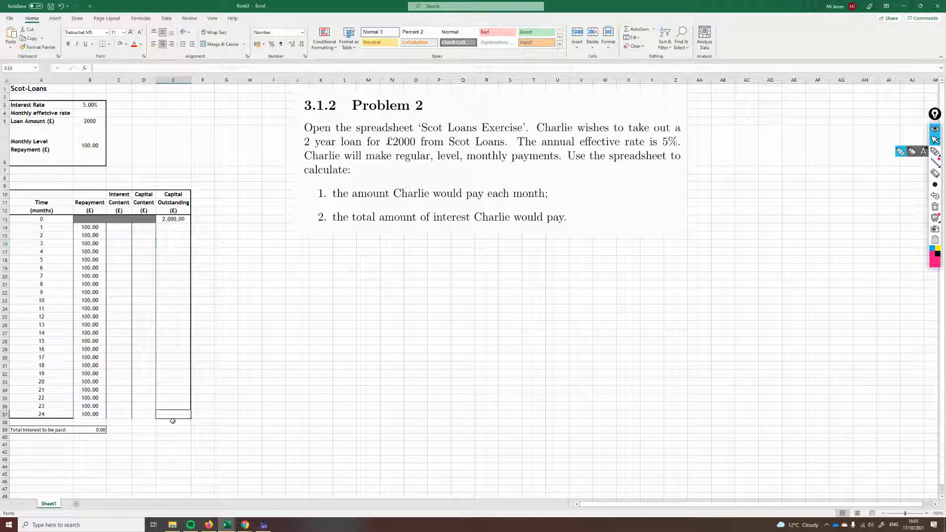
pyautogui.click(320, 402)
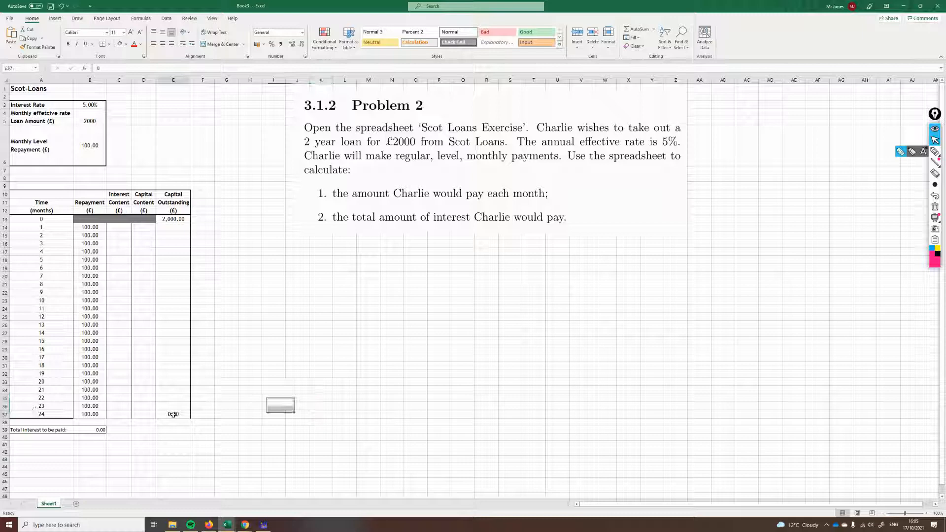
pyautogui.click(173, 414)
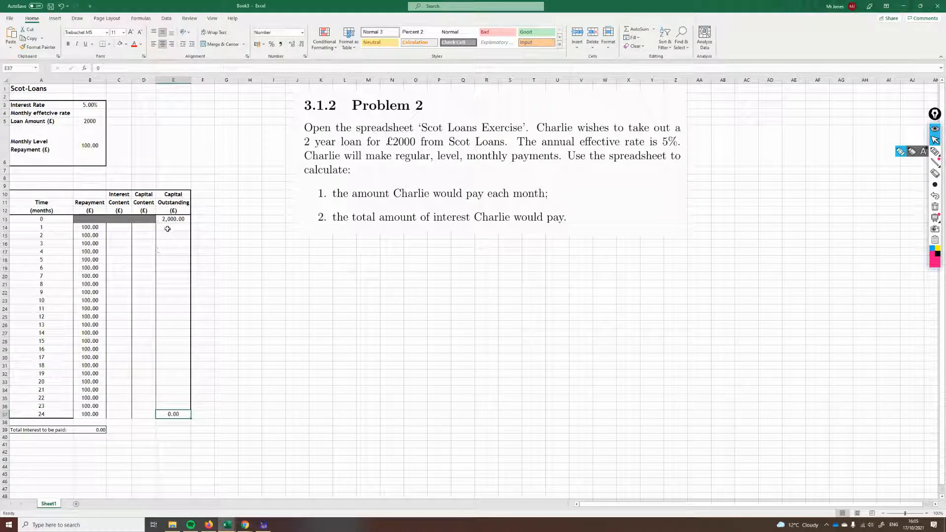
pyautogui.click(173, 317)
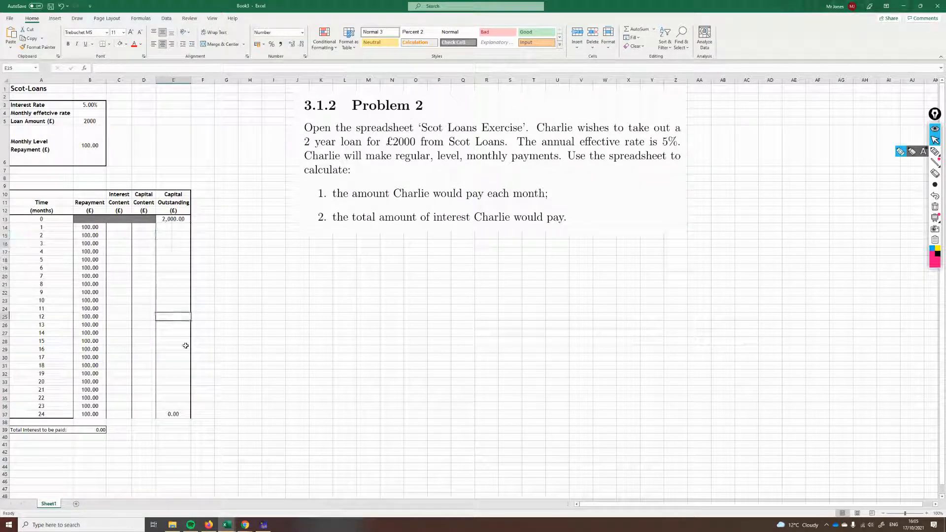
pyautogui.moveTo(155, 409)
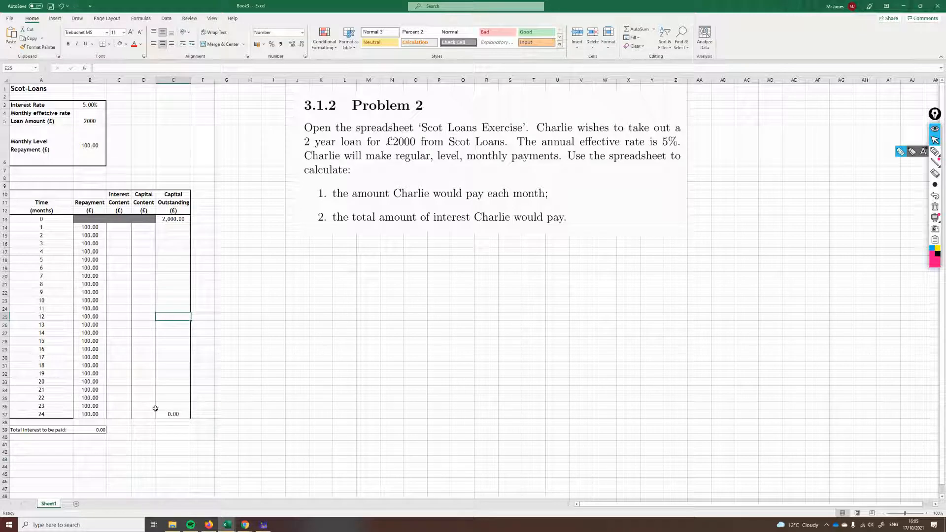
pyautogui.click(173, 413)
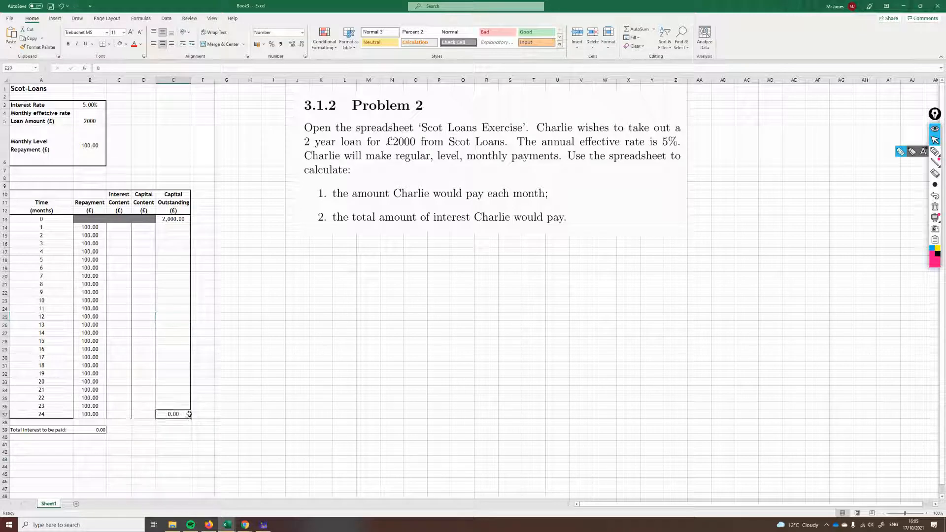
pyautogui.click(273, 235)
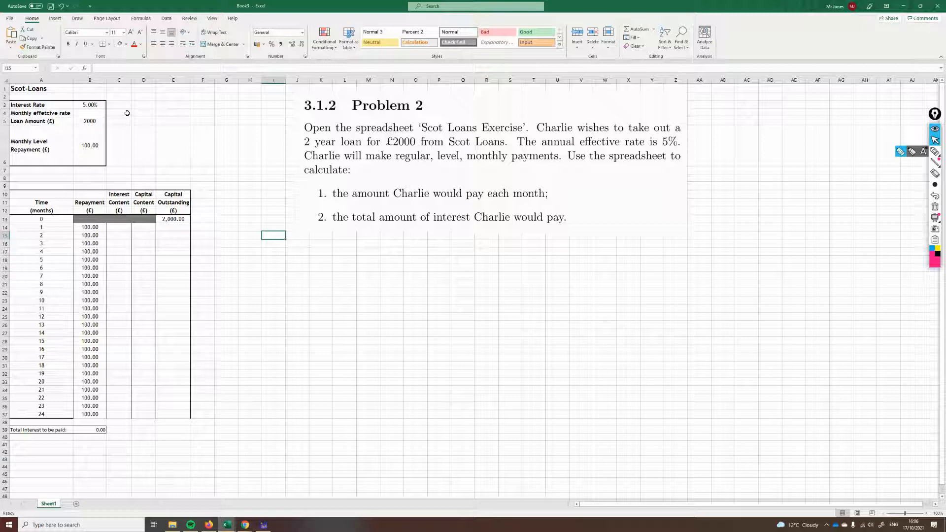
pyautogui.moveTo(371, 105)
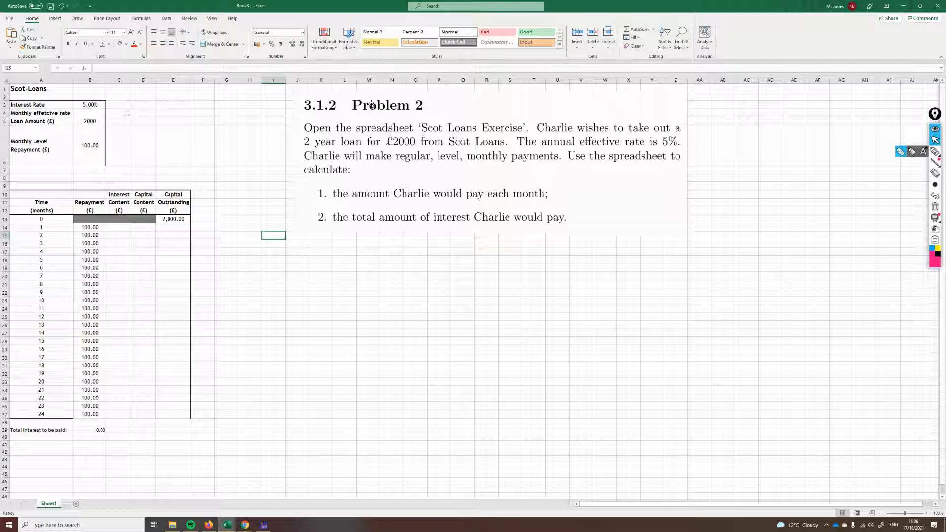
# Step: Enter =(1+B3)^(1/12)-1 in B4 to get the 0.41% monthly effective rate
pyautogui.click(89, 112)
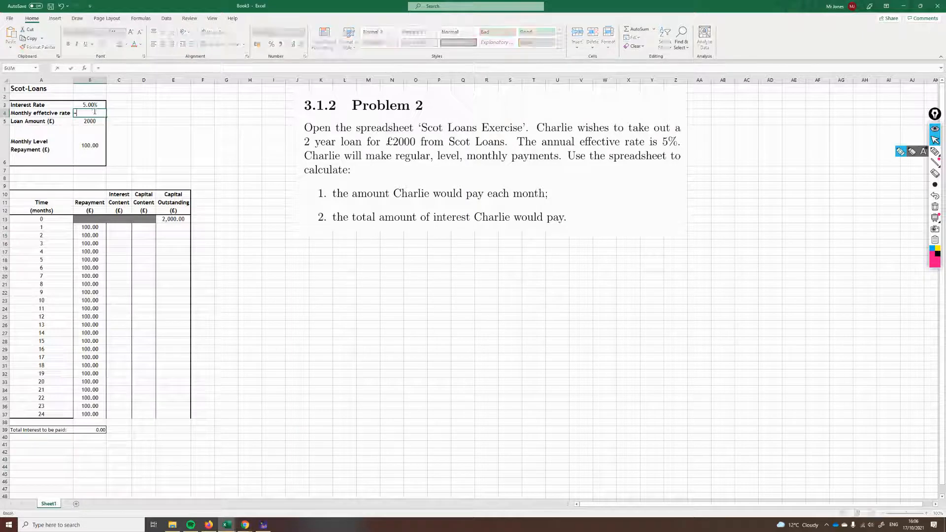
pyautogui.write('=(')
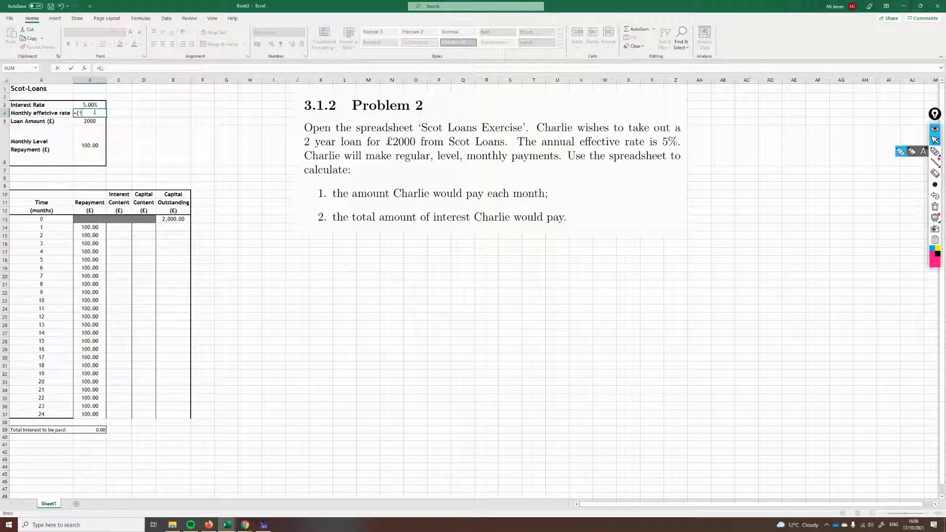
pyautogui.write('1+')
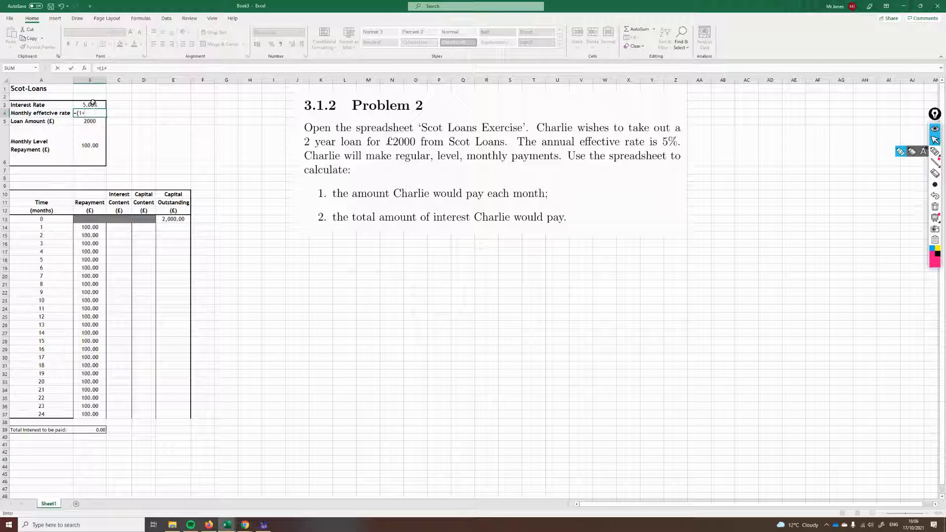
pyautogui.click(89, 105)
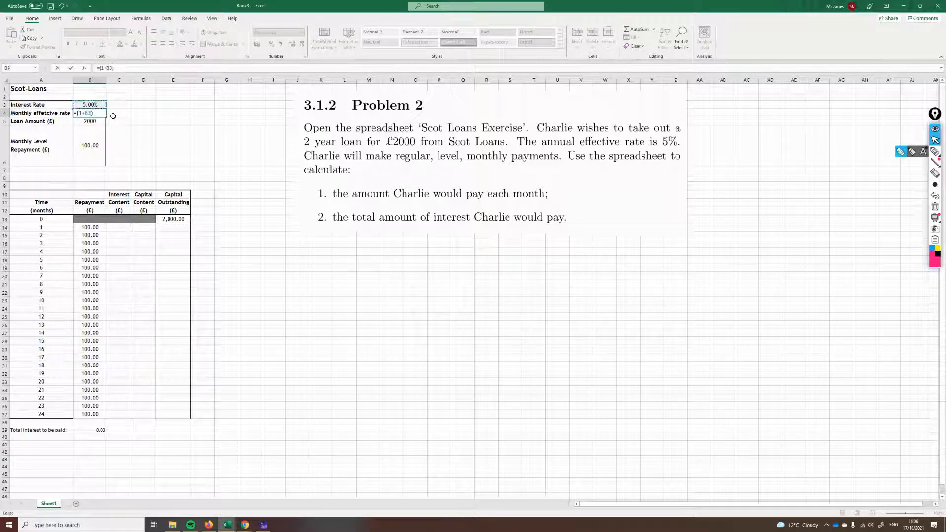
pyautogui.write('^(1/12')
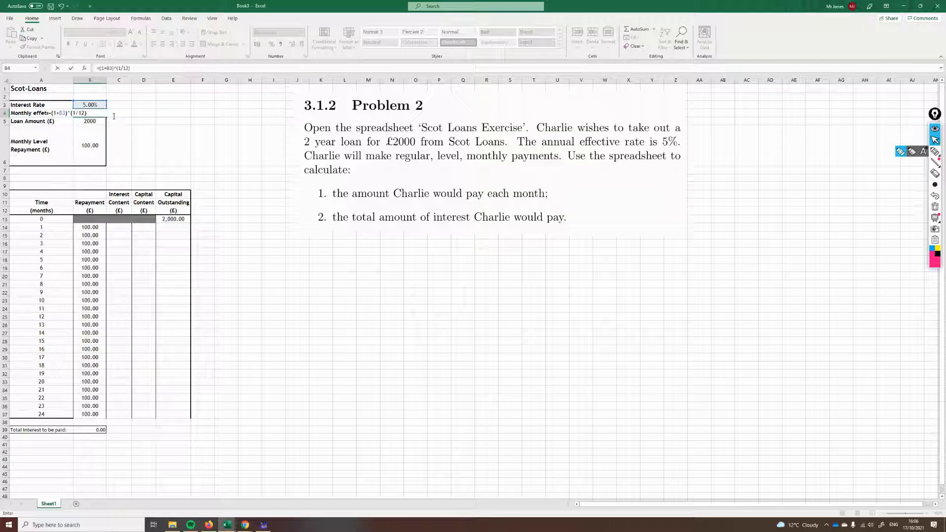
pyautogui.press('Return')
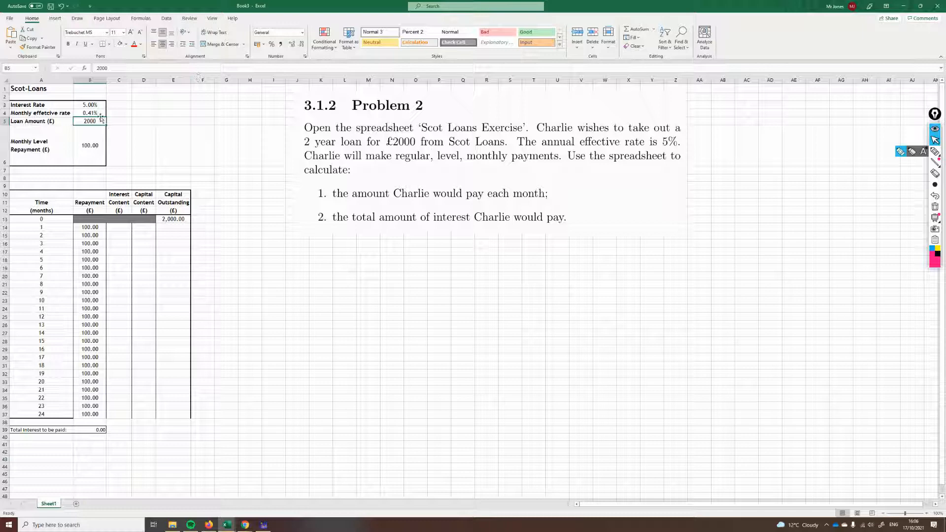
pyautogui.moveTo(153, 116)
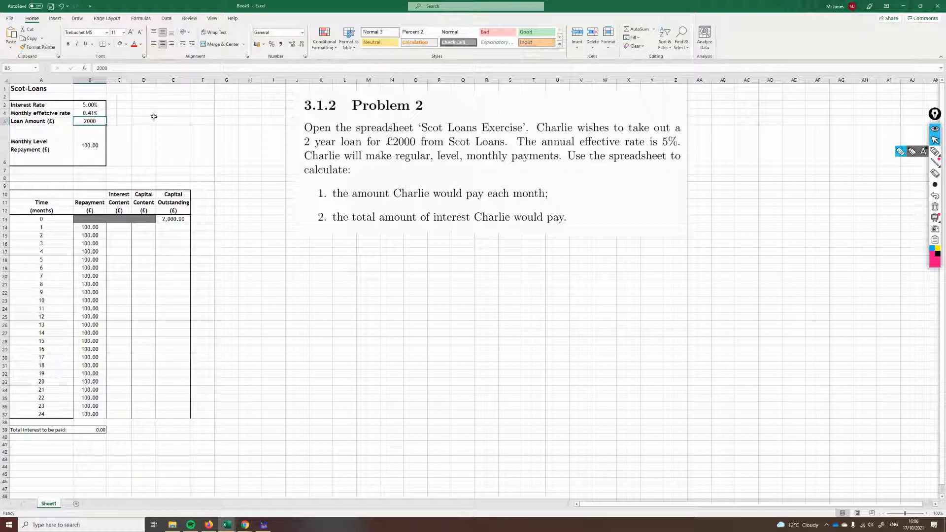
pyautogui.click(173, 120)
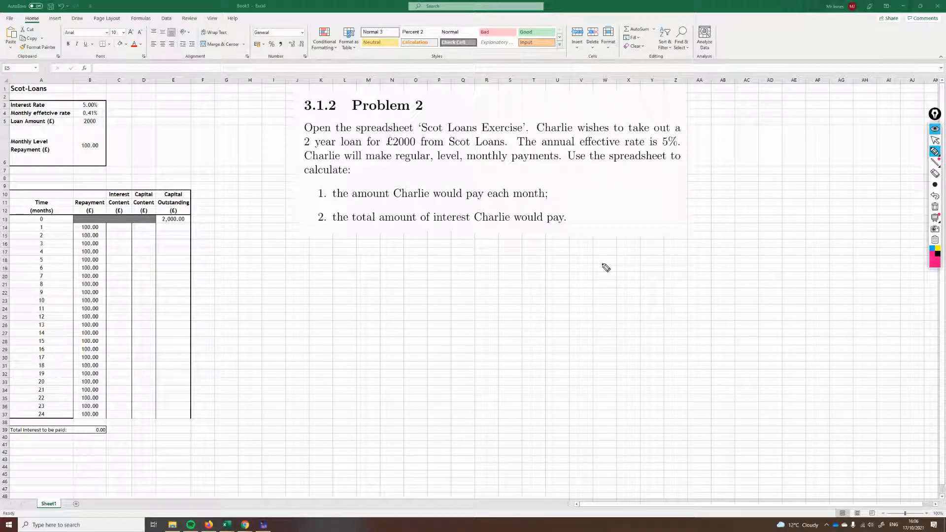
pyautogui.moveTo(400, 245)
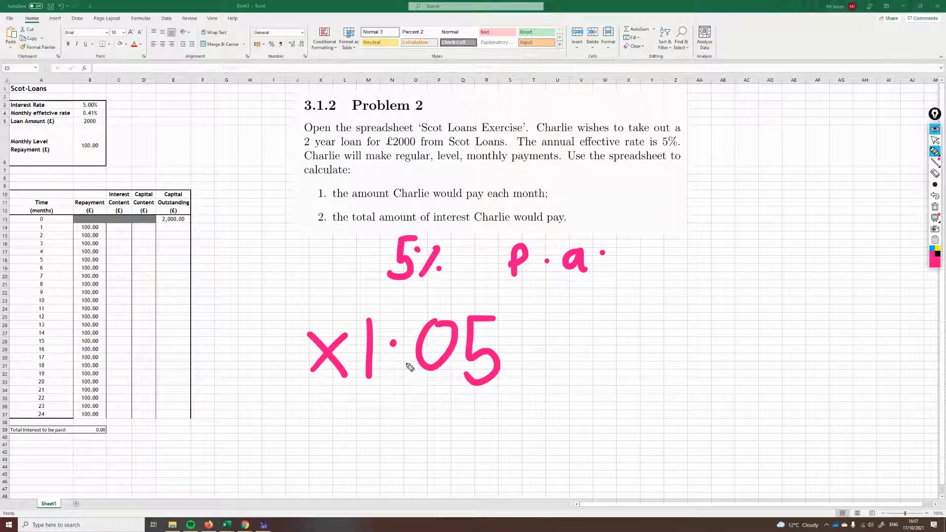
pyautogui.moveTo(371, 414)
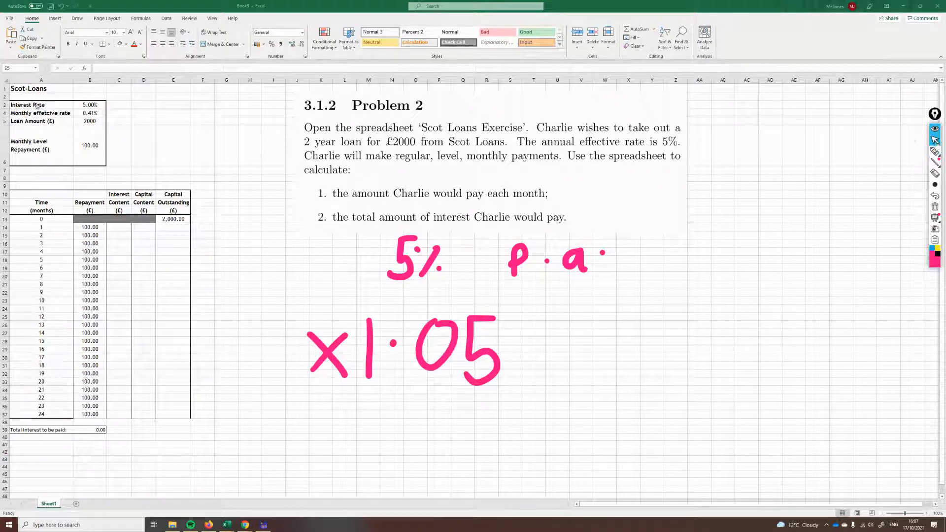
# Step: Inspect the monthly-rate formula behind the 0.41% value in B4
pyautogui.click(89, 113)
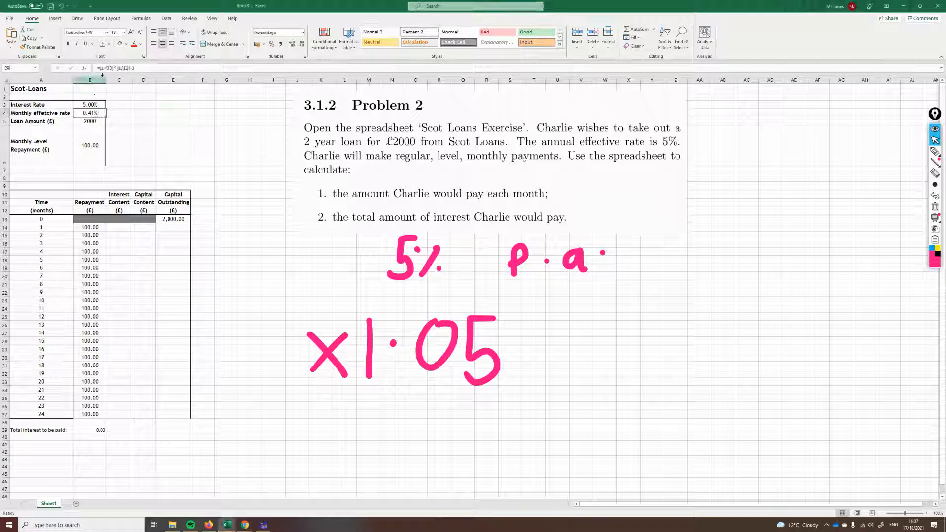
pyautogui.click(89, 113)
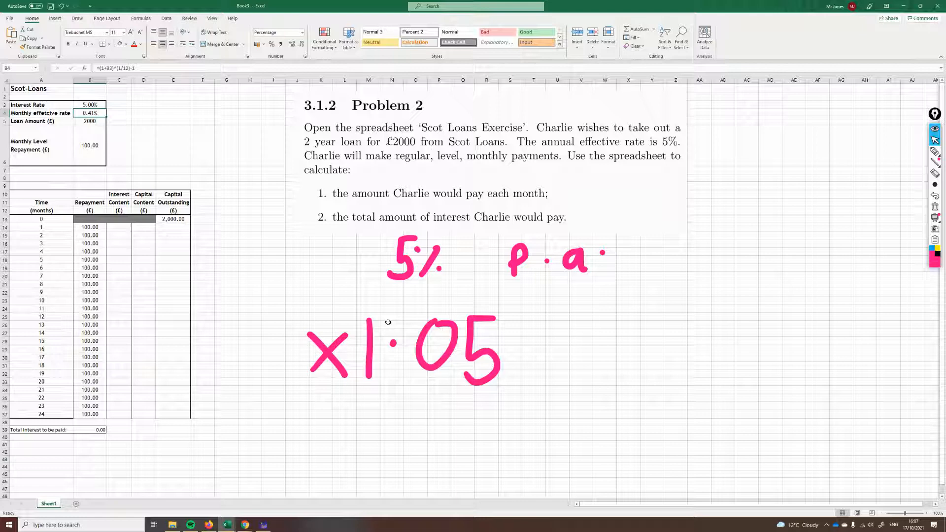
pyautogui.moveTo(214, 123)
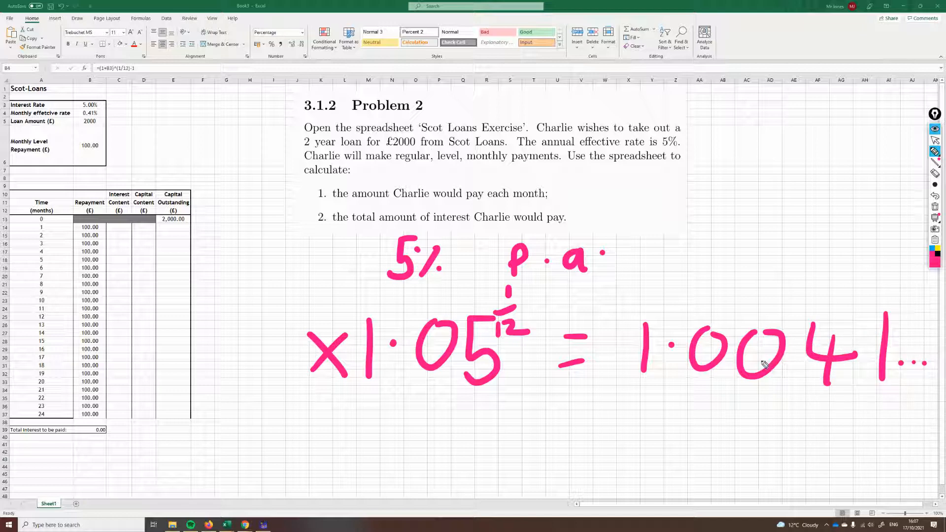
pyautogui.moveTo(851, 342)
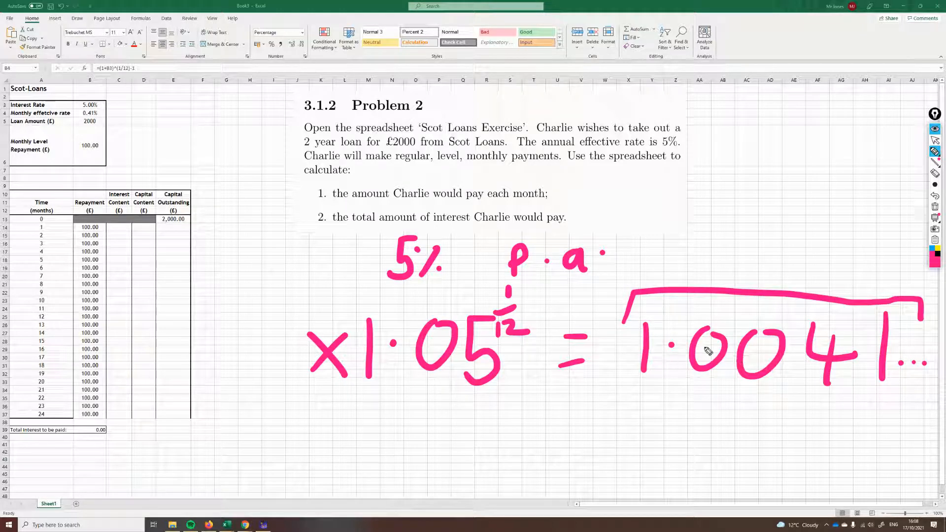
pyautogui.moveTo(727, 386)
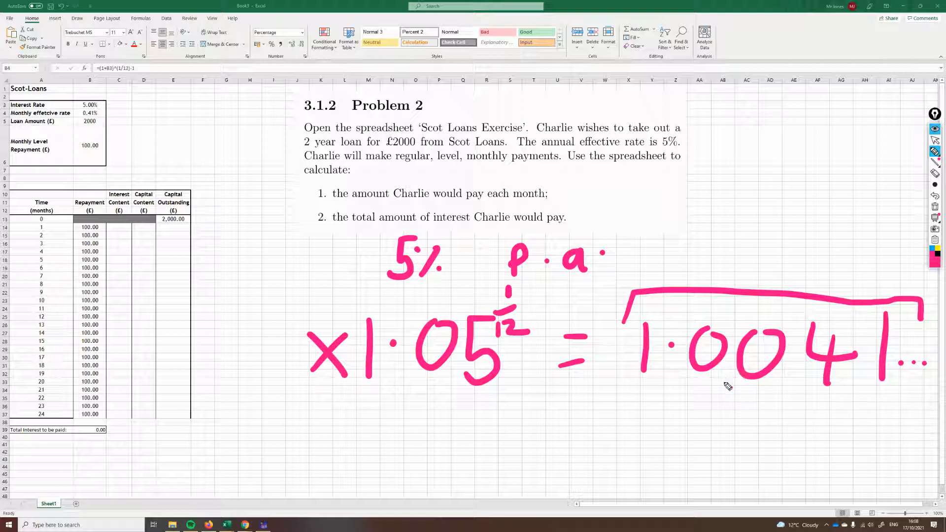
pyautogui.moveTo(718, 362)
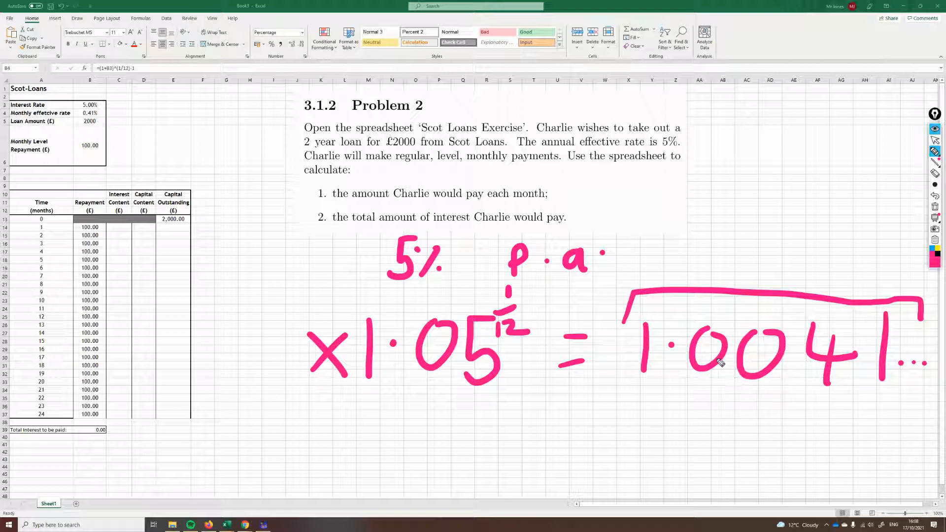
pyautogui.moveTo(784, 380)
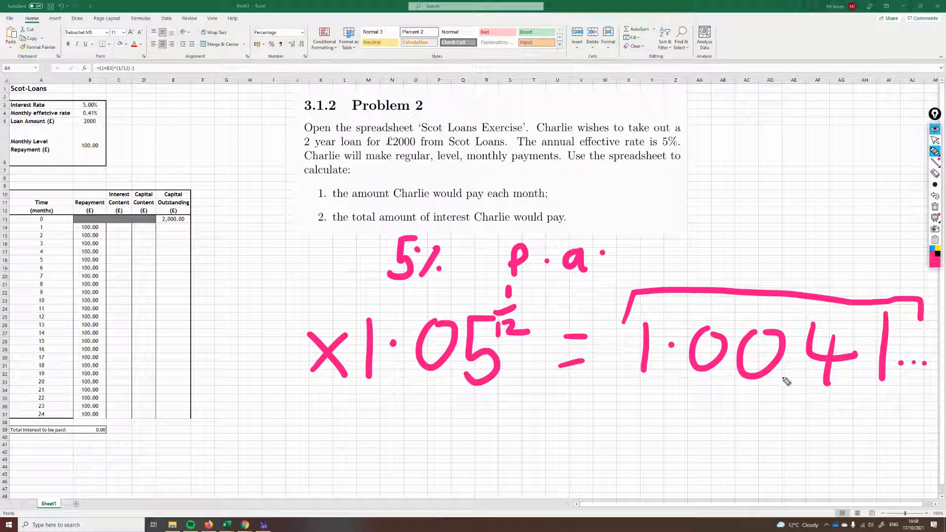
pyautogui.moveTo(697, 350)
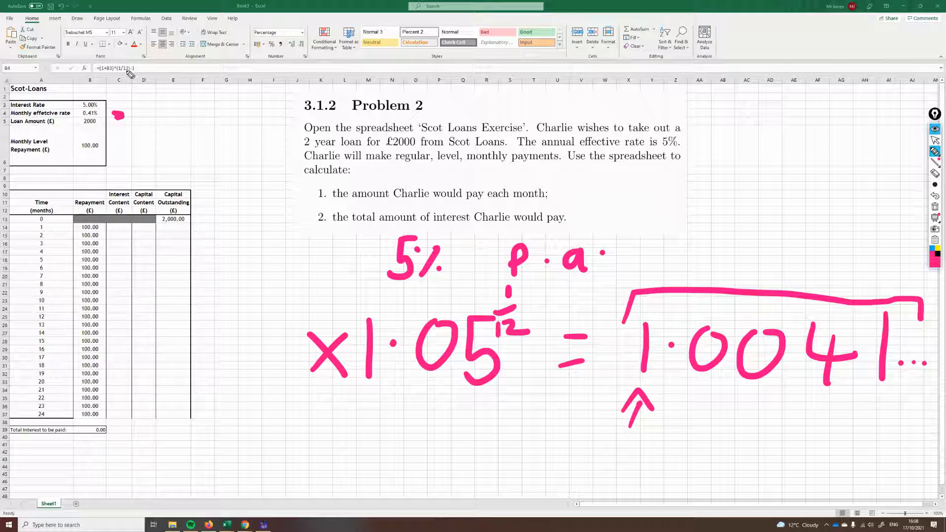
pyautogui.moveTo(97, 72); pyautogui.dragTo(139, 64)
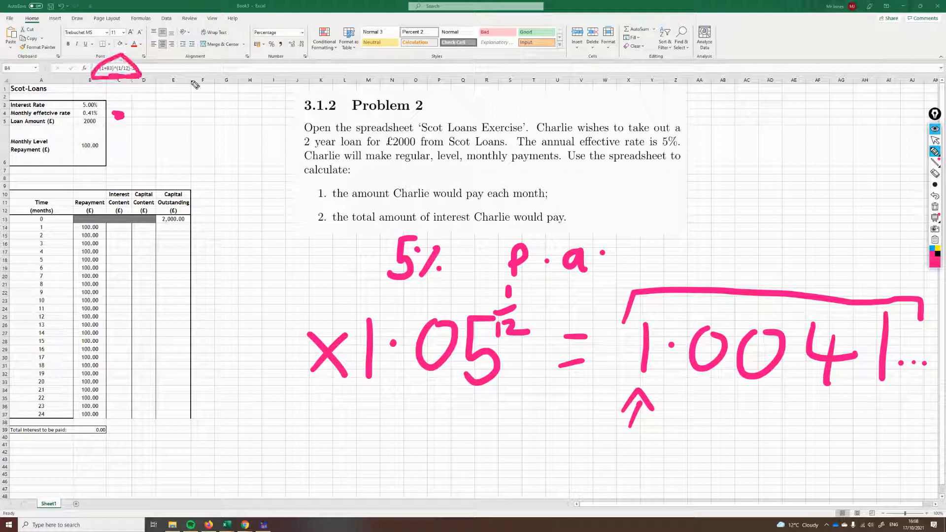
pyautogui.moveTo(654, 214)
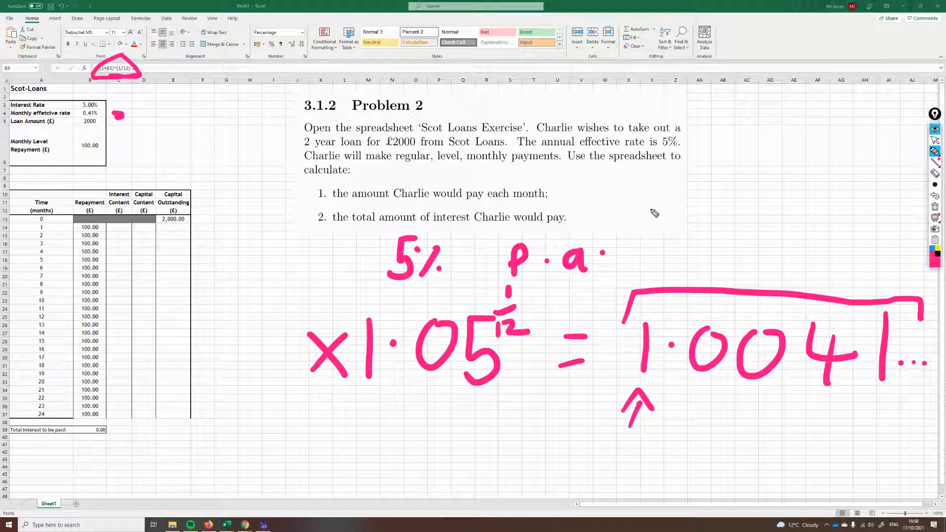
pyautogui.moveTo(934, 218)
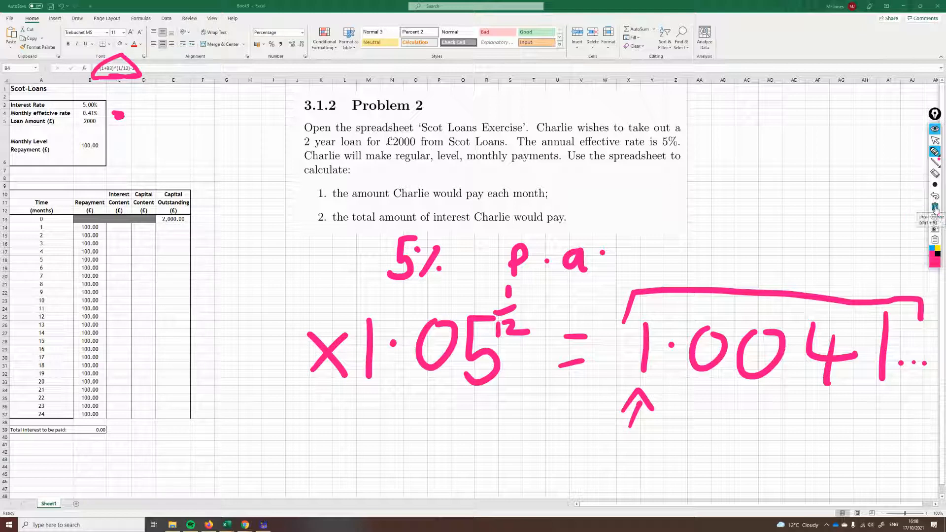
pyautogui.click(934, 217)
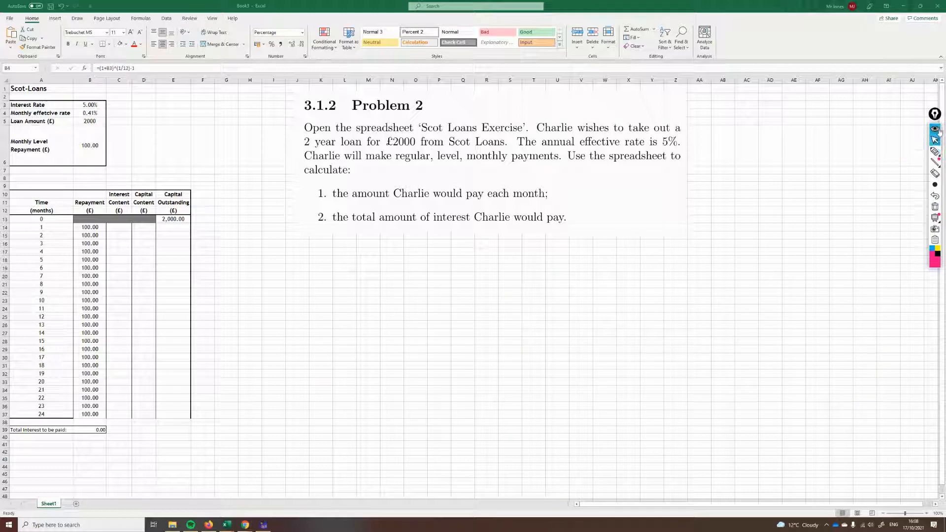
# Step: Enter =E13*$B$4 in C14 to give month 1 interest of 8.15
pyautogui.click(935, 113)
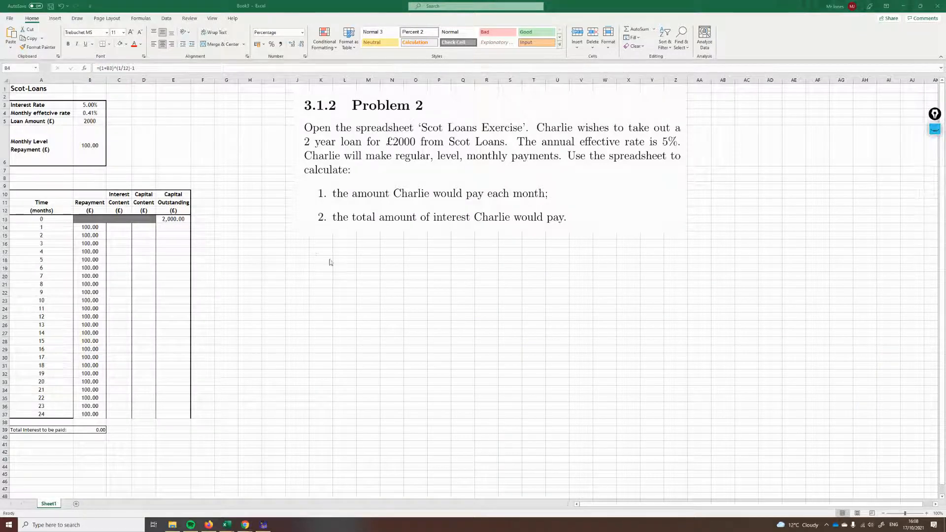
pyautogui.moveTo(126, 231)
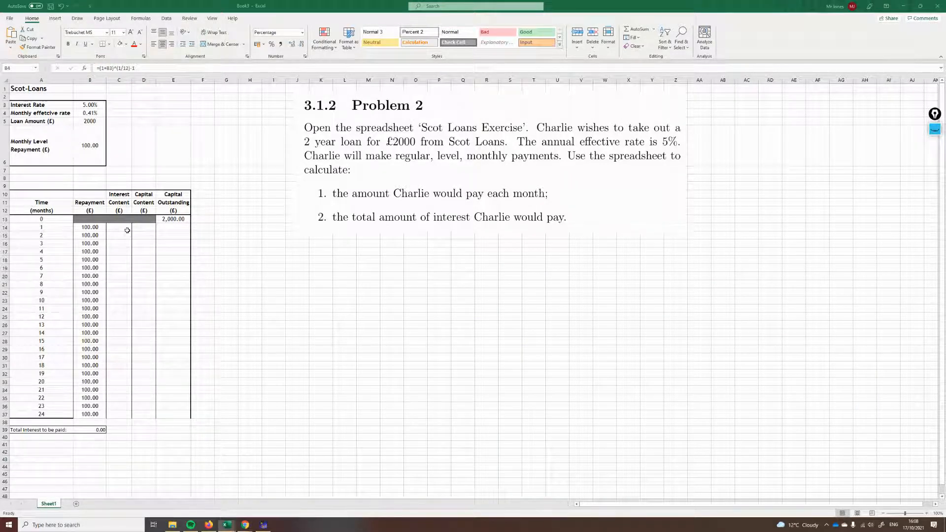
pyautogui.click(119, 219)
pyautogui.write('=E13*')
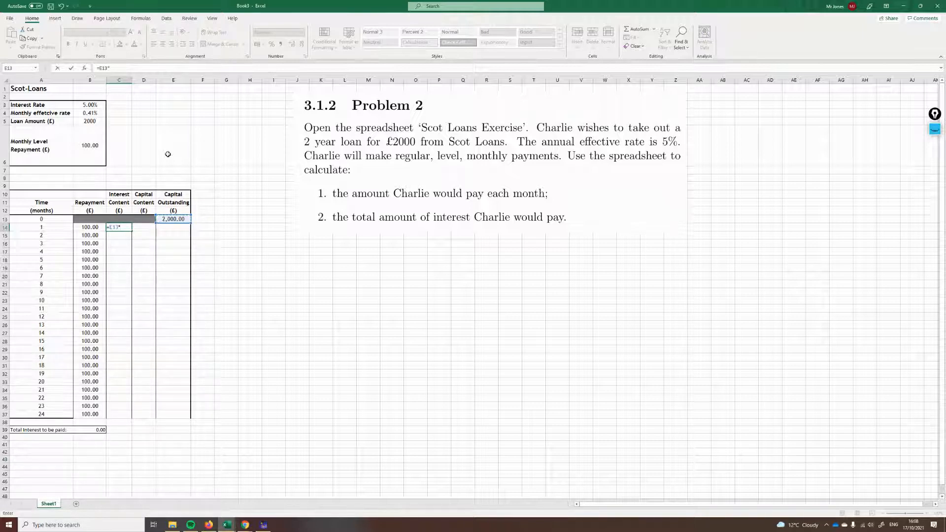
pyautogui.click(89, 113)
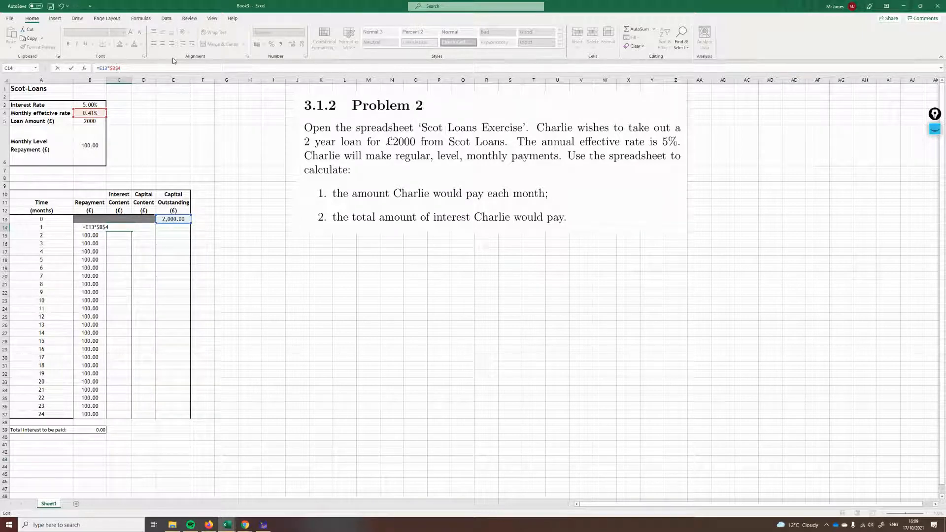
pyautogui.press('Return')
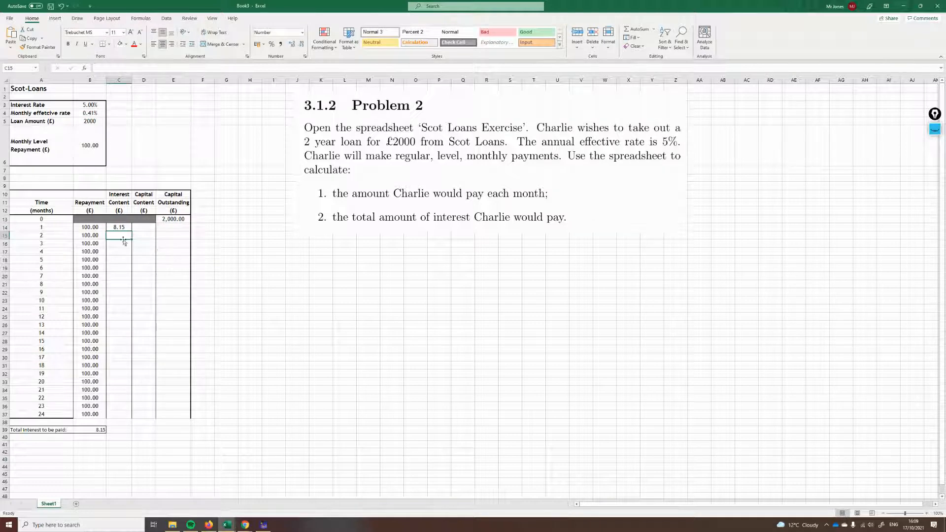
pyautogui.click(118, 226)
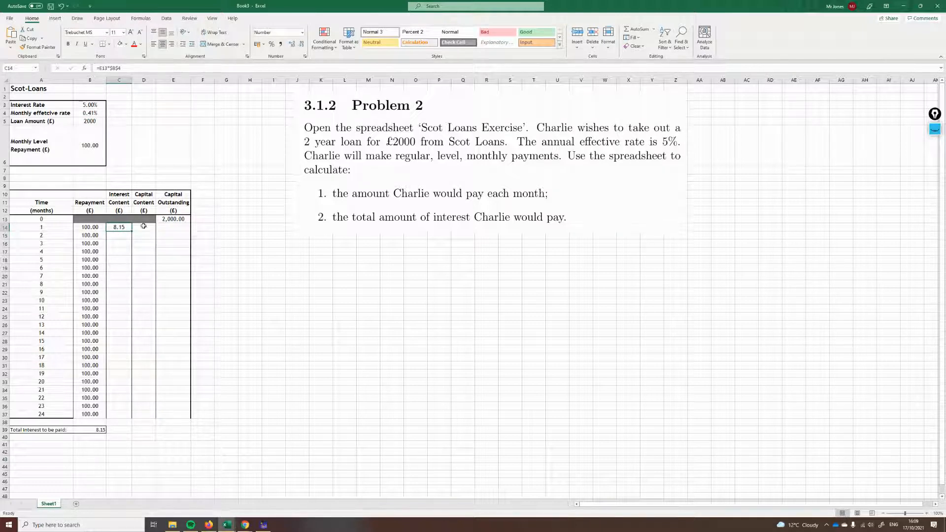
pyautogui.moveTo(199, 283)
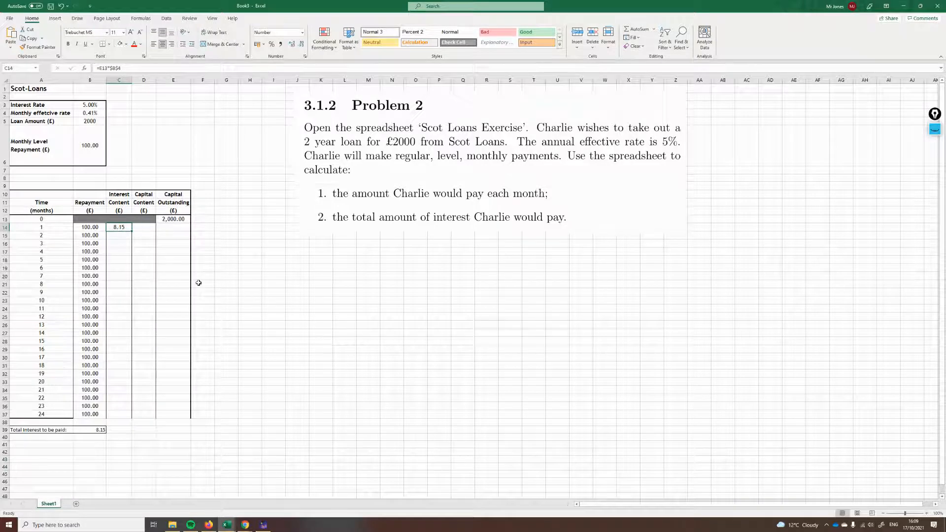
pyautogui.moveTo(240, 296)
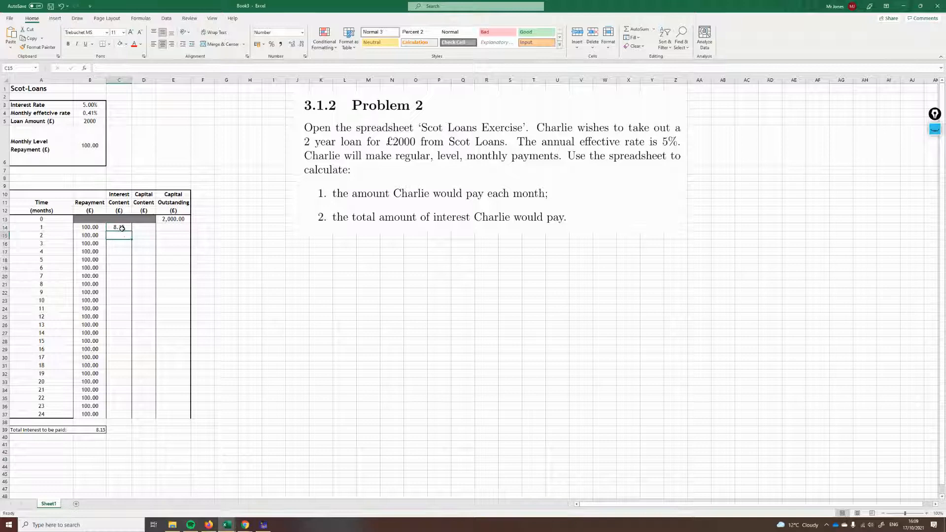
# Step: Format C14 with many more decimal places, revealing 8.1482475672967
pyautogui.click(119, 226)
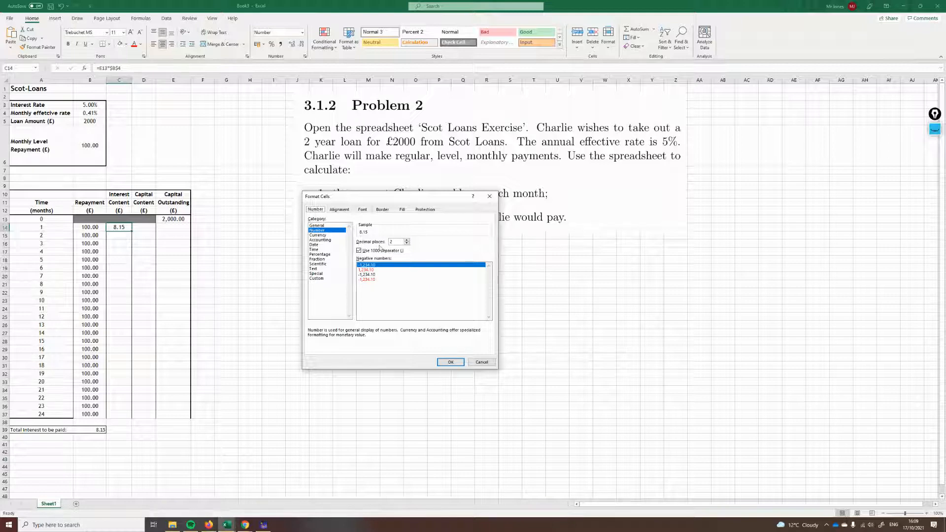
pyautogui.click(406, 240)
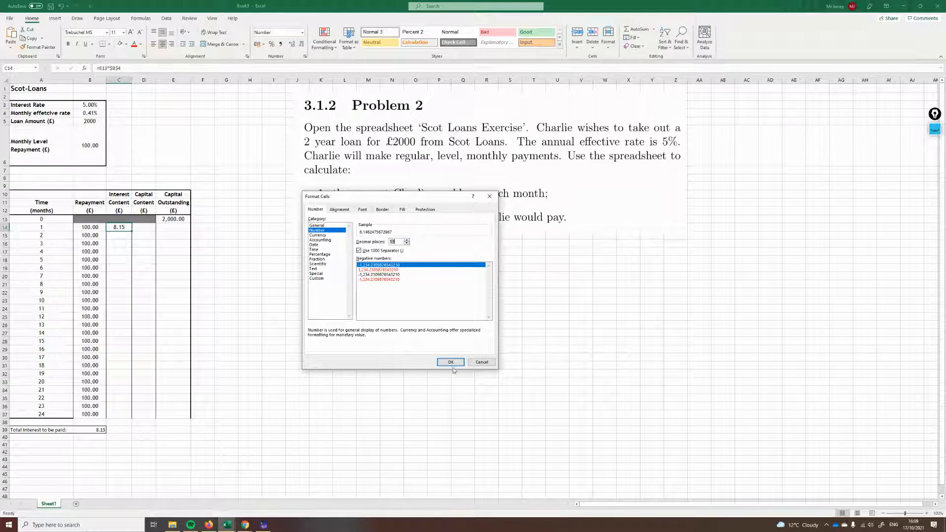
pyautogui.click(451, 363)
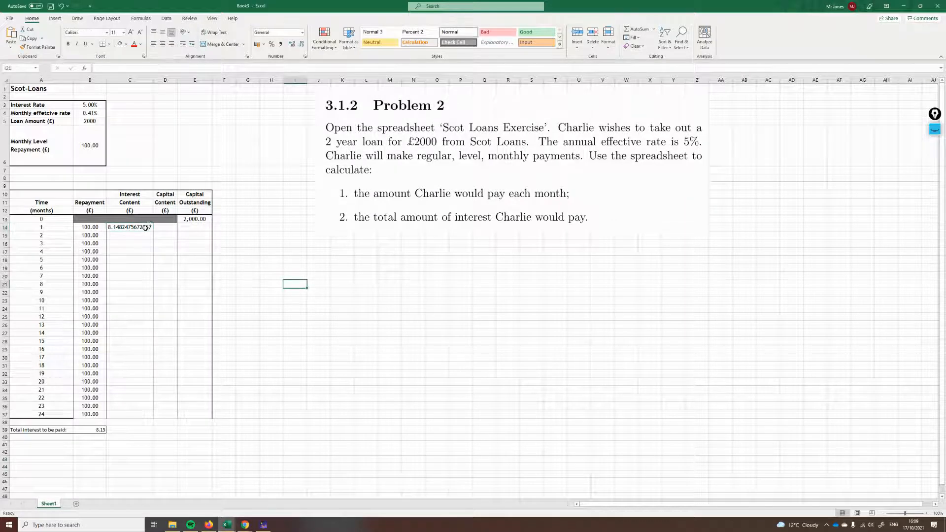
pyautogui.click(129, 227)
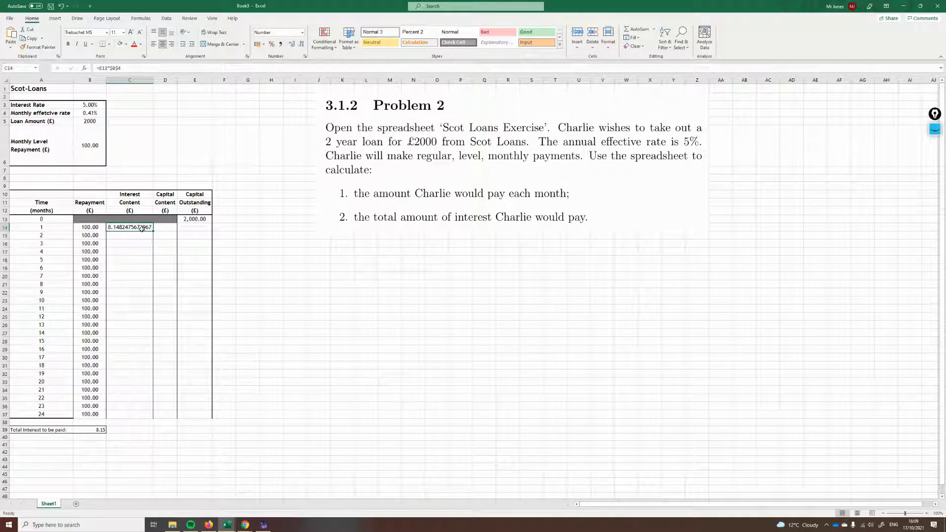
pyautogui.moveTo(202, 264)
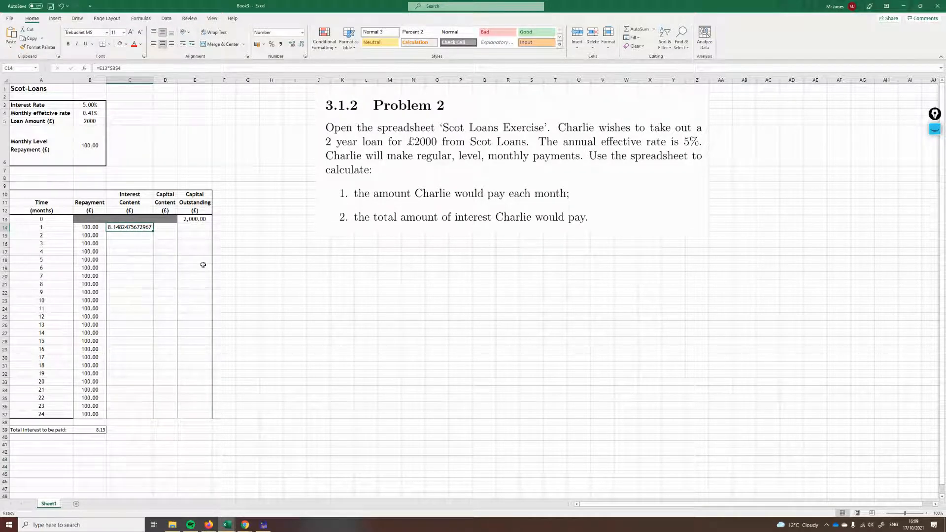
pyautogui.moveTo(78, 216)
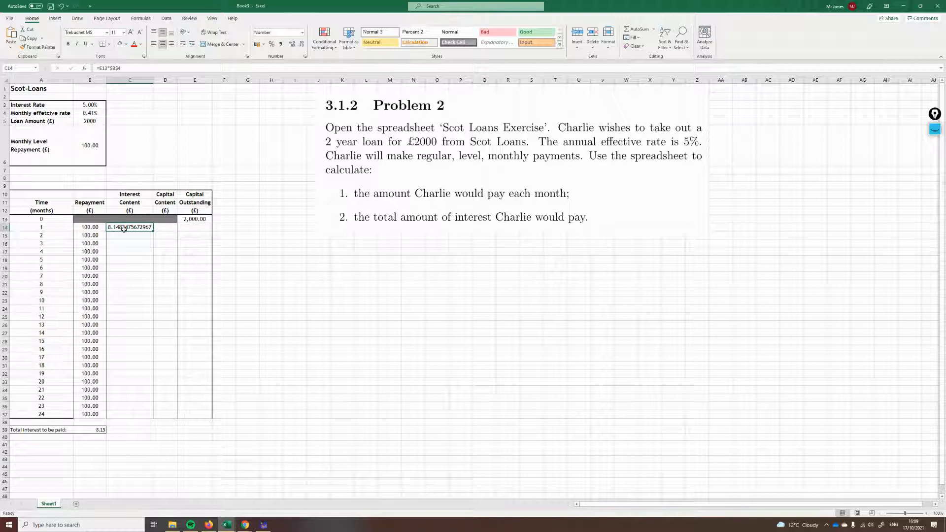
# Step: Format C14 back to two decimal places via Format Cells
pyautogui.rightClick(128, 226)
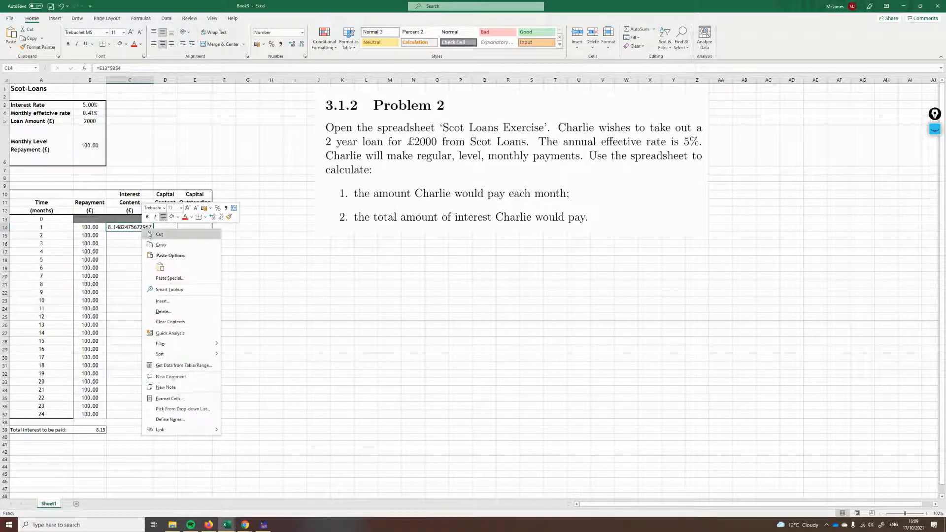
pyautogui.click(169, 398)
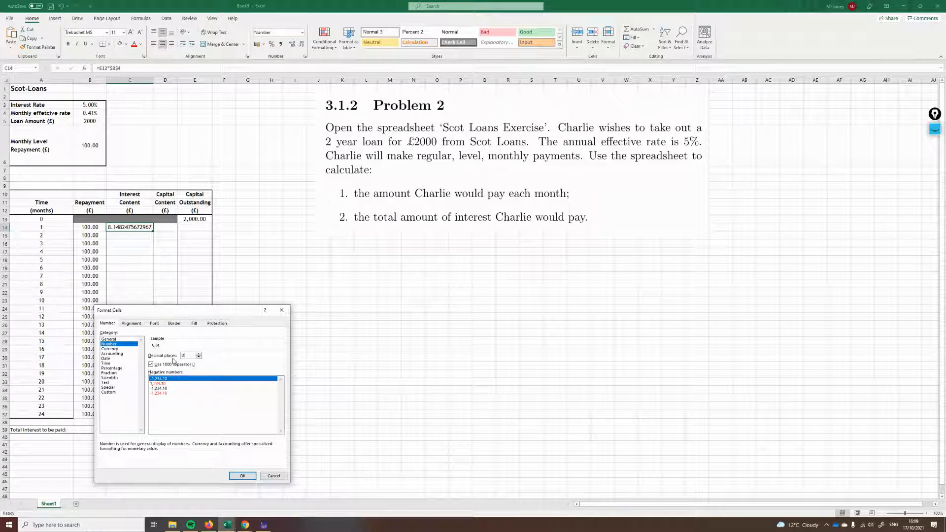
pyautogui.click(242, 476)
pyautogui.write('round(')
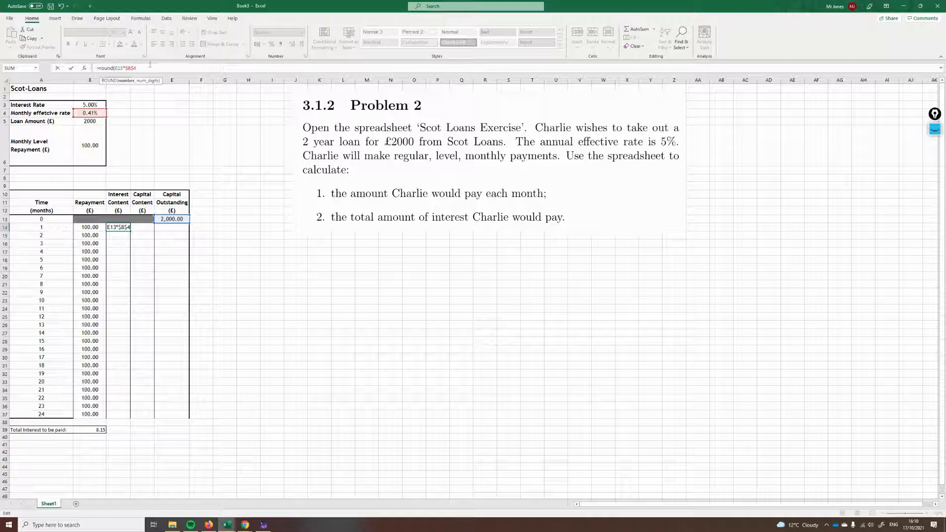
# Step: Complete C14 as =ROUND(E13*$B$4, 2), still showing 8.15
pyautogui.write(', 2)')
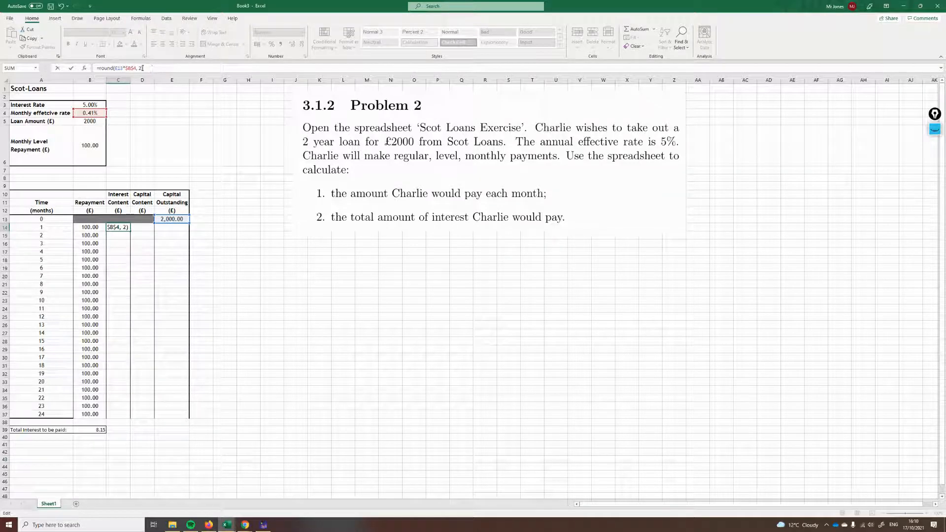
pyautogui.press('Return')
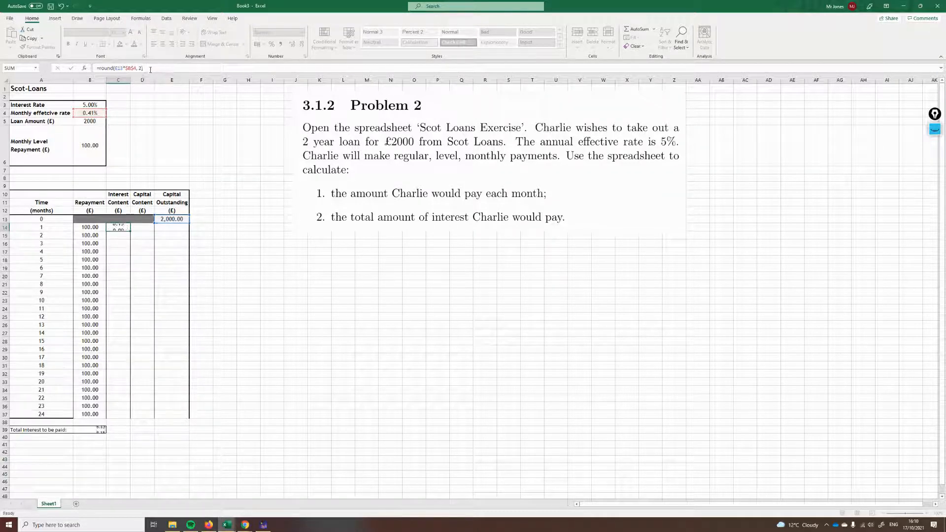
pyautogui.press('Return')
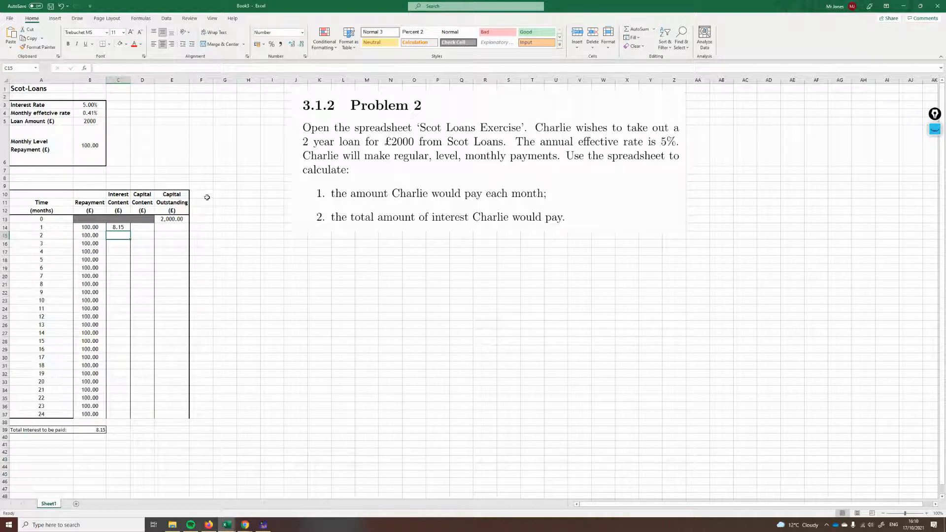
pyautogui.click(118, 227)
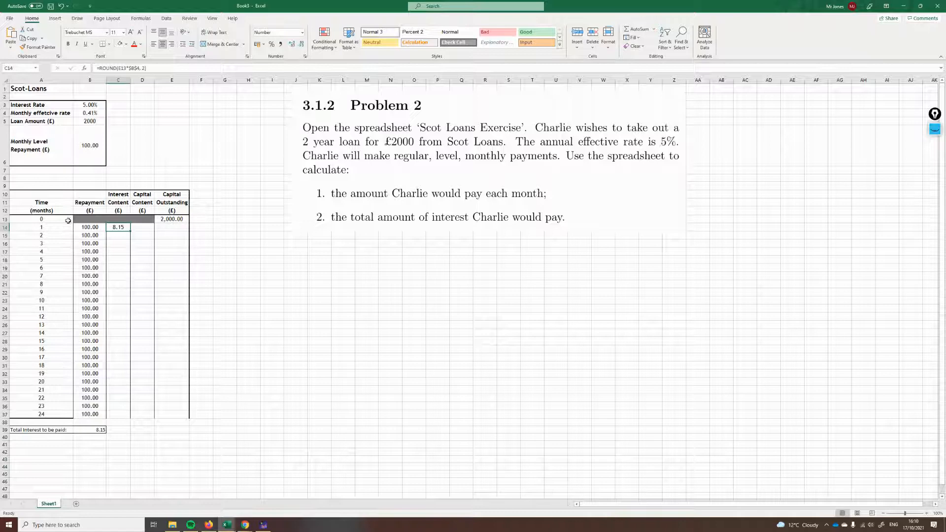
pyautogui.click(142, 227)
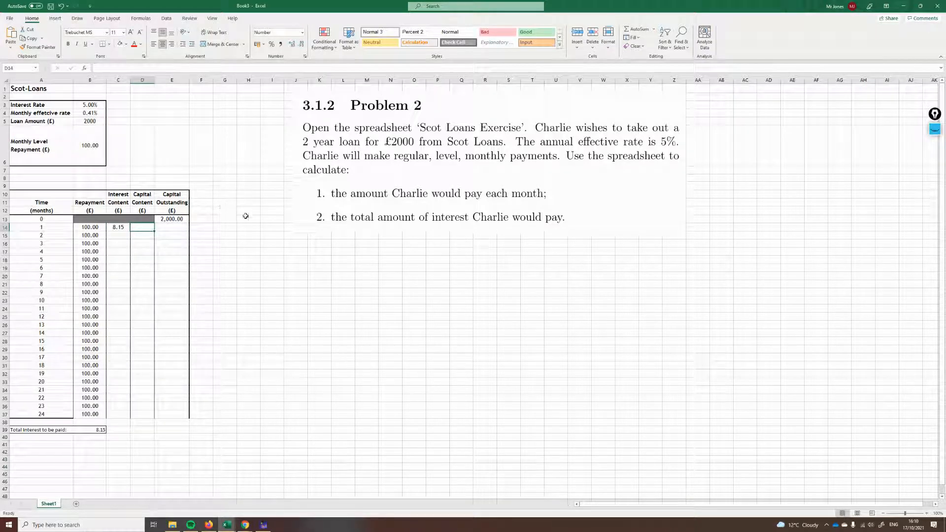
pyautogui.moveTo(266, 212)
pyautogui.write('=B14-')
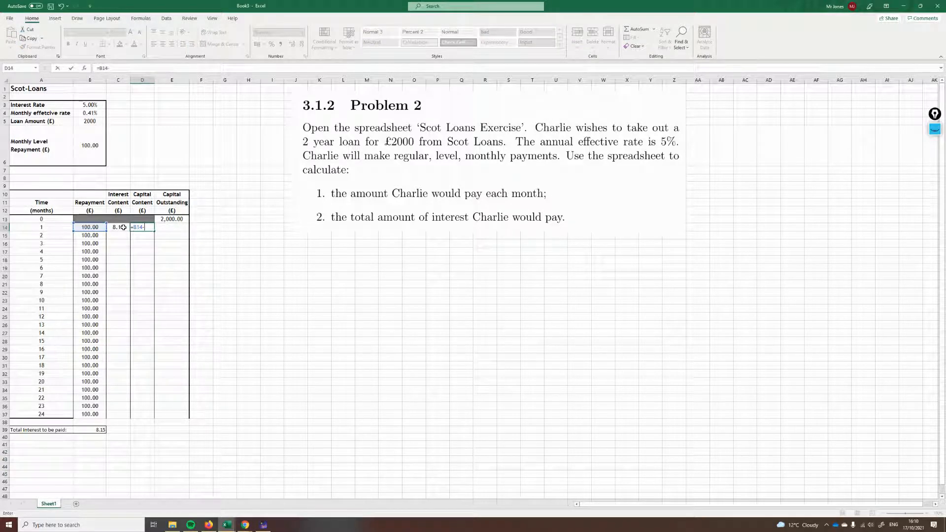
# Step: Enter =B14-C14 in D14 to give month 1 capital content of 91.85
pyautogui.press('Return')
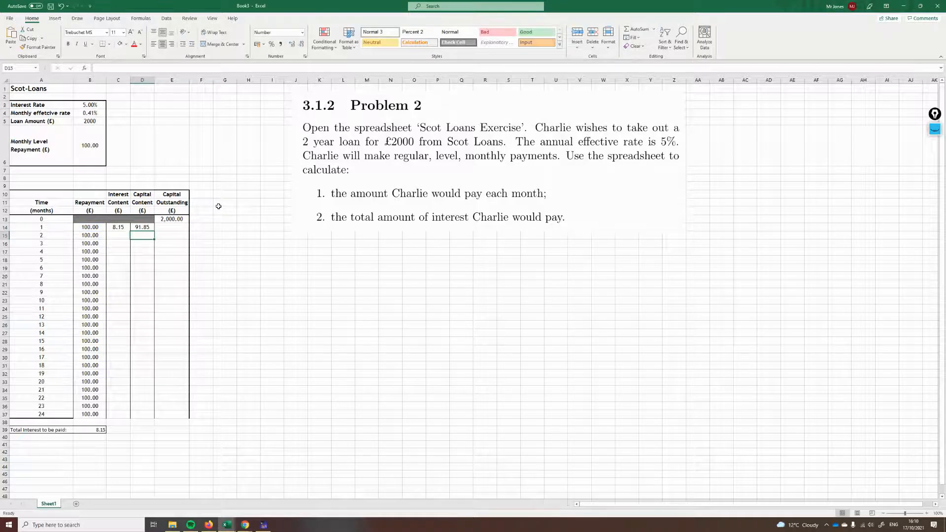
pyautogui.click(224, 202)
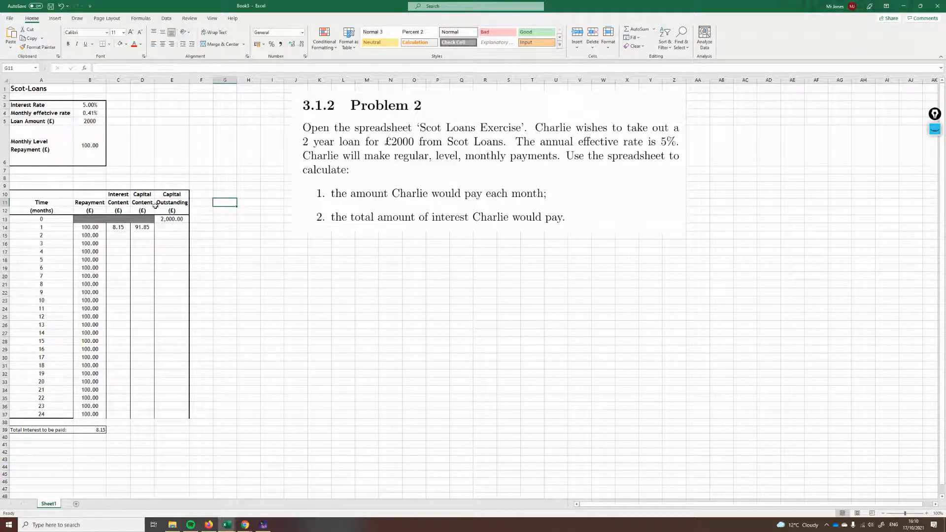
pyautogui.click(248, 227)
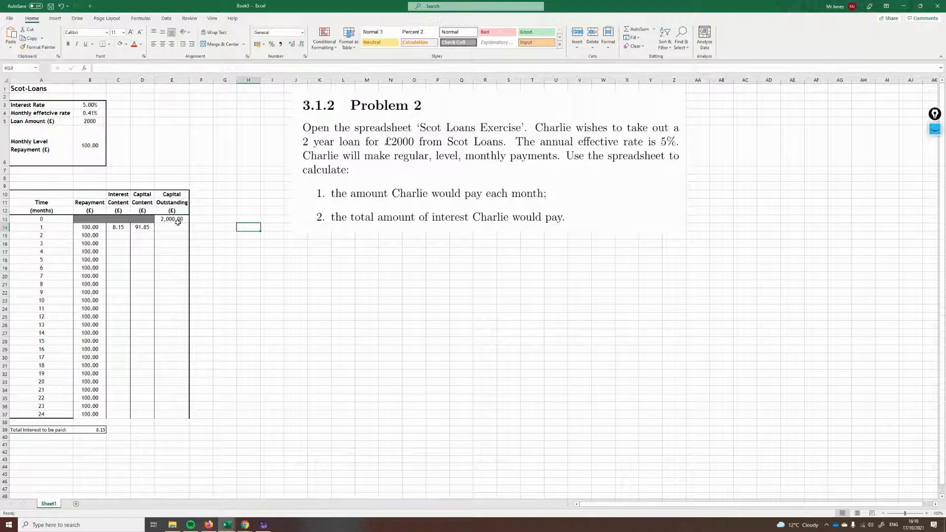
# Step: Enter month 1's capital outstanding as opening 2,000 minus capital content (1,908.15), then start filling interest down
pyautogui.click(143, 226)
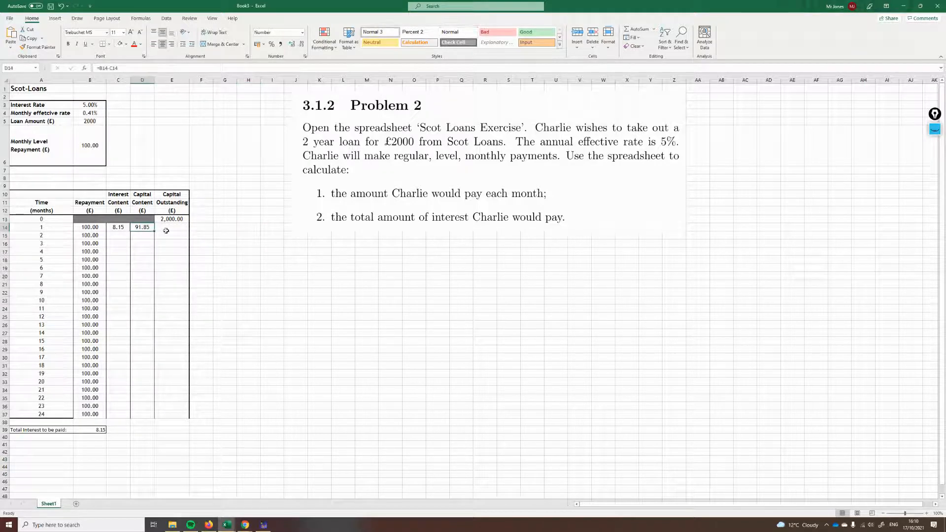
pyautogui.moveTo(175, 208)
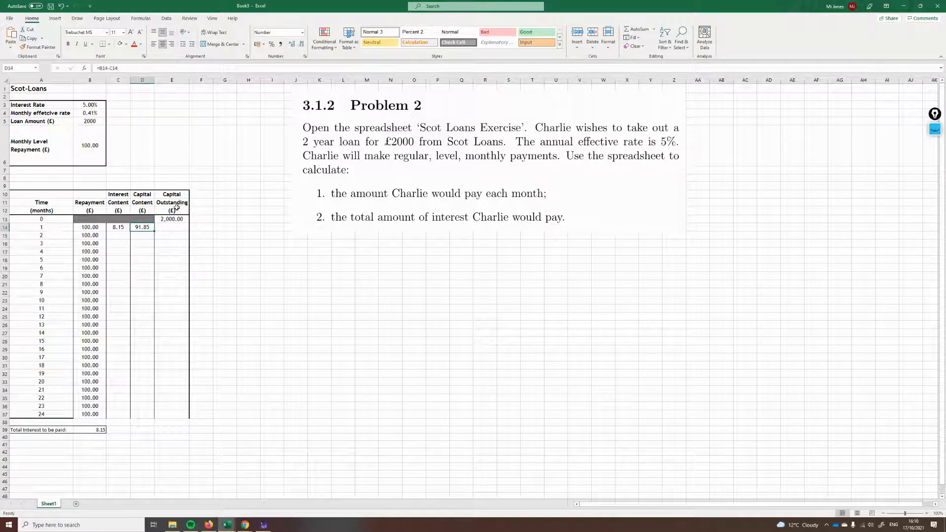
pyautogui.click(171, 227)
pyautogui.write('=')
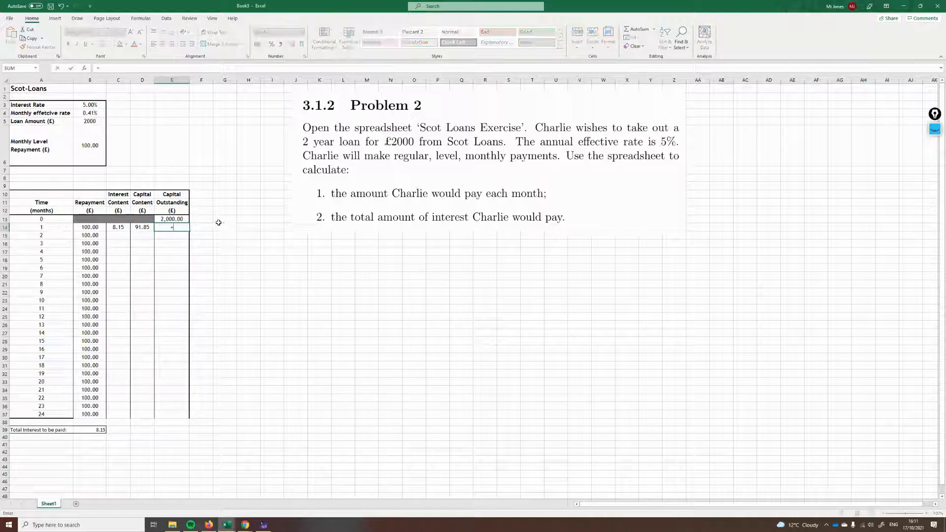
pyautogui.click(172, 219)
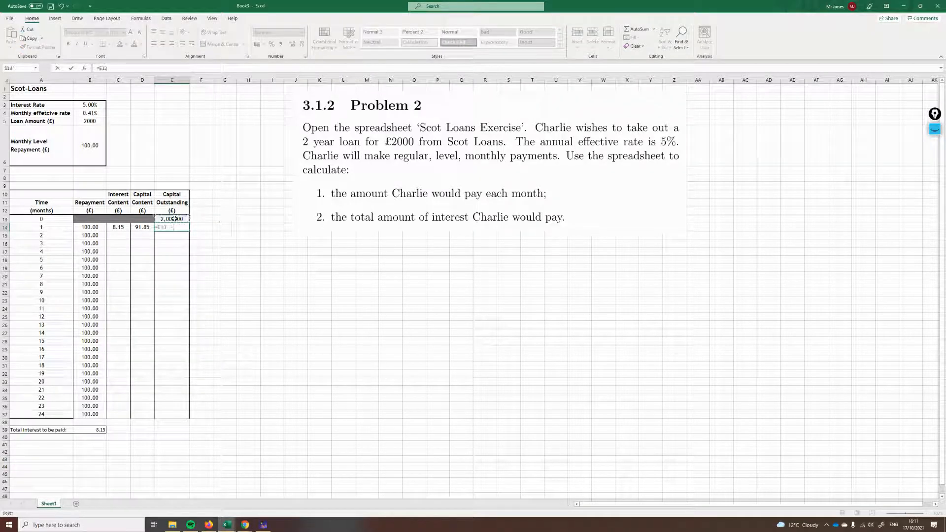
pyautogui.click(172, 218)
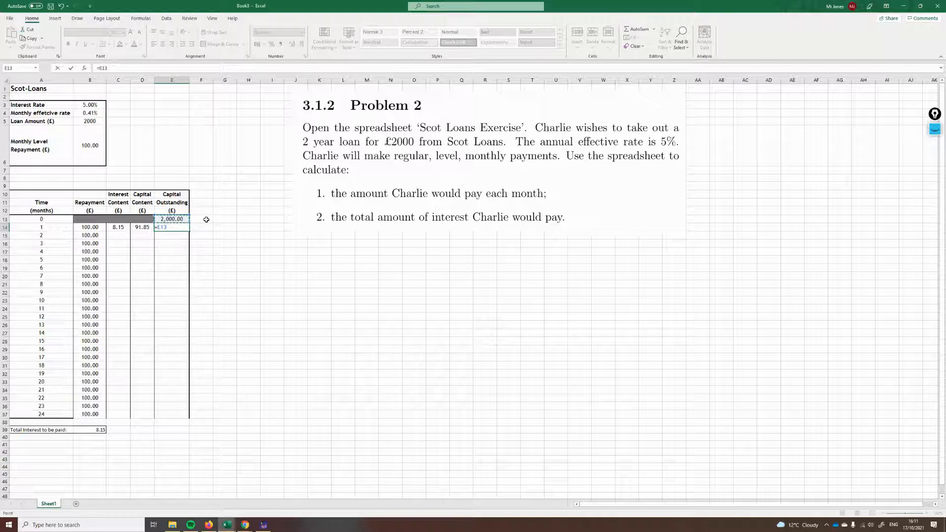
pyautogui.click(141, 226)
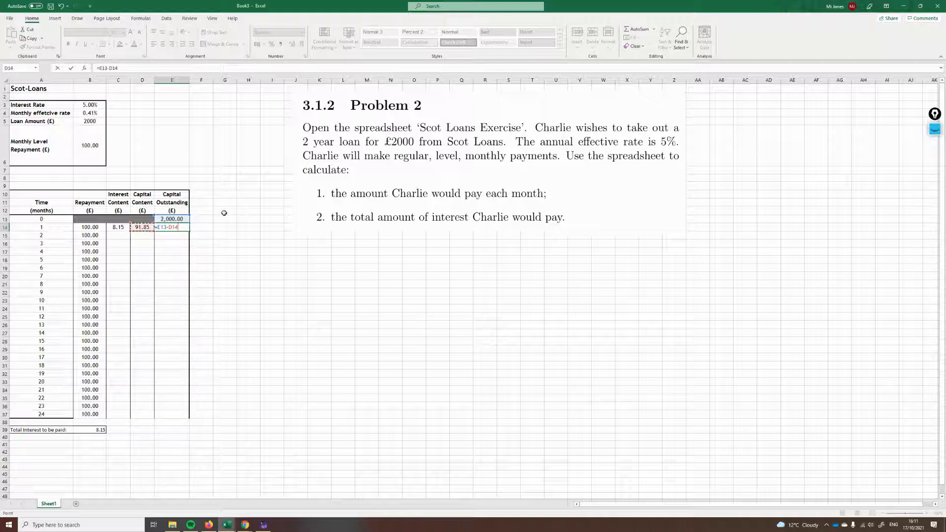
pyautogui.press('Return')
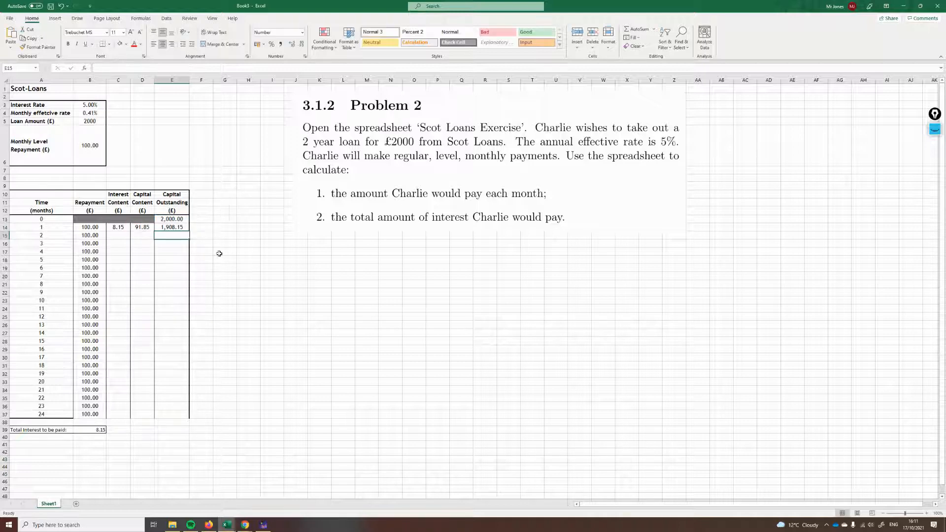
pyautogui.click(201, 234)
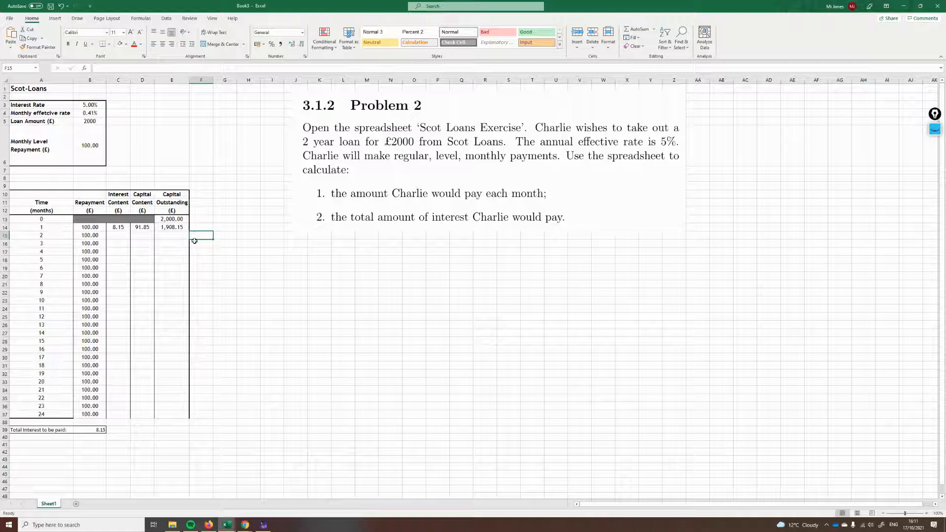
pyautogui.click(248, 243)
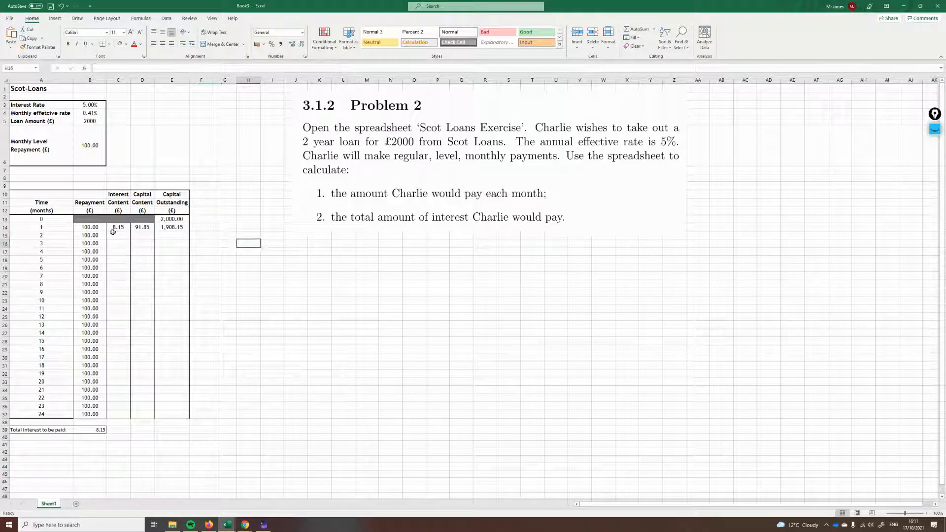
pyautogui.click(117, 227)
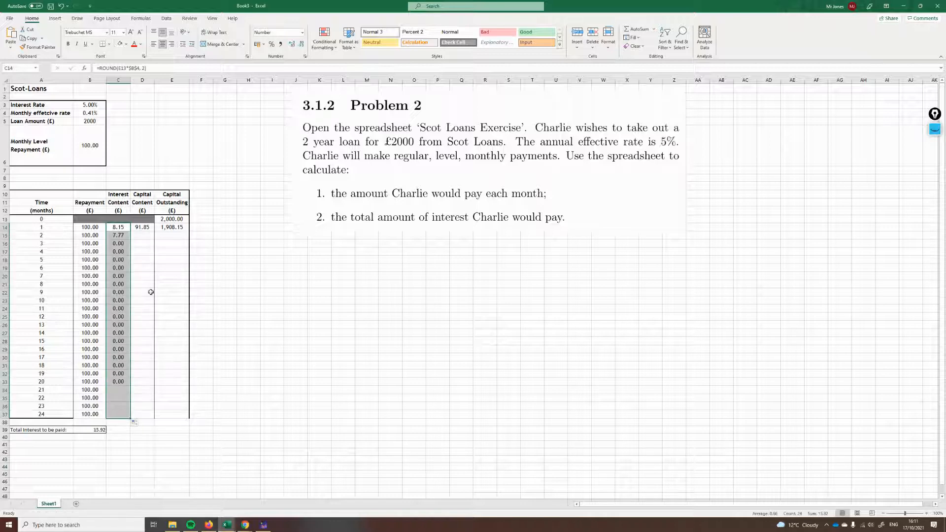
# Step: Fill capital content and outstanding capital down through month 24, total interest reaching 89.10
pyautogui.click(142, 226)
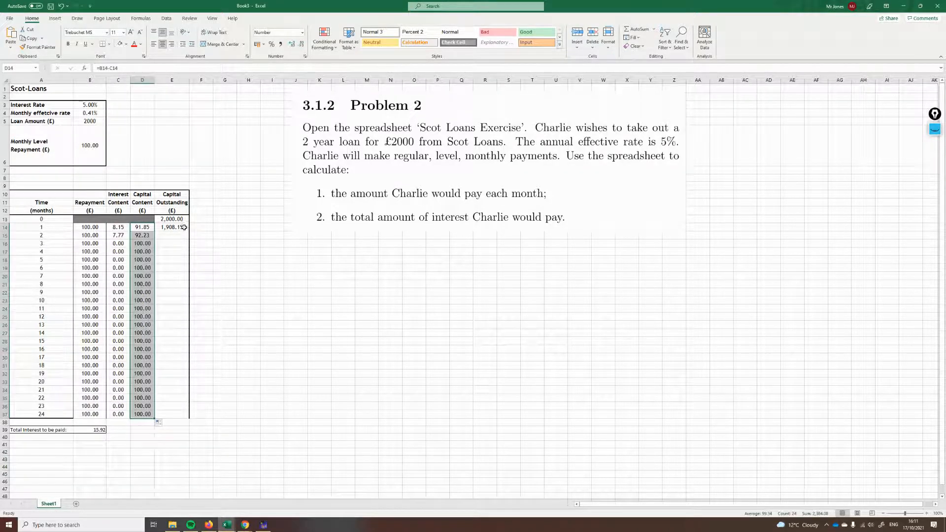
pyautogui.click(172, 226)
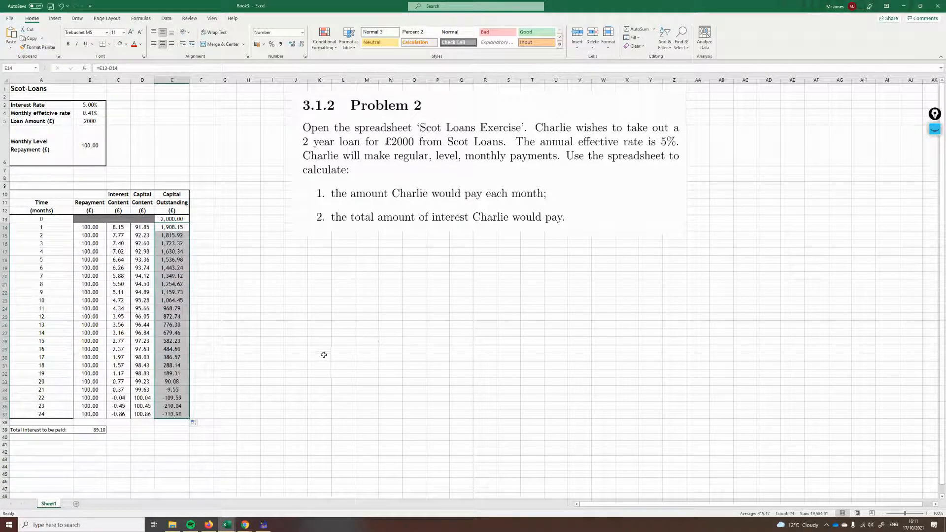
pyautogui.click(118, 252)
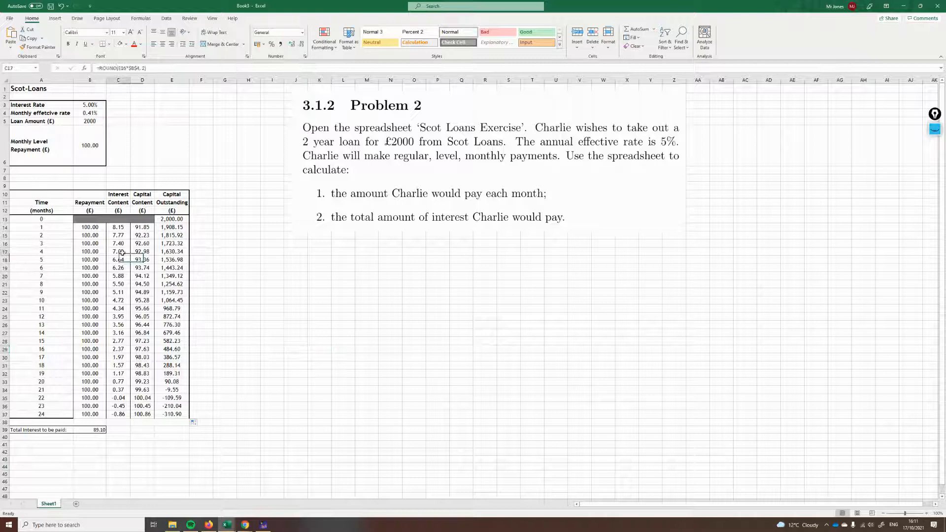
pyautogui.click(118, 252)
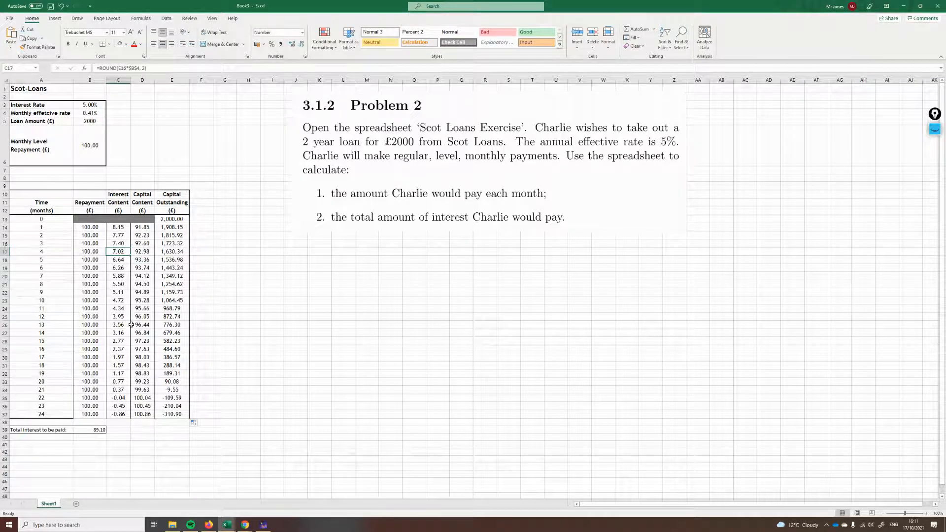
# Step: Check the copied interest formulas for months 15-17 and the monthly effective rate
pyautogui.click(118, 341)
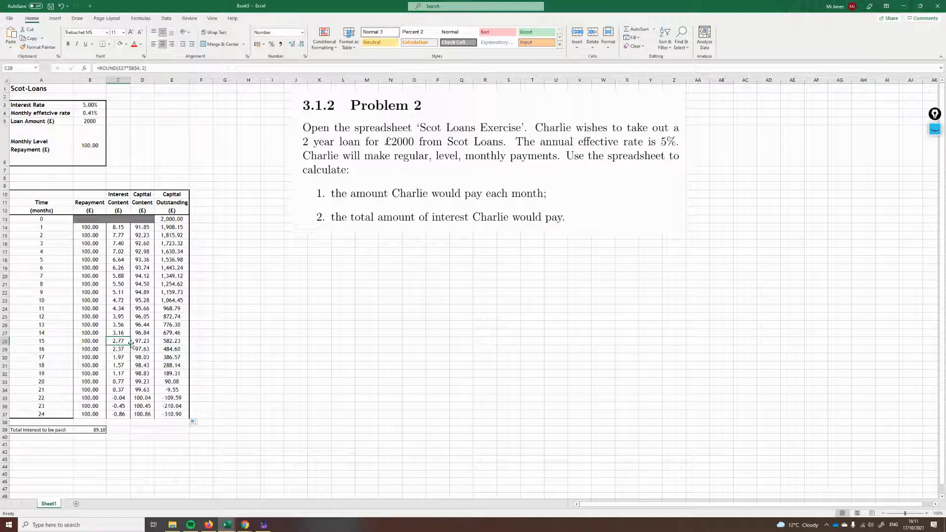
pyautogui.click(119, 349)
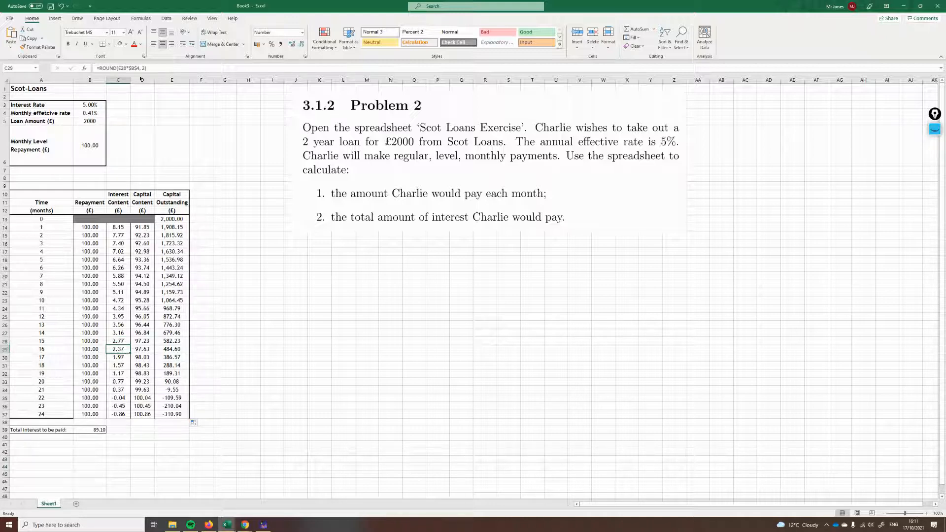
pyautogui.click(118, 357)
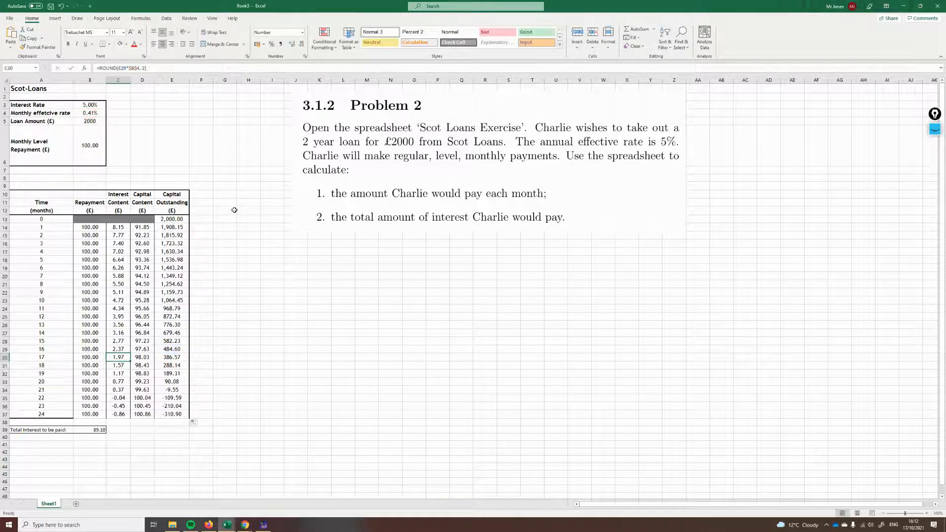
pyautogui.click(89, 113)
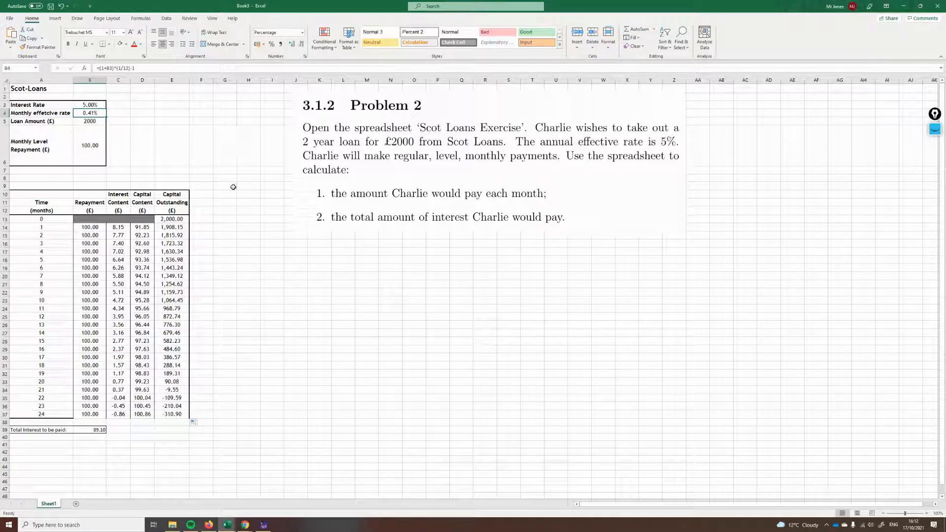
# Step: Trial a monthly repayment of 50 and inspect the final balance of 947.07 in E37
pyautogui.click(225, 186)
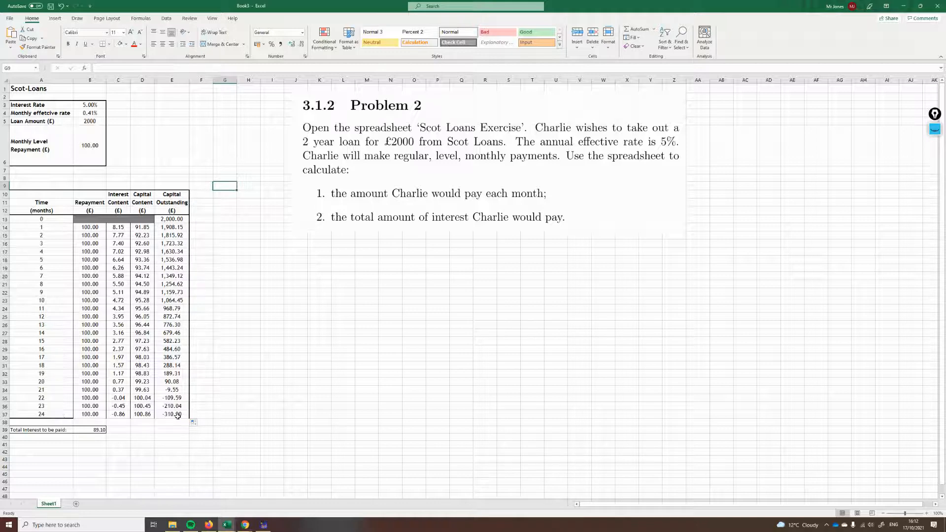
pyautogui.click(172, 414)
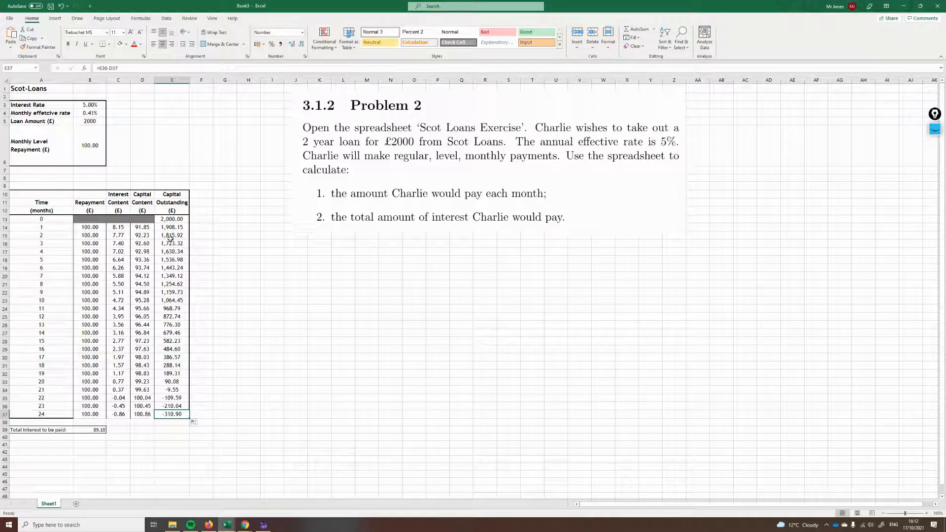
pyautogui.click(89, 145)
pyautogui.write('50')
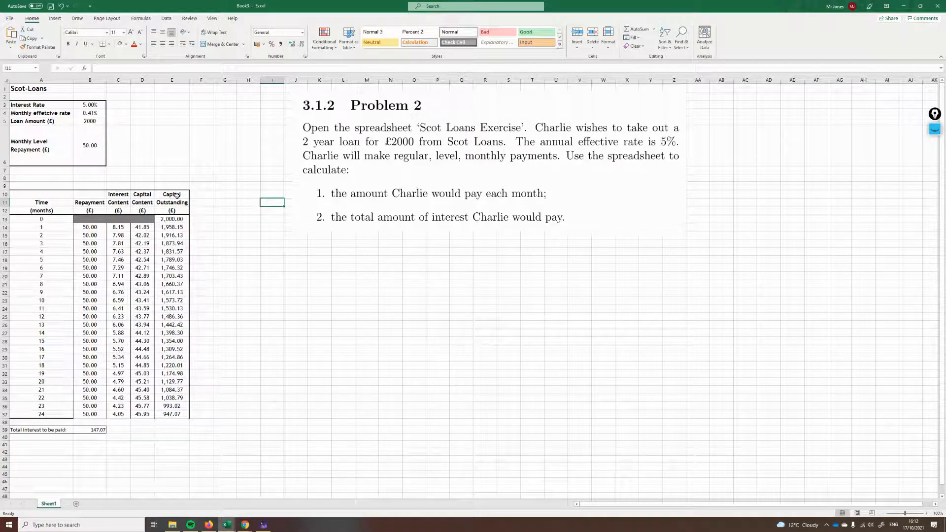
pyautogui.click(171, 414)
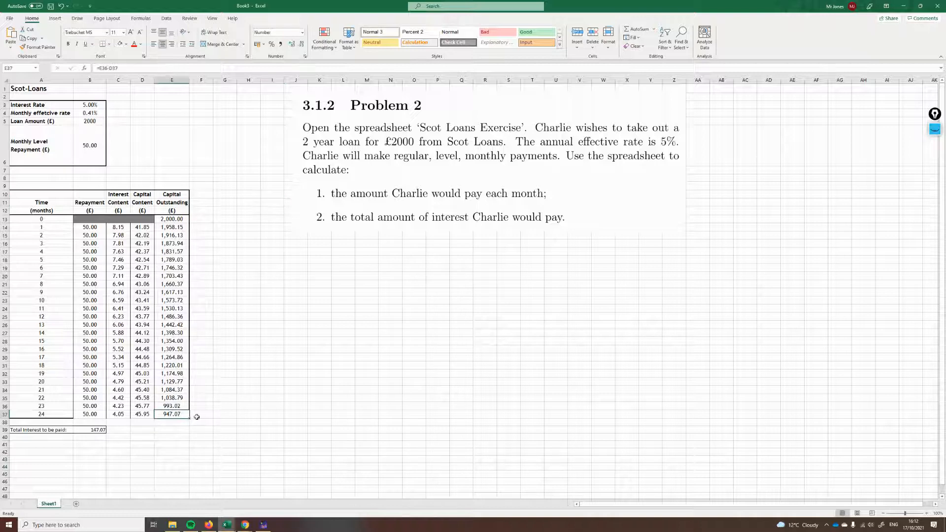
pyautogui.moveTo(234, 341)
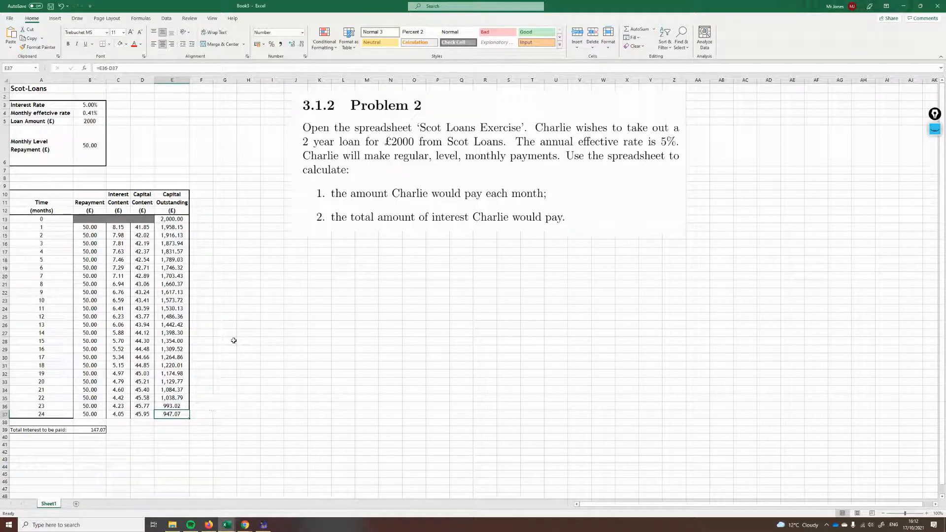
pyautogui.click(90, 145)
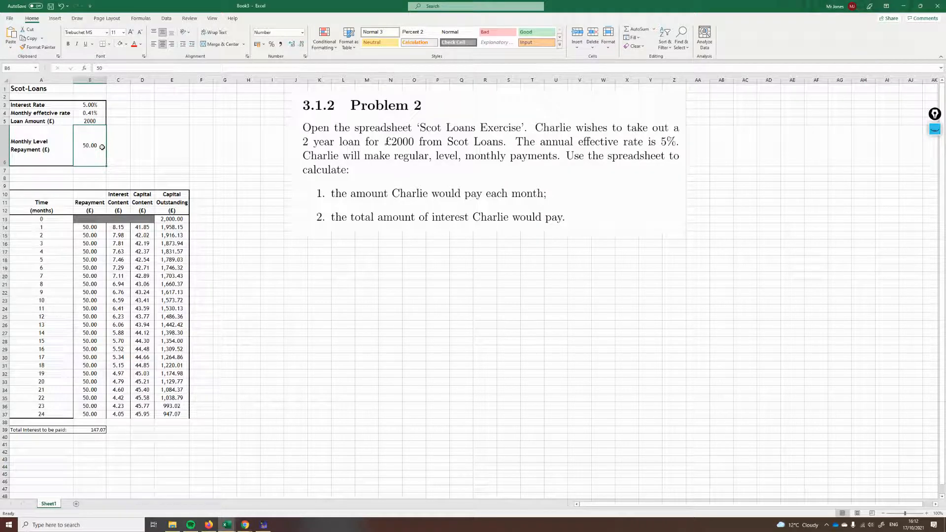
# Step: Trial a monthly repayment of 80, leaving 192.30 outstanding in E37 after month 24
pyautogui.write('60')
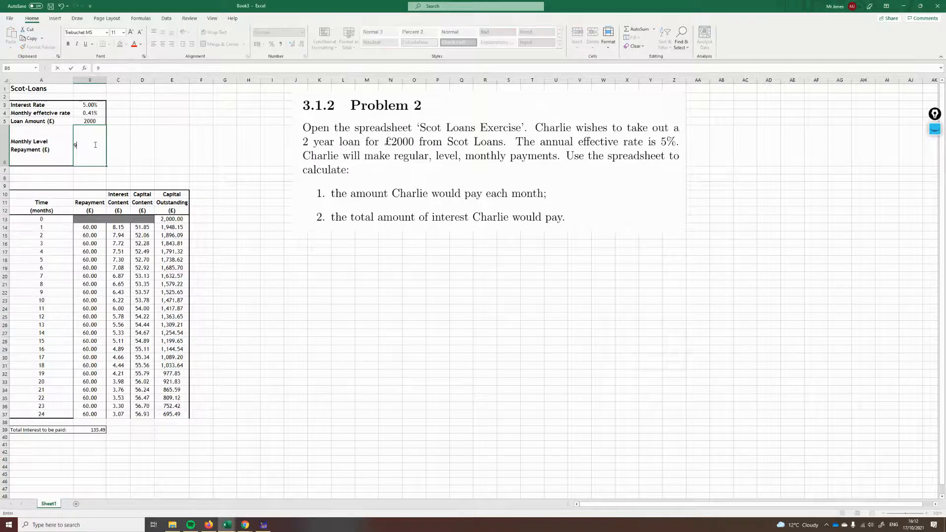
pyautogui.press('Return')
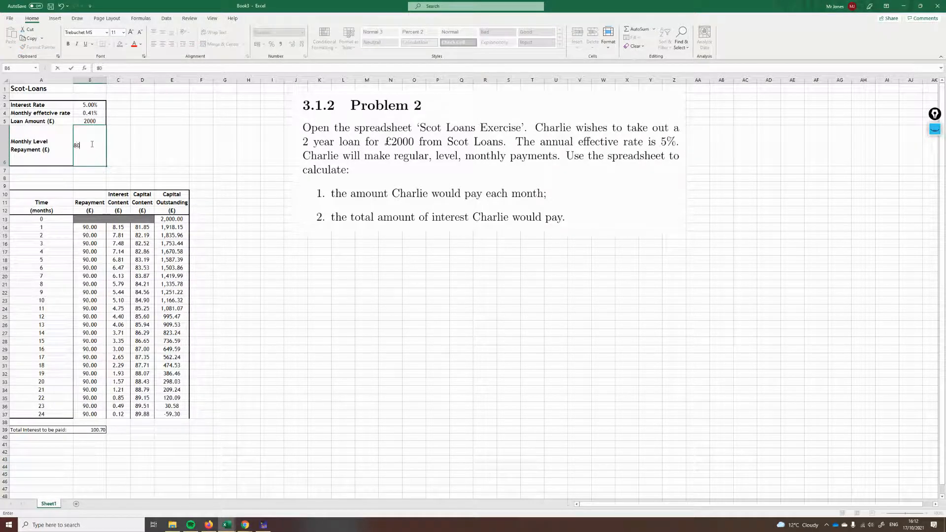
pyautogui.press('Return')
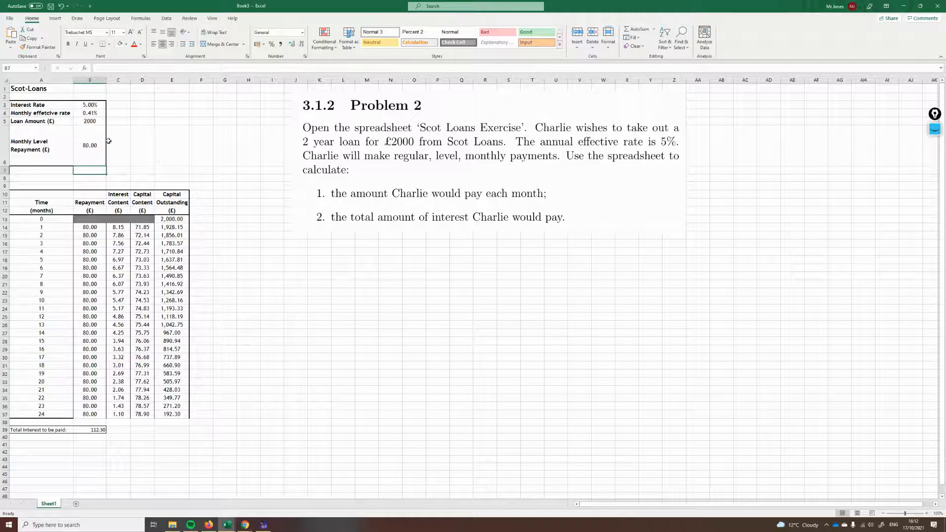
pyautogui.click(225, 145)
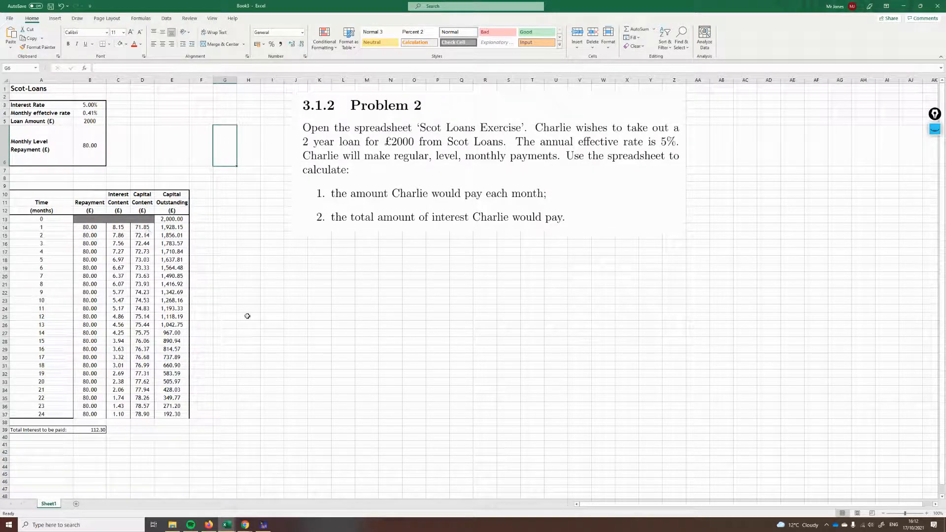
pyautogui.click(248, 397)
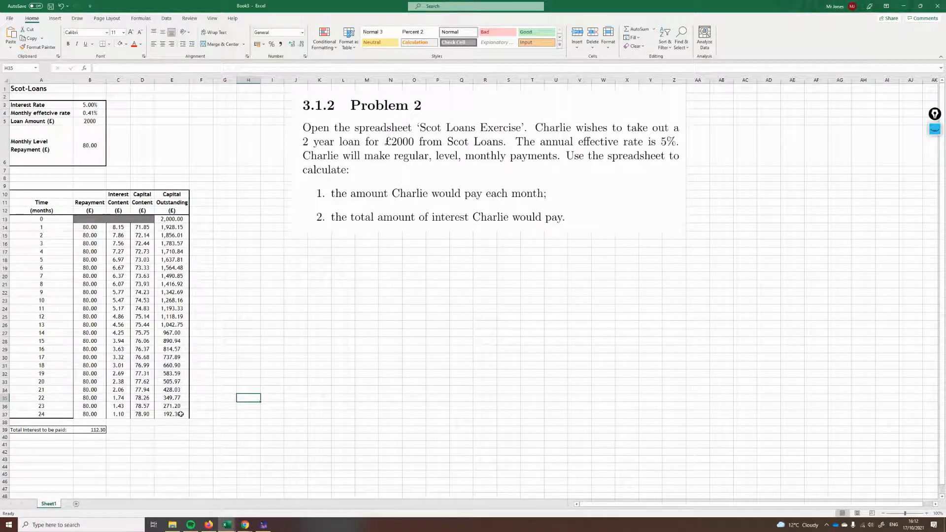
pyautogui.click(172, 414)
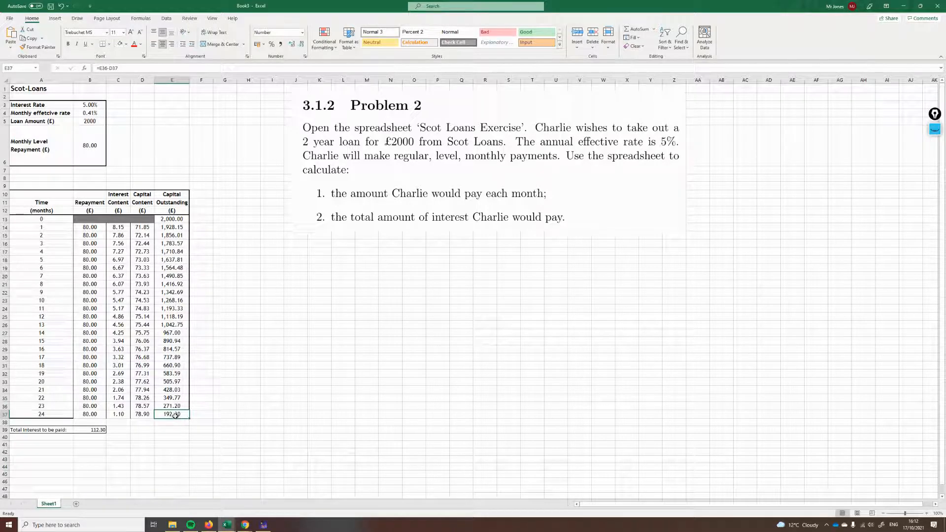
pyautogui.moveTo(194, 430)
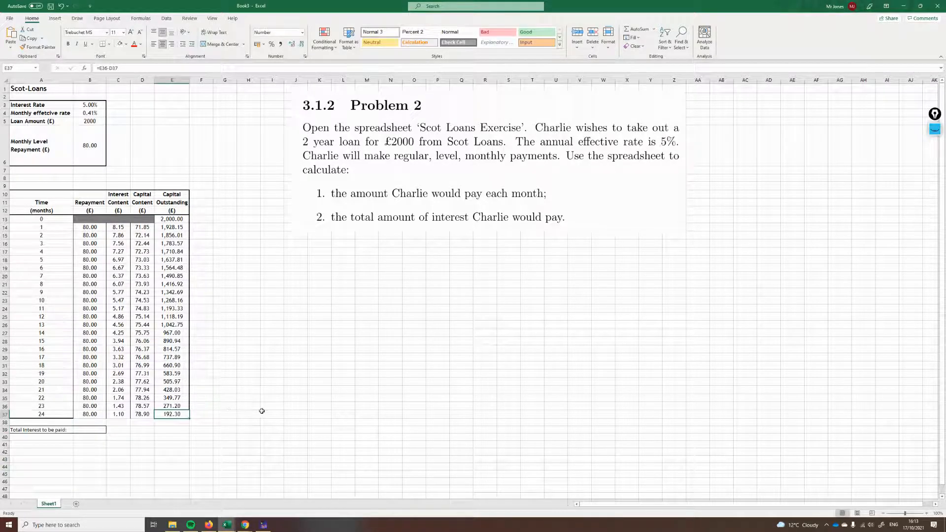
pyautogui.moveTo(229, 397)
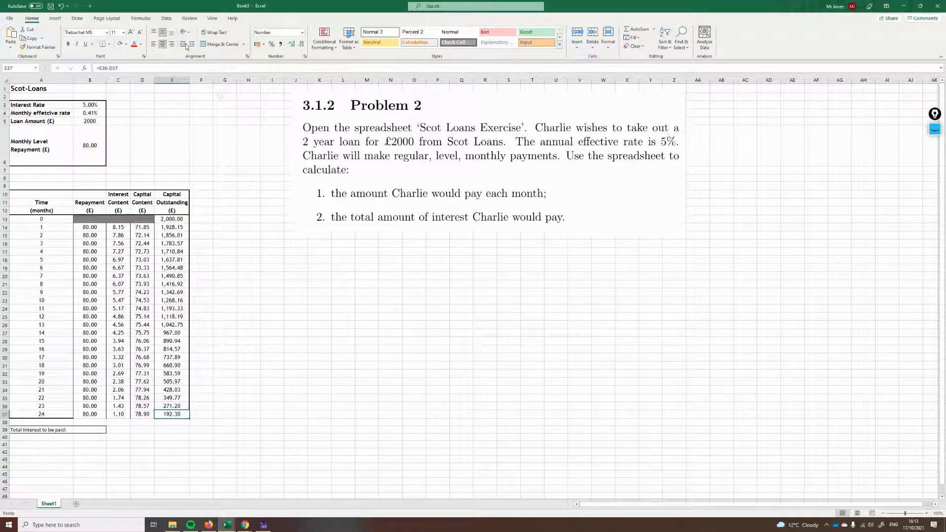
# Step: Set up Goal Seek: set cell E37 to value 0 by changing $B$6
pyautogui.click(167, 19)
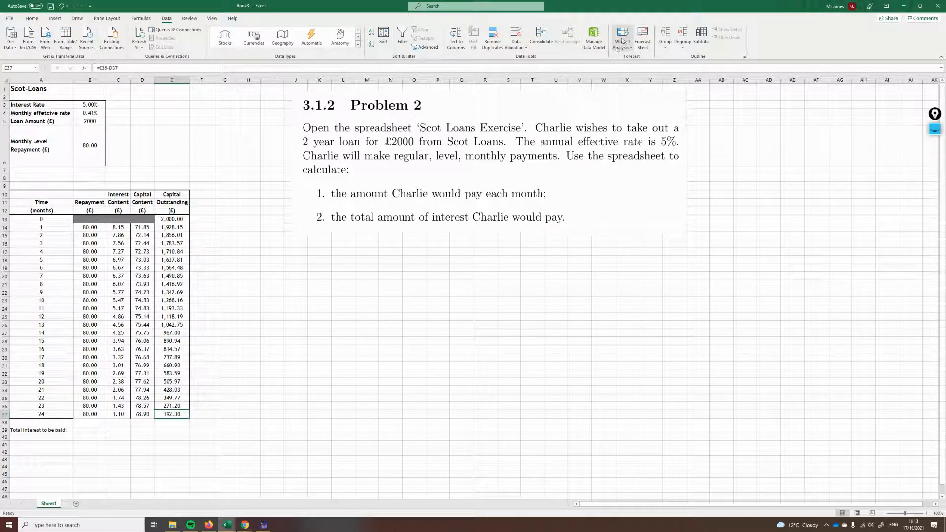
pyautogui.click(622, 38)
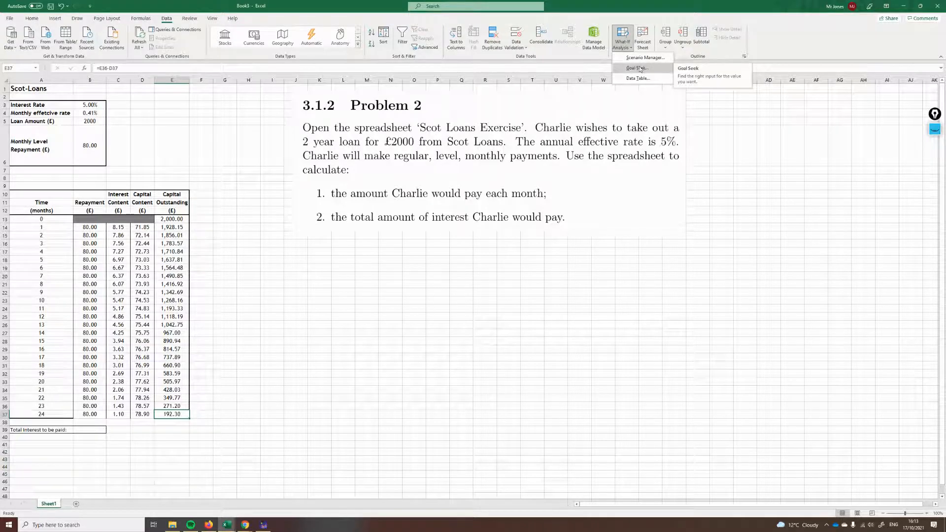
pyautogui.click(632, 67)
pyautogui.write('0')
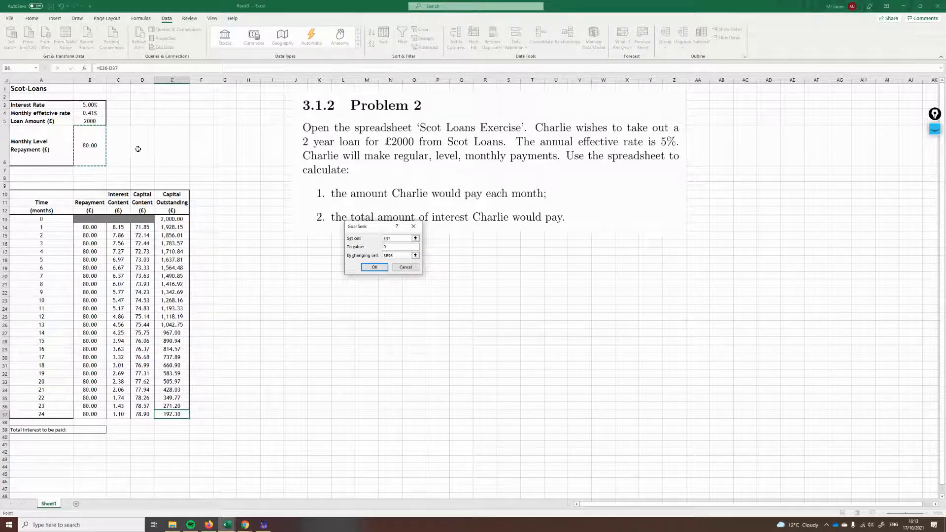
pyautogui.click(398, 255)
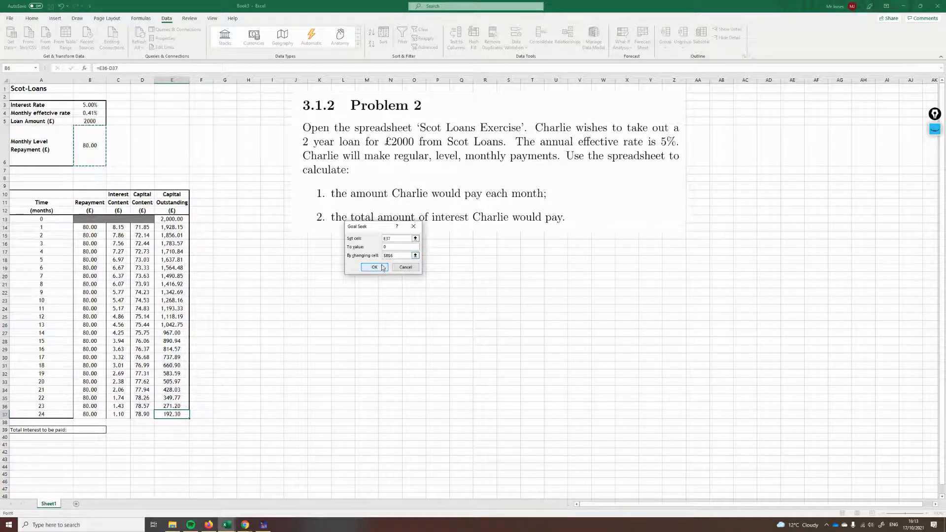
# Step: Run Goal Seek, giving repayment 87.64 and a 0.00 final balance; inspect the unrounded B6 value
pyautogui.click(374, 267)
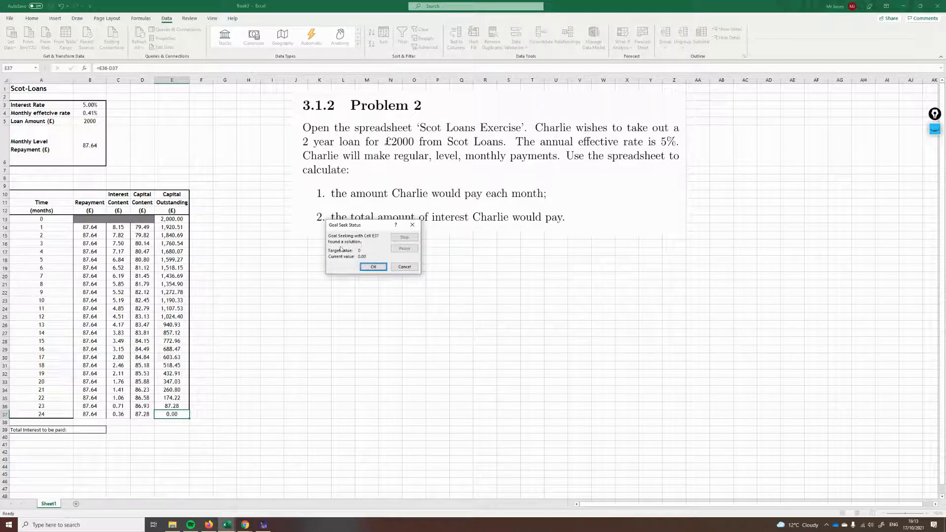
pyautogui.click(373, 267)
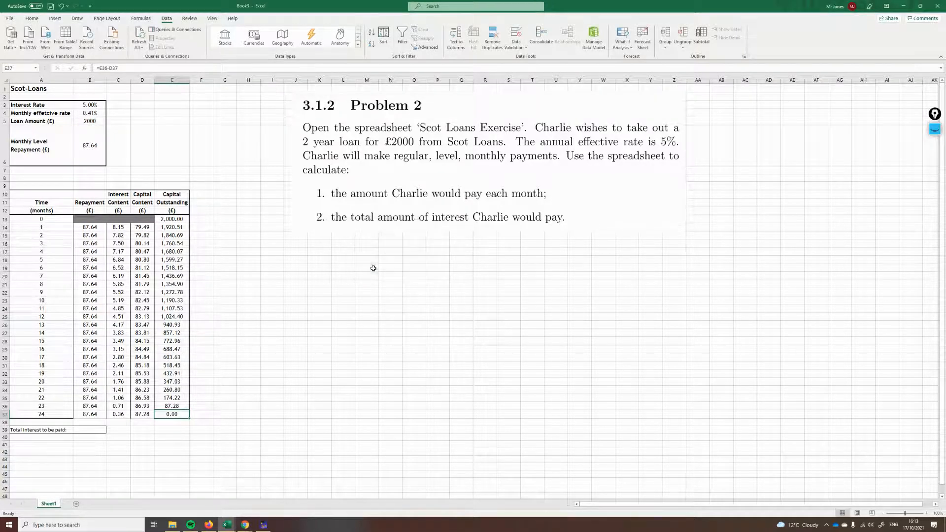
pyautogui.click(225, 389)
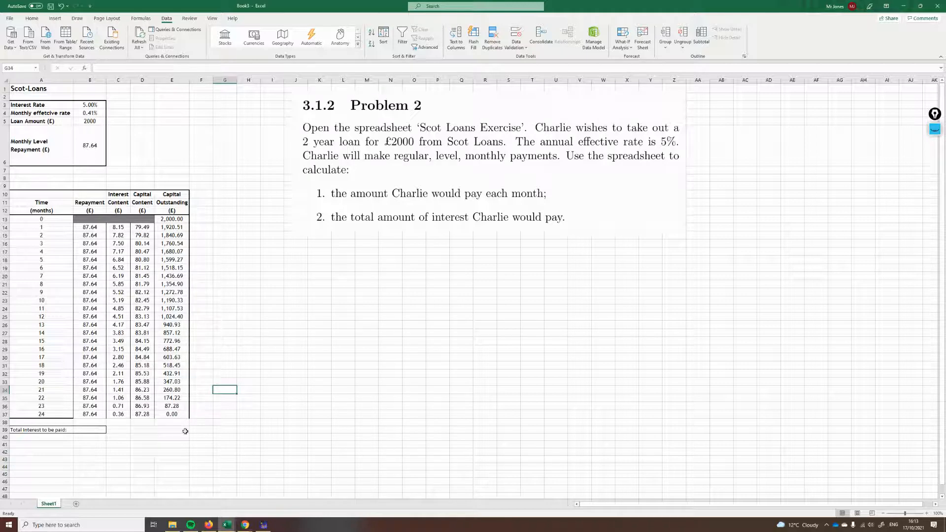
pyautogui.click(172, 414)
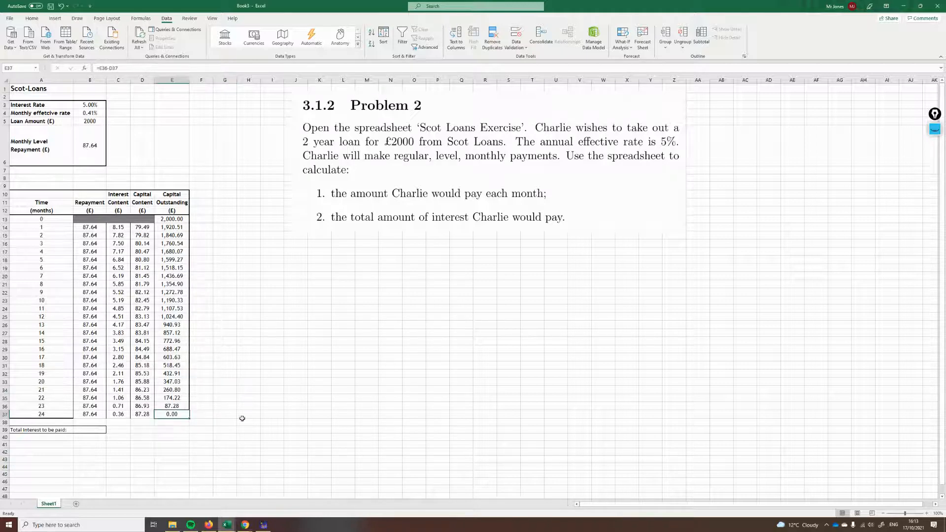
pyautogui.moveTo(217, 350)
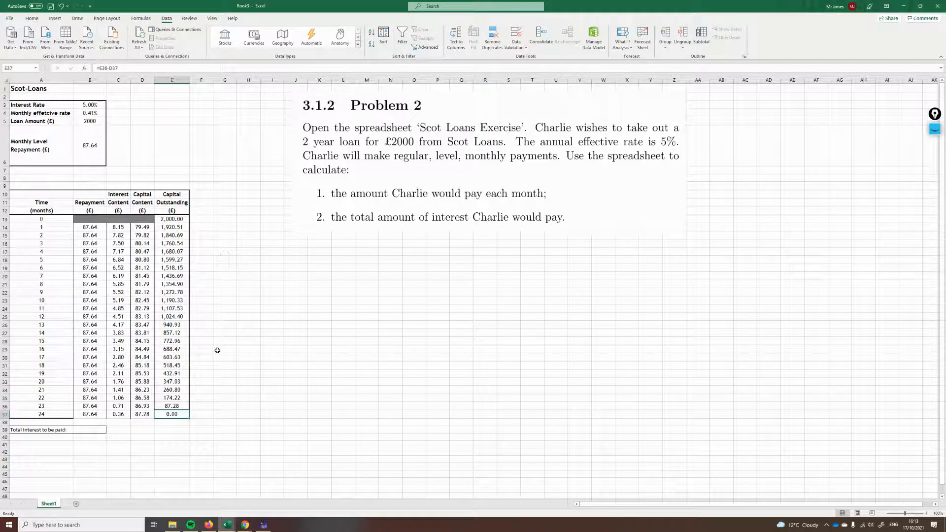
pyautogui.moveTo(160, 293)
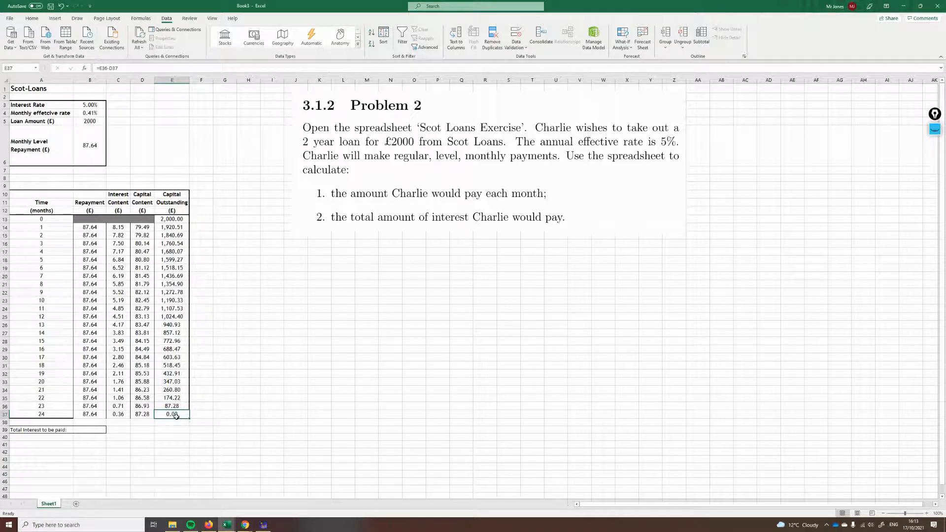
pyautogui.click(89, 144)
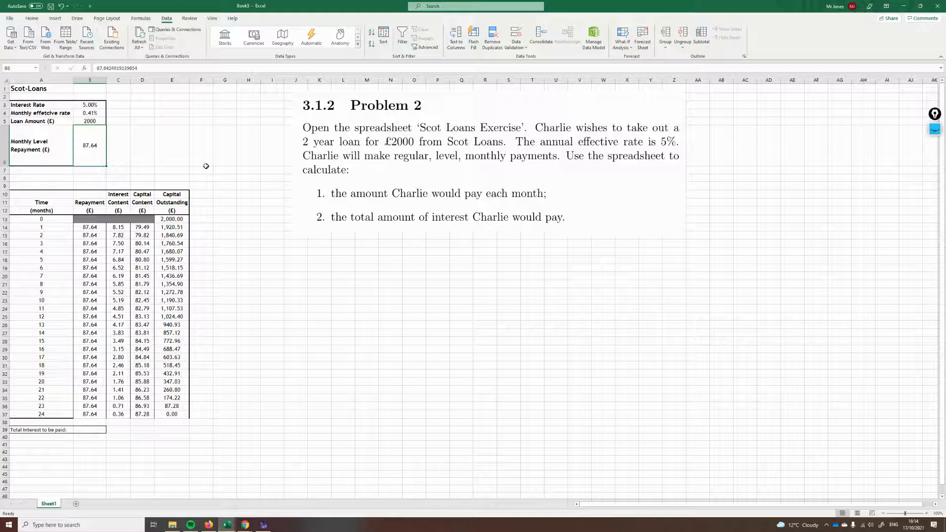
pyautogui.moveTo(140, 112)
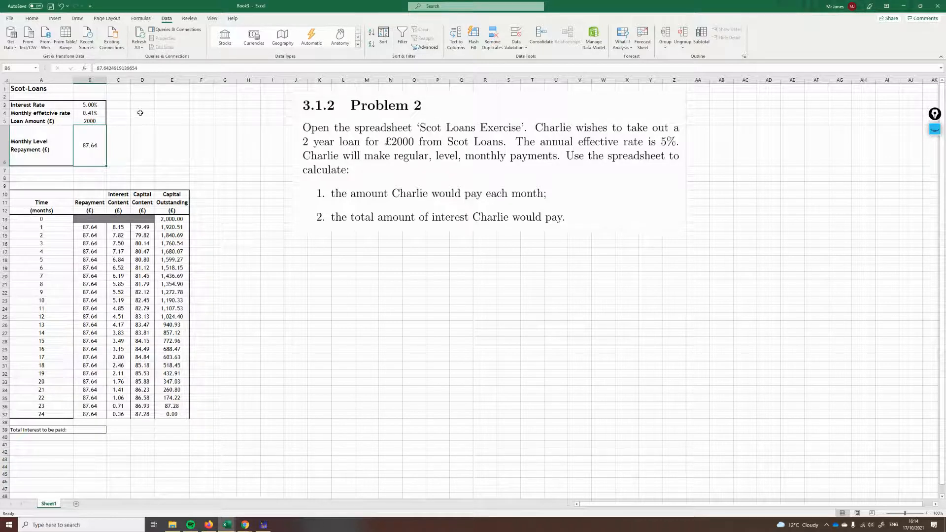
pyautogui.moveTo(151, 68)
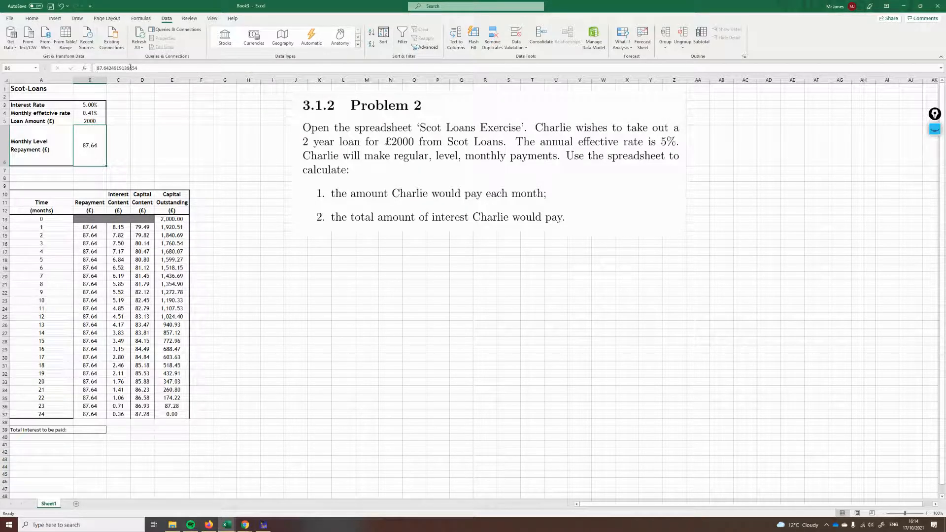
# Step: Replace B6 with the rounded 87.64, leaving 0.07 outstanding in E37
pyautogui.doubleClick(89, 144)
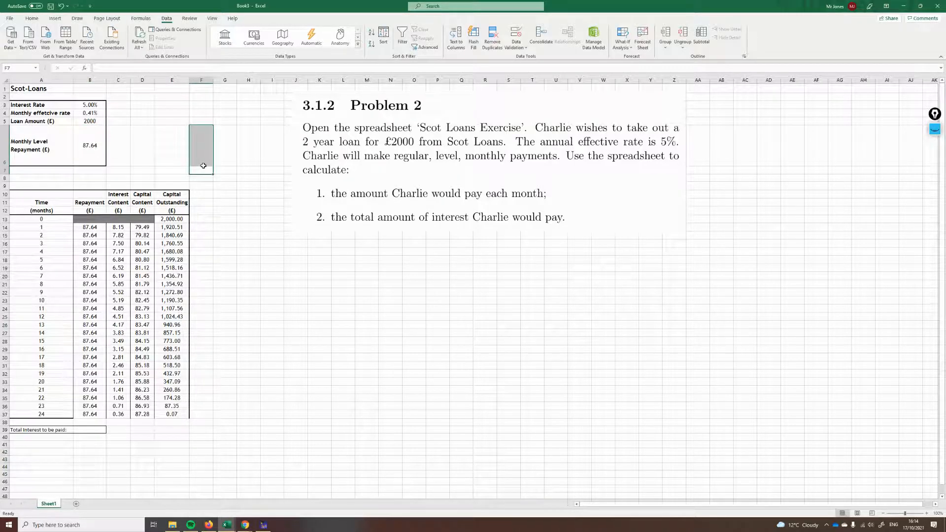
pyautogui.moveTo(103, 150)
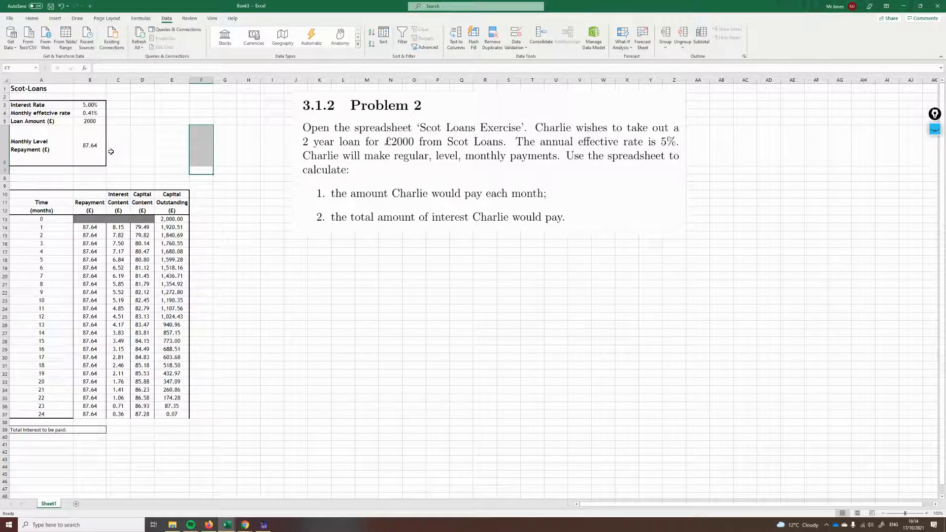
pyautogui.moveTo(223, 262)
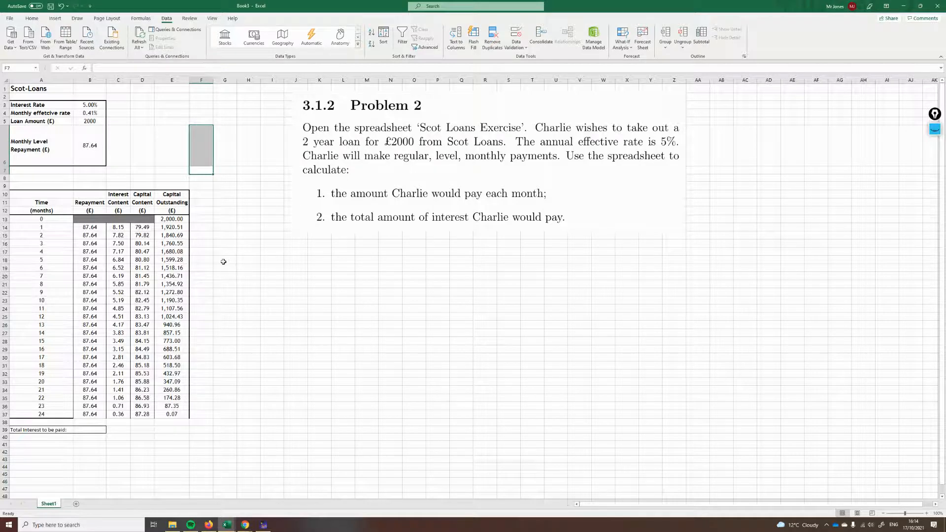
pyautogui.click(172, 414)
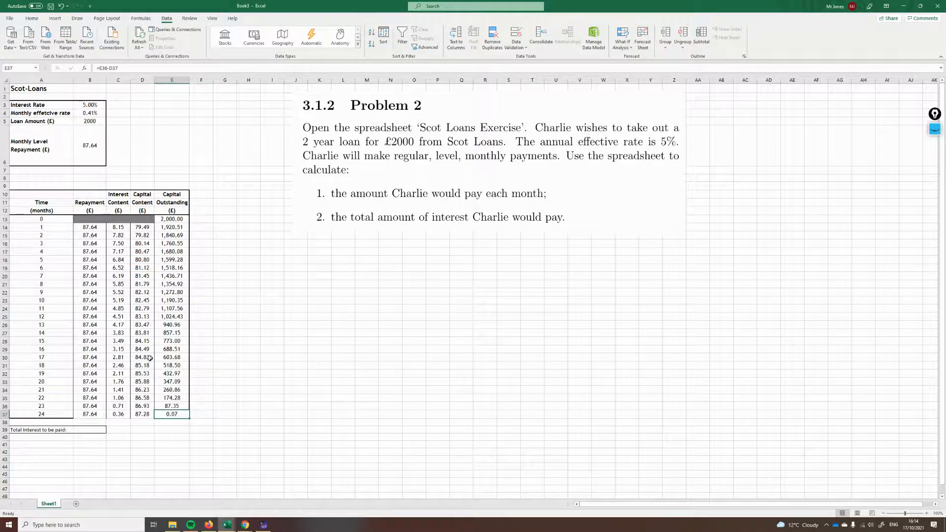
pyautogui.moveTo(79, 412)
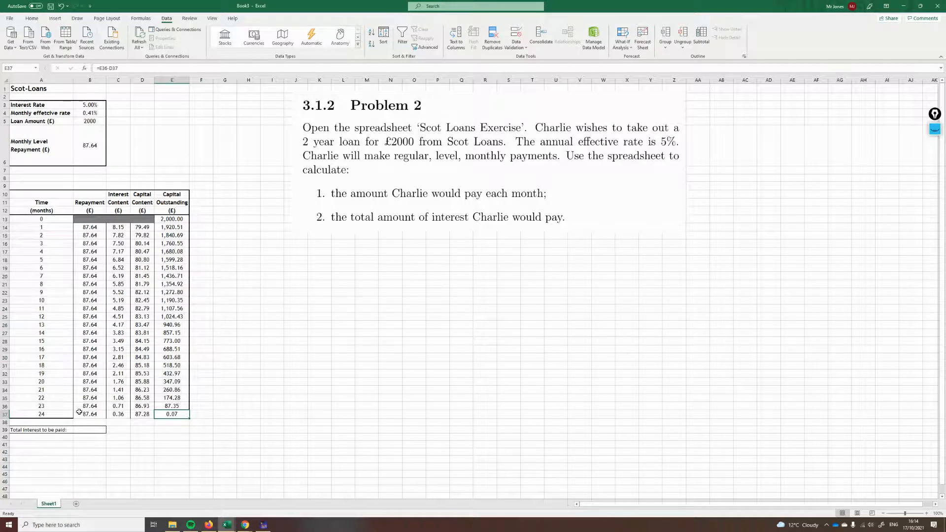
# Step: Adjust month 24's repayment in B37 to 87.71 so the final balance reads 0.00
pyautogui.click(90, 413)
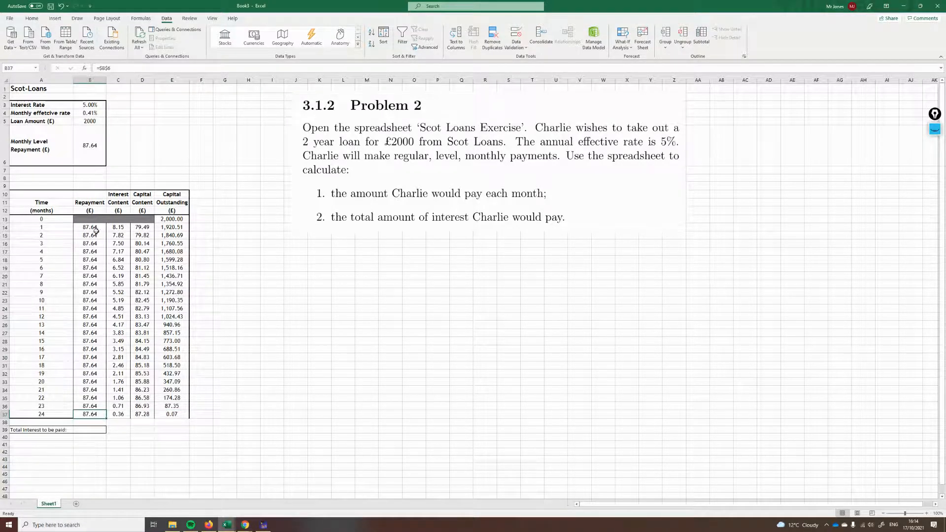
pyautogui.doubleClick(90, 414)
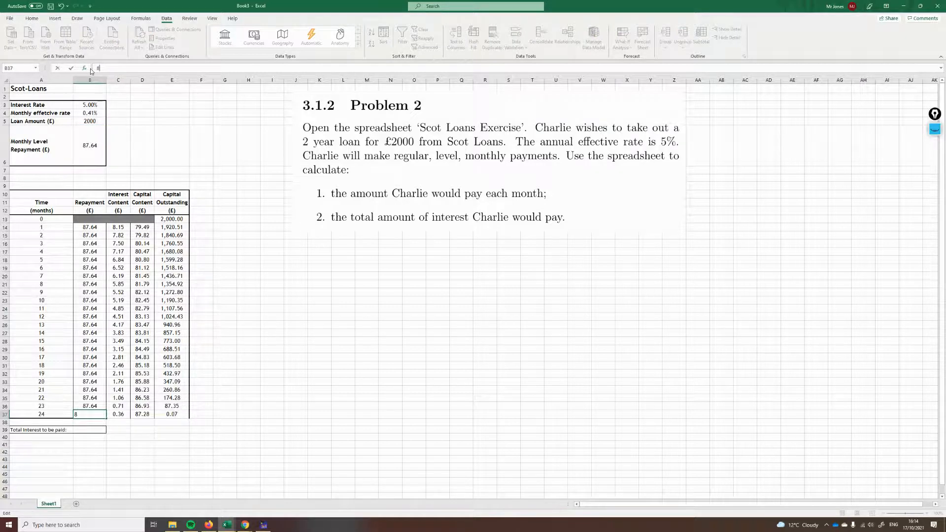
pyautogui.write('87.71')
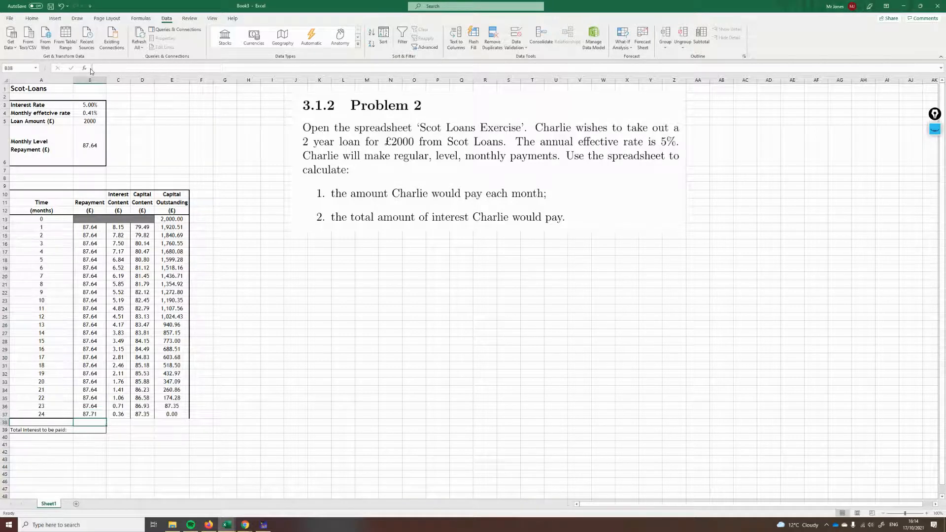
pyautogui.click(171, 414)
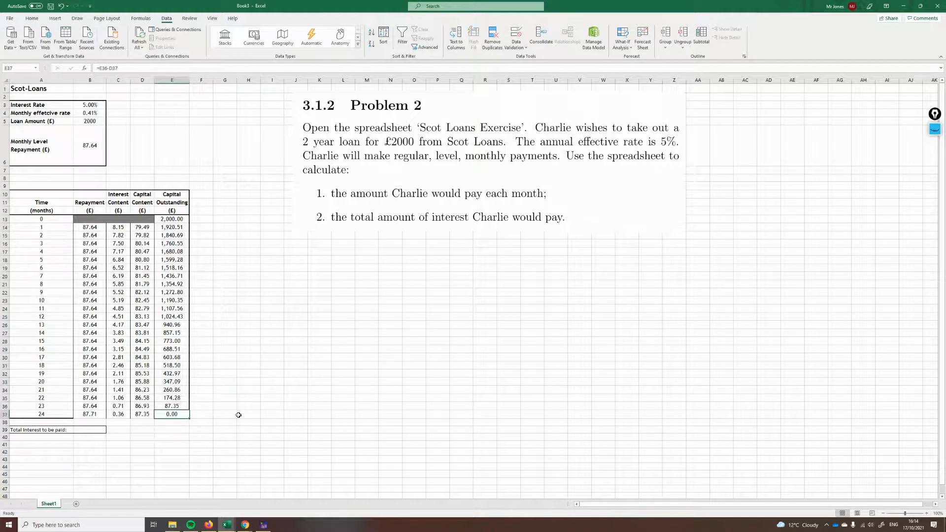
pyautogui.click(90, 414)
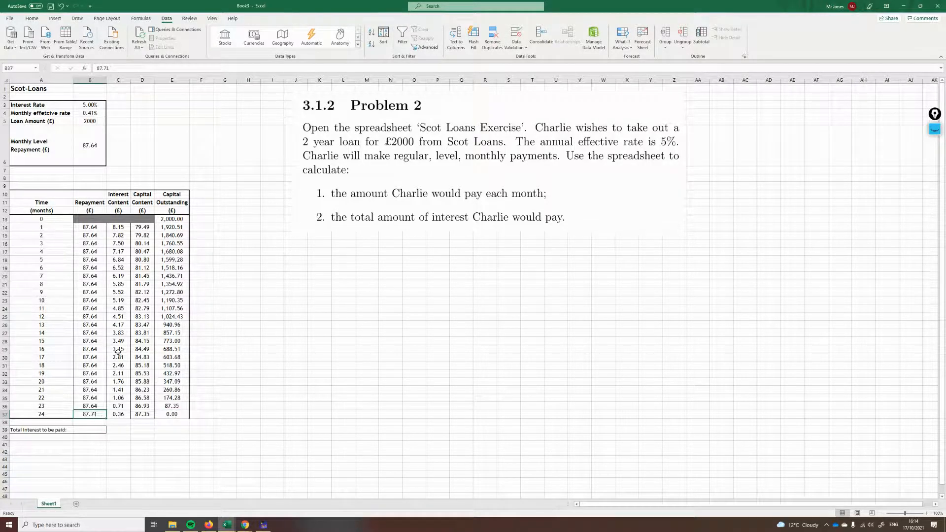
# Step: Apply a yellow fill to the adjusted 87.71 repayment in B37
pyautogui.click(32, 18)
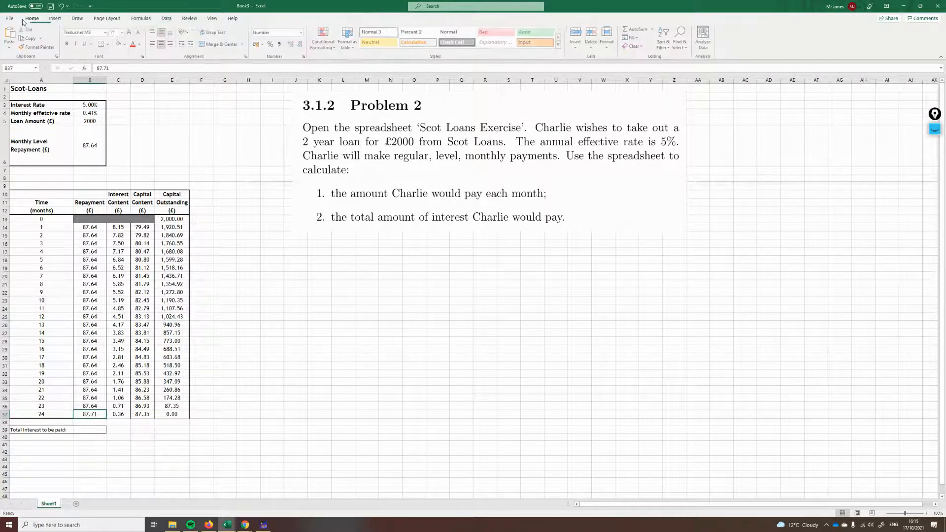
pyautogui.click(125, 43)
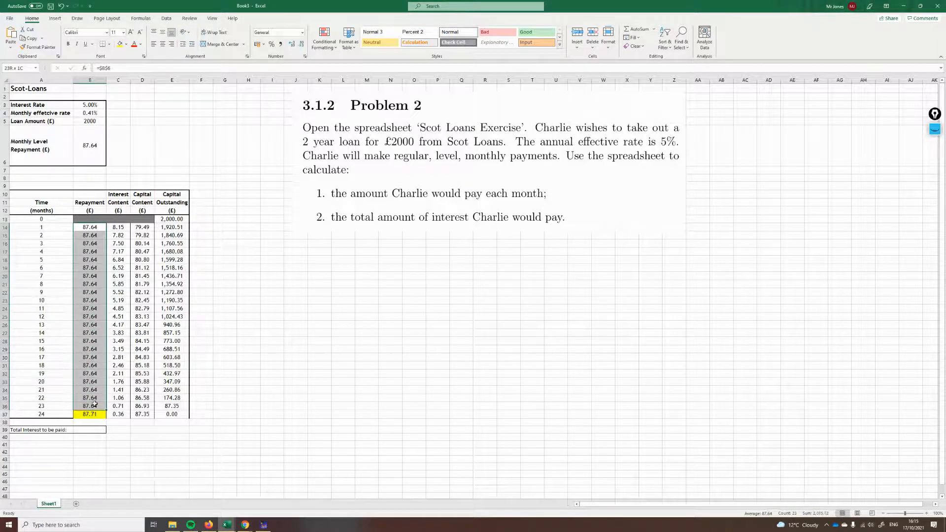
pyautogui.click(90, 414)
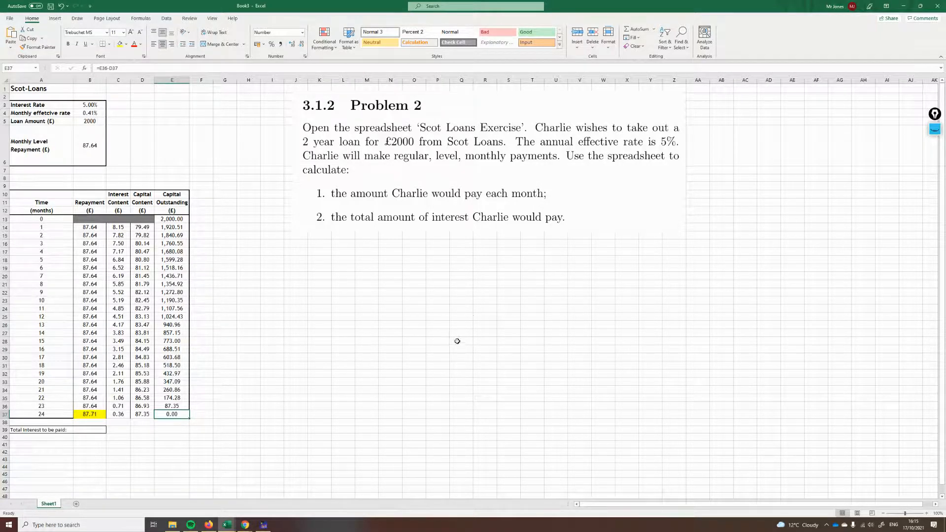
pyautogui.moveTo(383, 197)
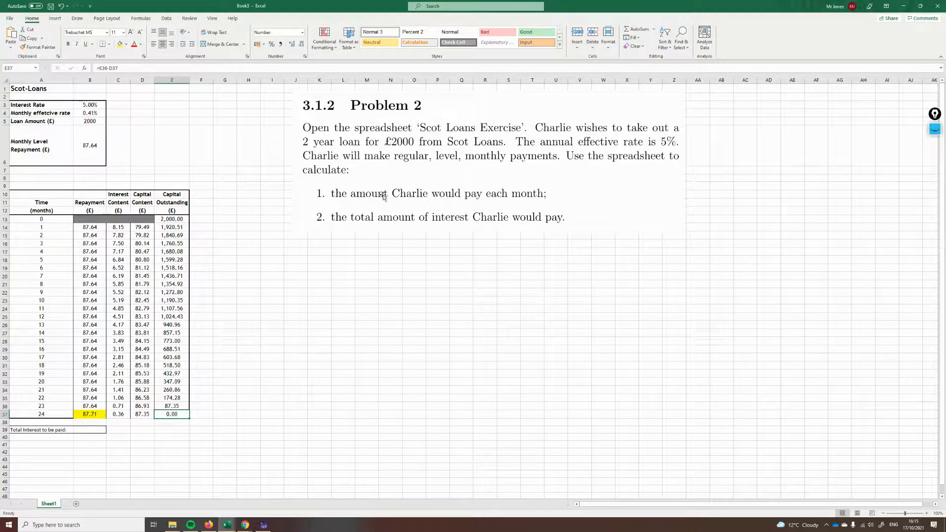
pyautogui.moveTo(374, 225)
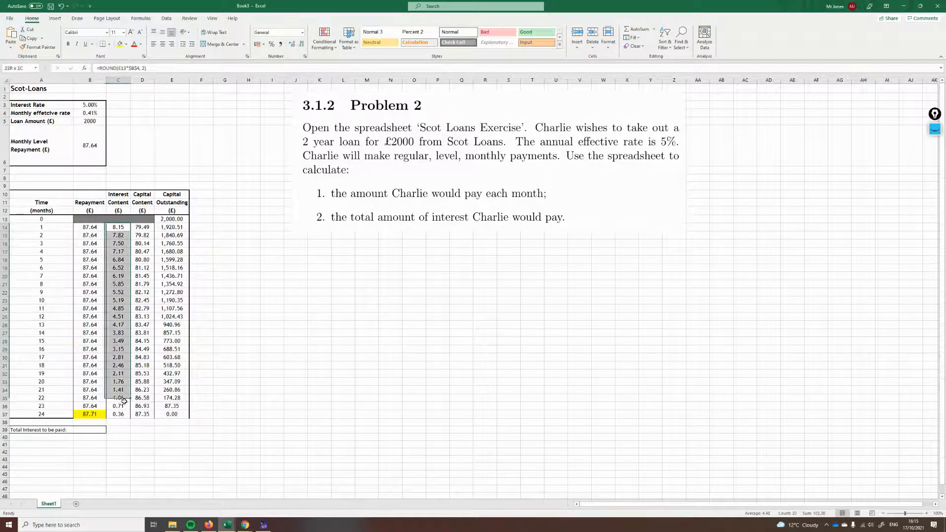
# Step: Enter =SUM(C14:C37) for total interest to be paid, showing 103.43
pyautogui.click(118, 226)
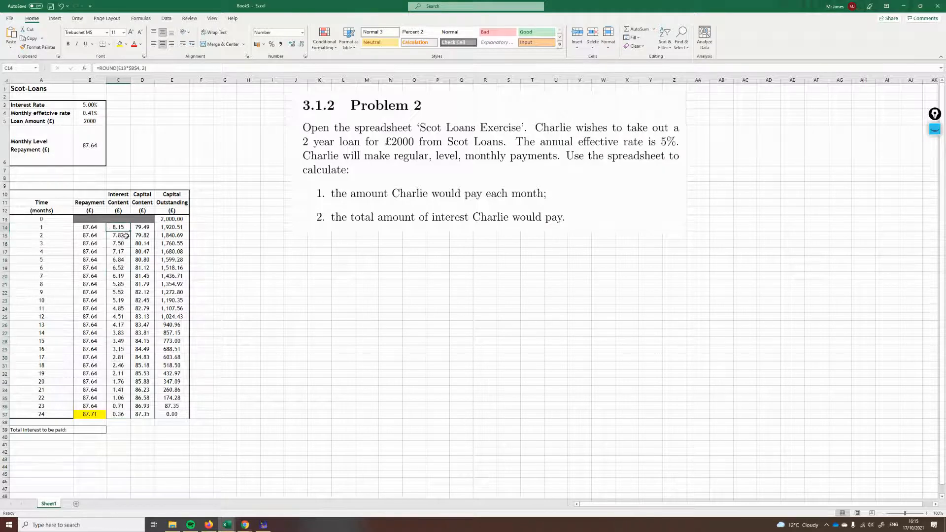
pyautogui.click(118, 235)
pyautogui.write('=sum(')
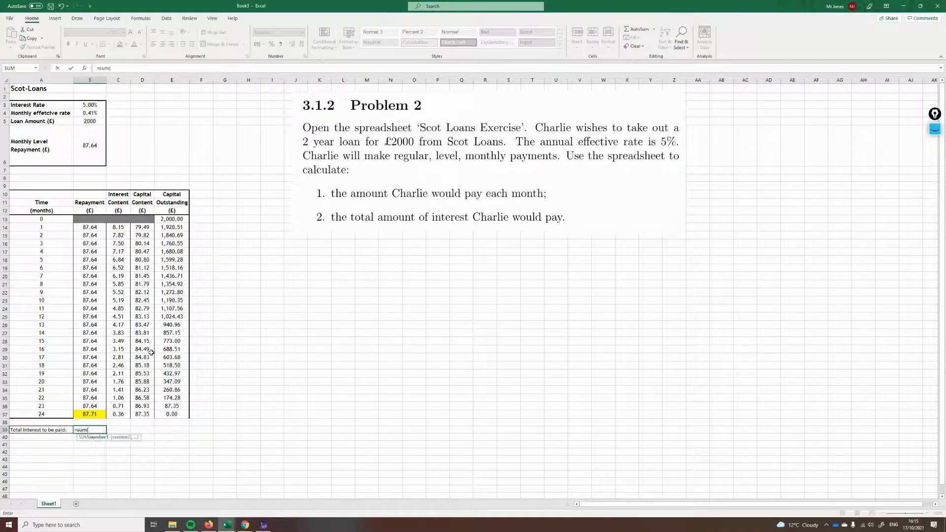
pyautogui.click(118, 226)
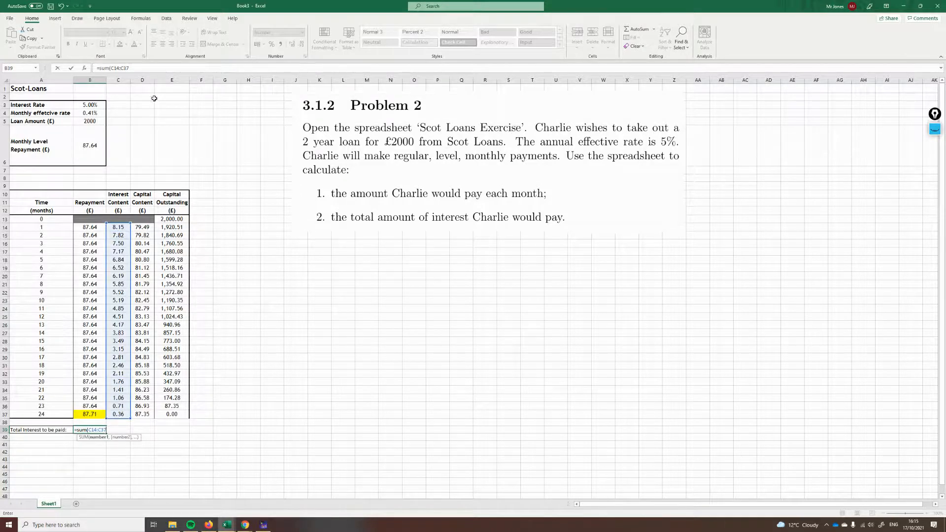
pyautogui.press('Return')
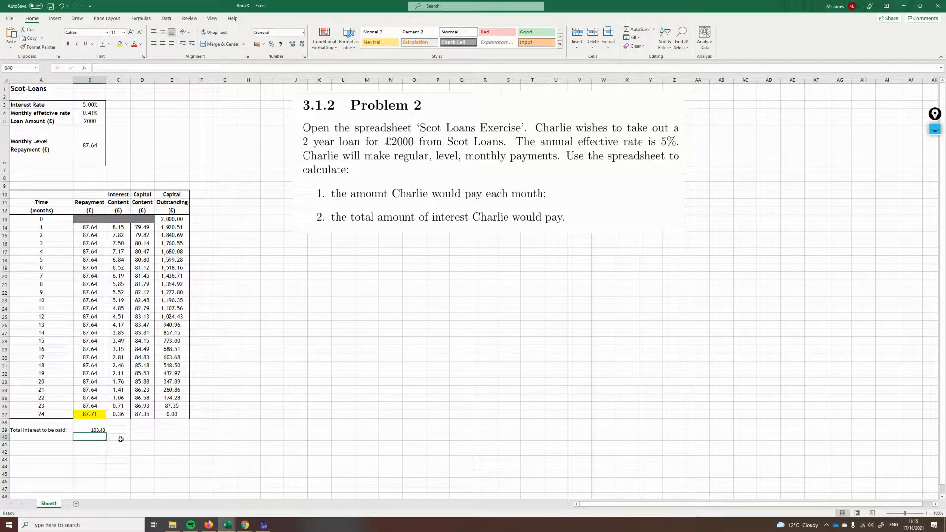
pyautogui.moveTo(207, 435)
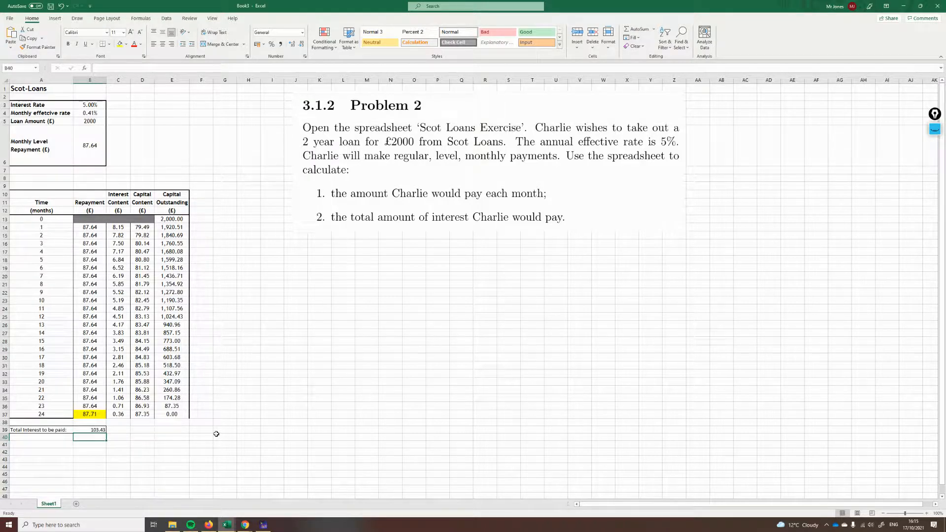
pyautogui.moveTo(300, 403)
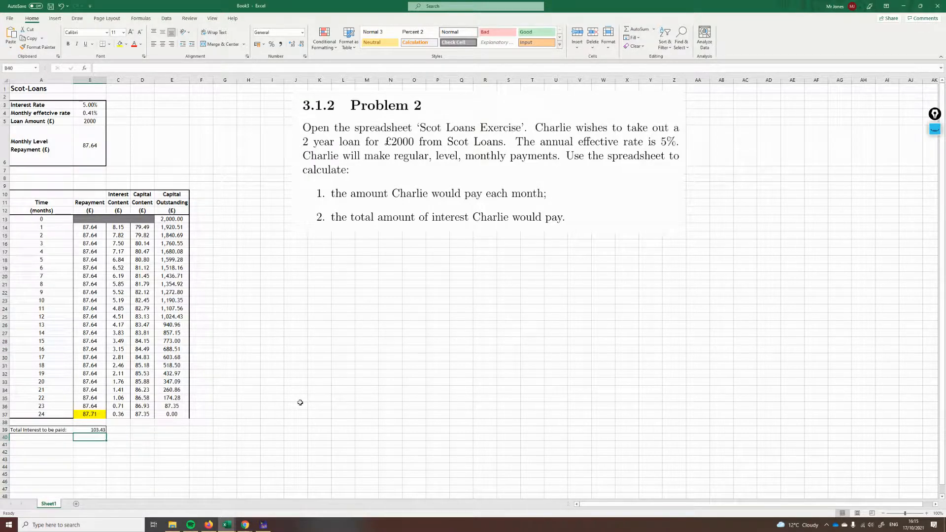
pyautogui.moveTo(133, 455)
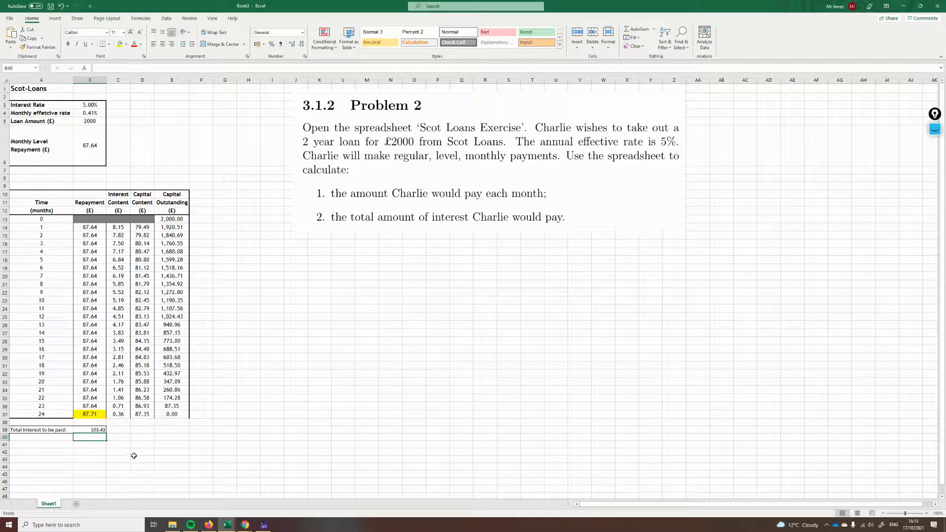
# Step: Label A42 'Total Repayments:' and sum months 1–24 repayments in B42 with =SUM(B14:B37), giving 2,103.43
pyautogui.click(41, 452)
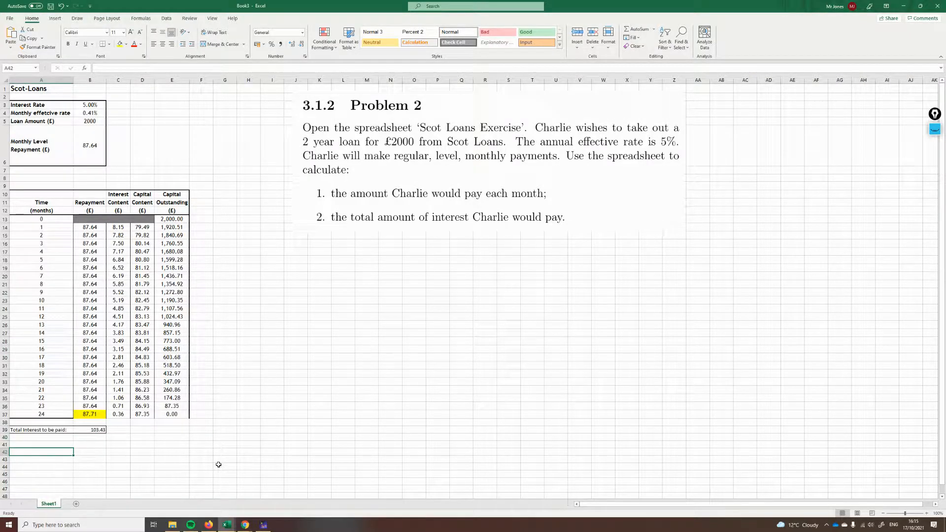
pyautogui.write('Total')
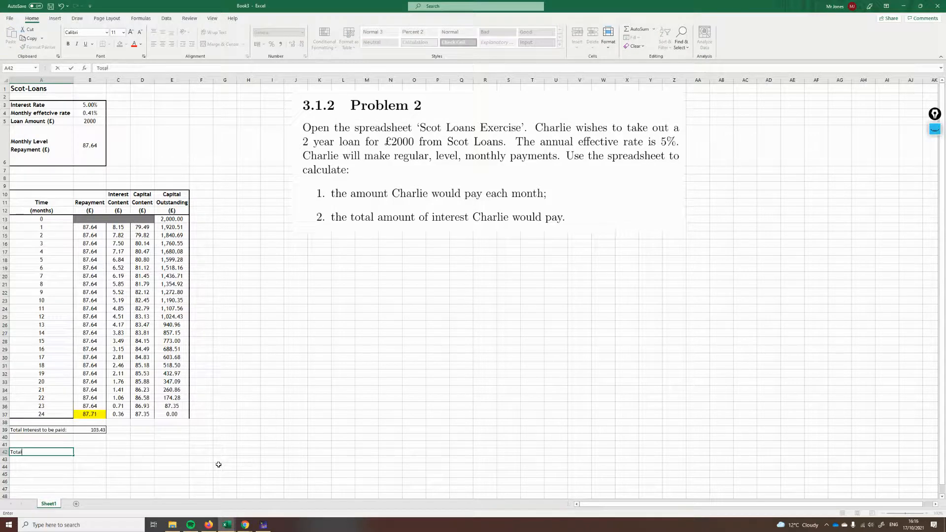
pyautogui.write('Reayments')
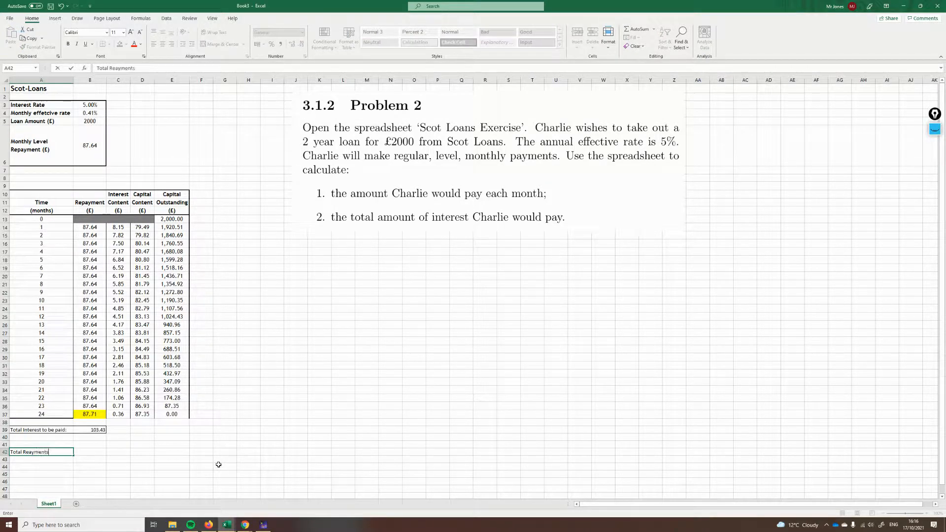
pyautogui.write(':')
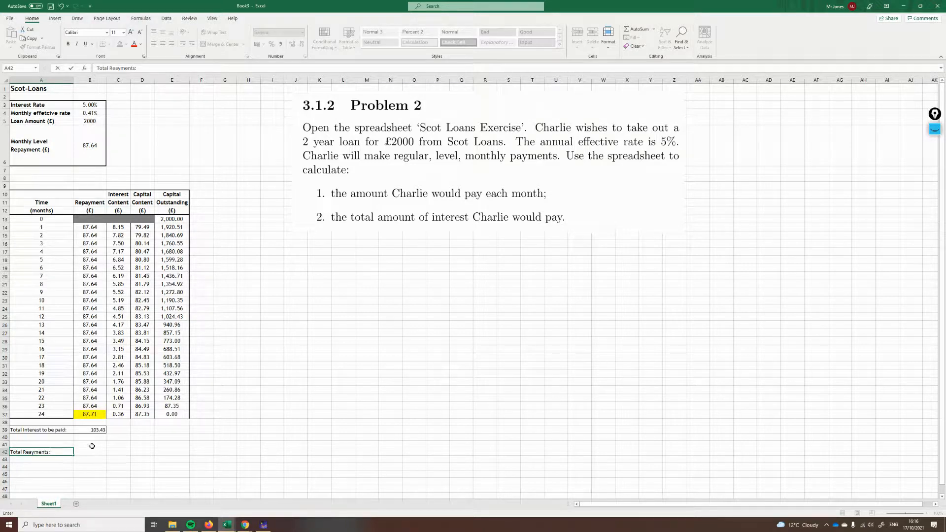
pyautogui.click(89, 451)
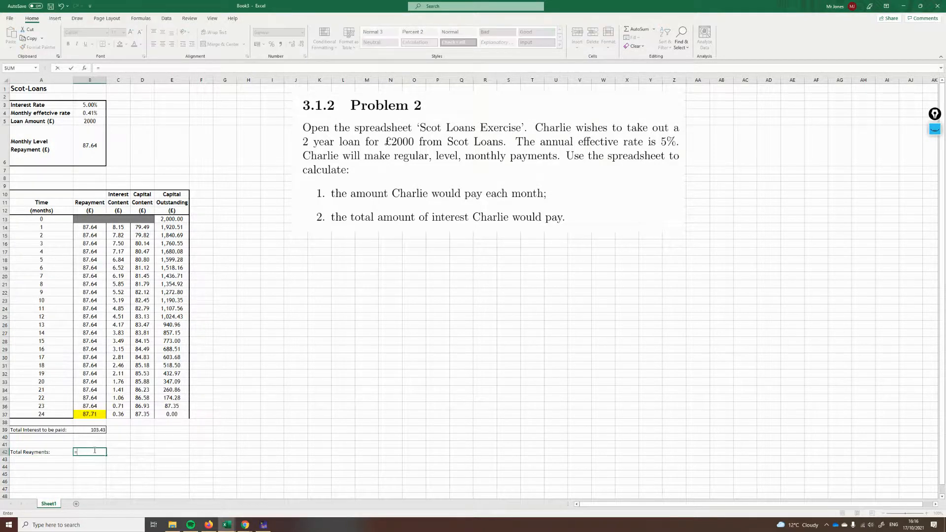
pyautogui.write('=sum(B14:B37')
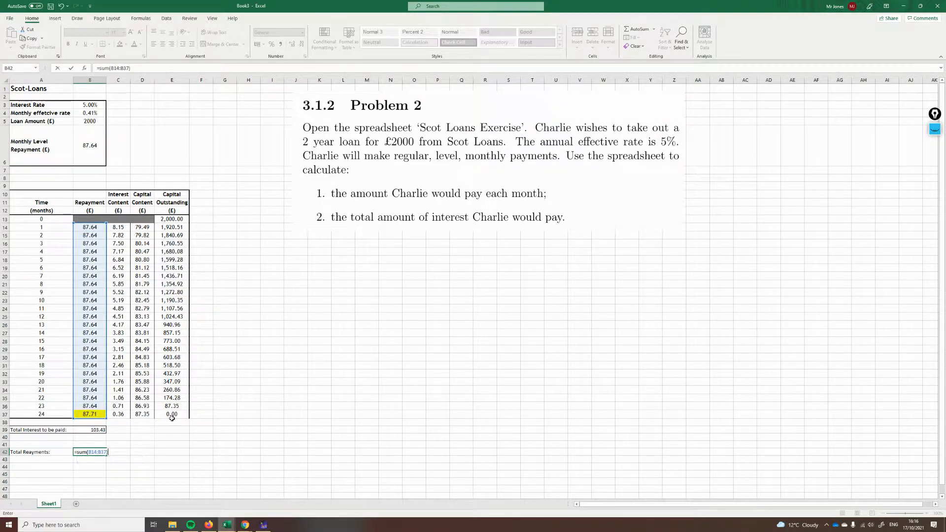
pyautogui.press('Return')
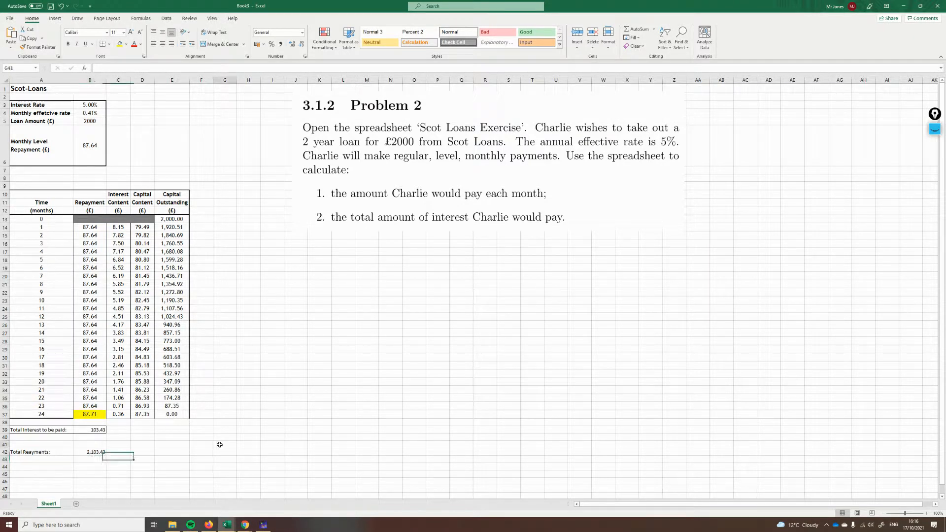
pyautogui.click(142, 459)
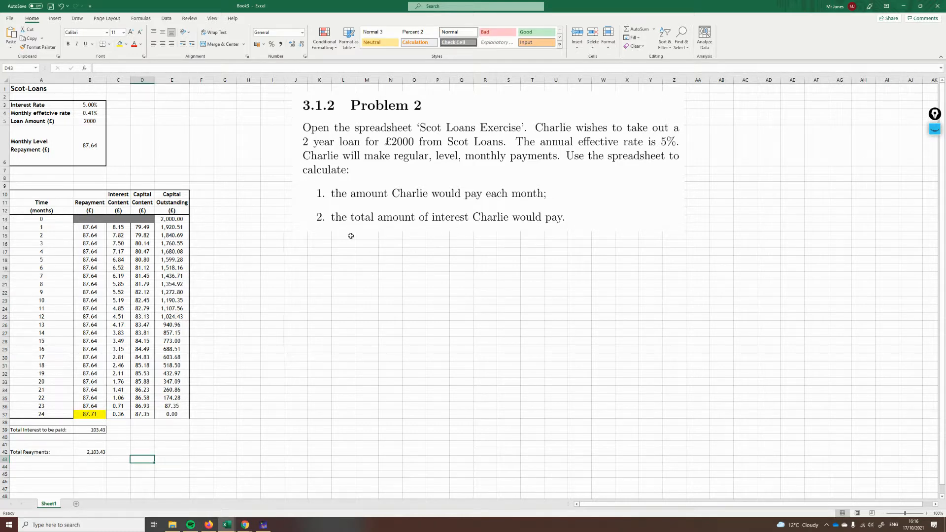
pyautogui.click(90, 451)
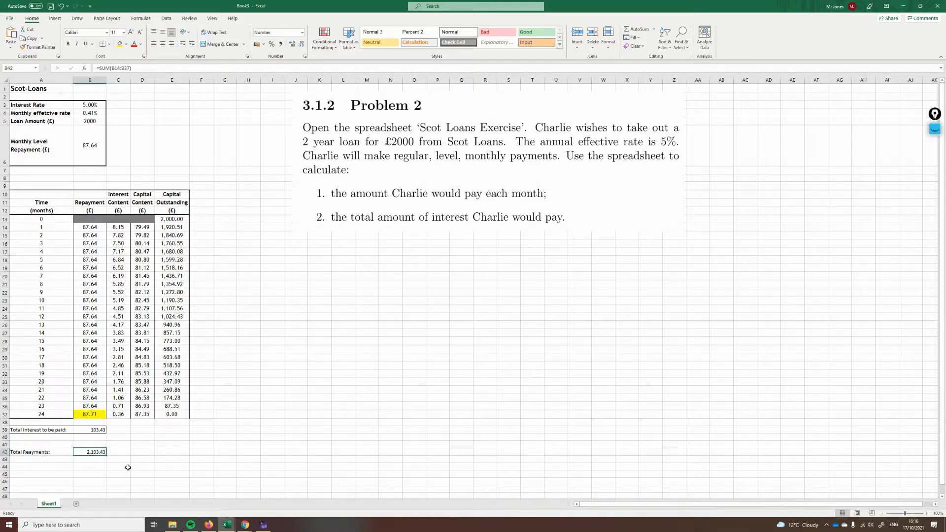
pyautogui.moveTo(123, 125)
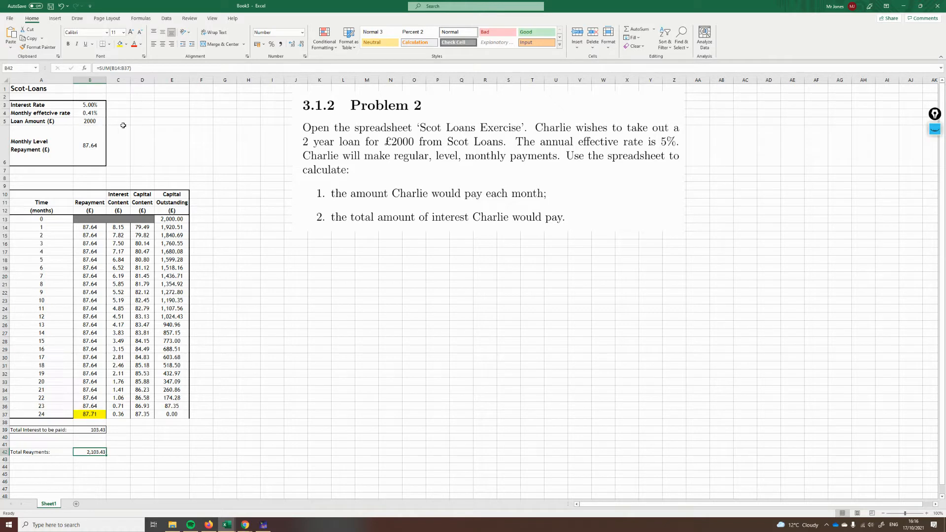